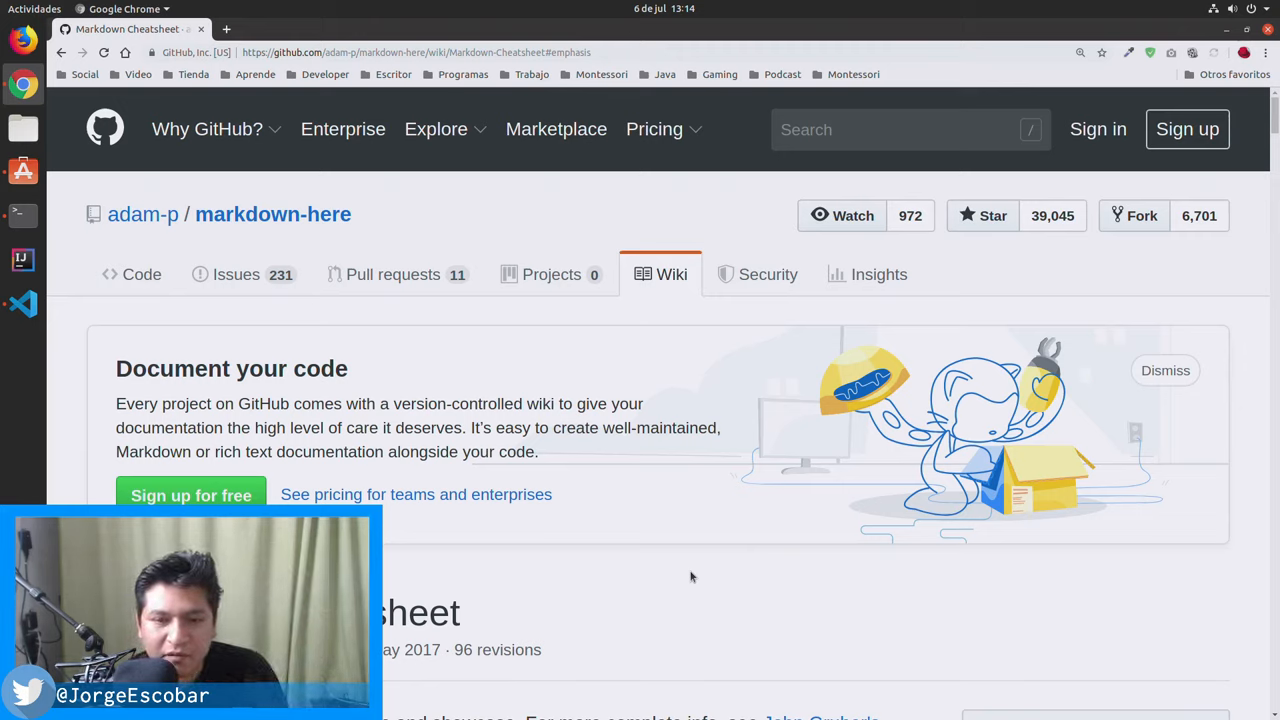
mouse_move(700, 532)
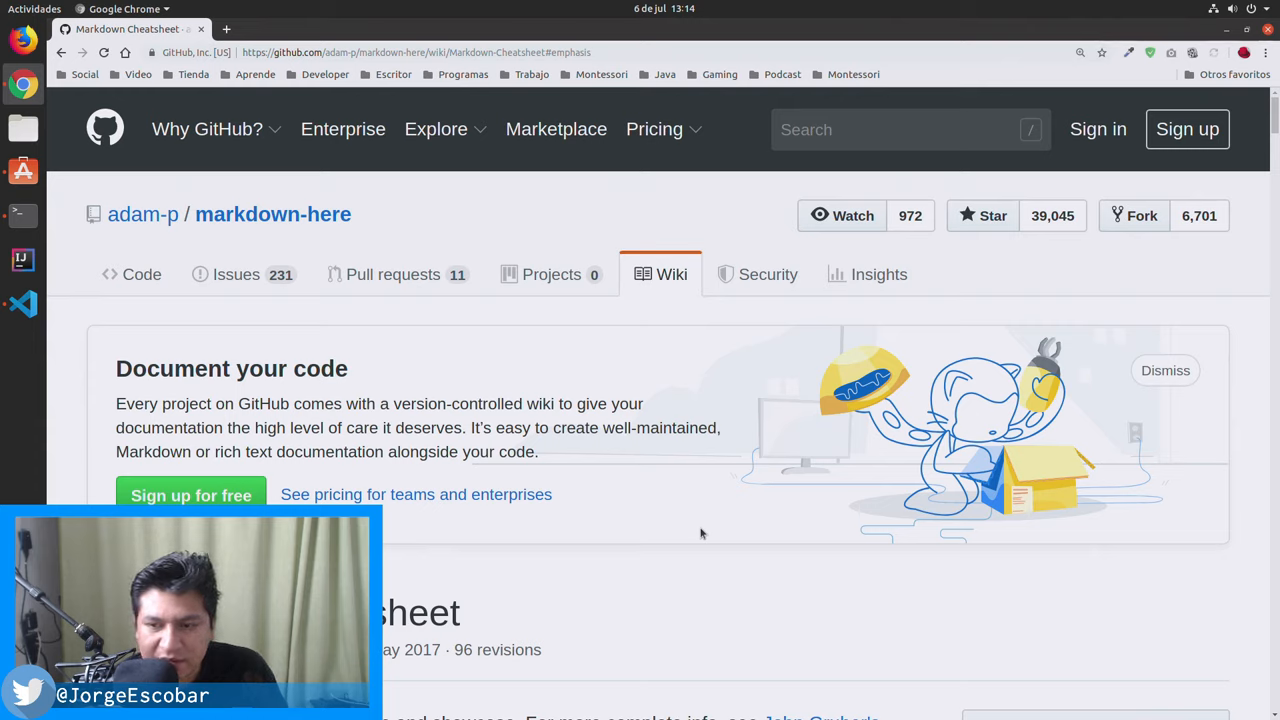
mouse_move(646, 492)
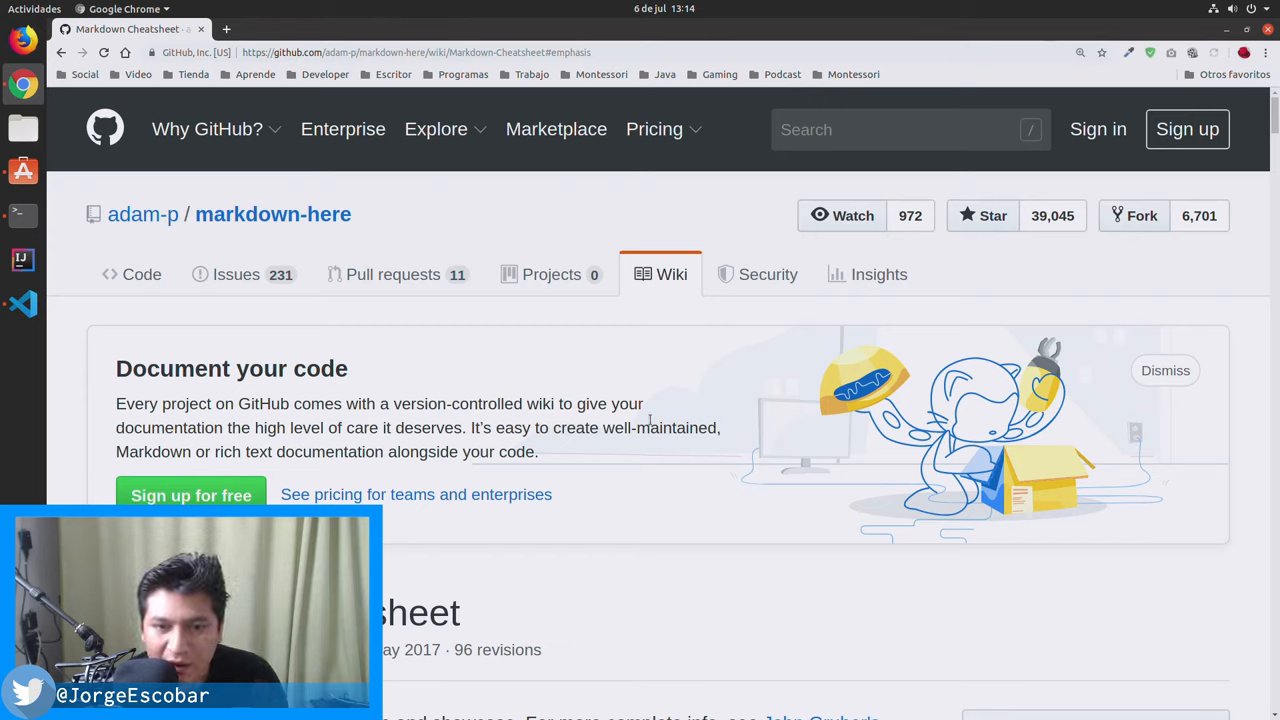
Navigate the browser to the adam-p/markdown-here wiki's Markdown Cheatsheet page
left_click_drag(116, 404, 536, 452)
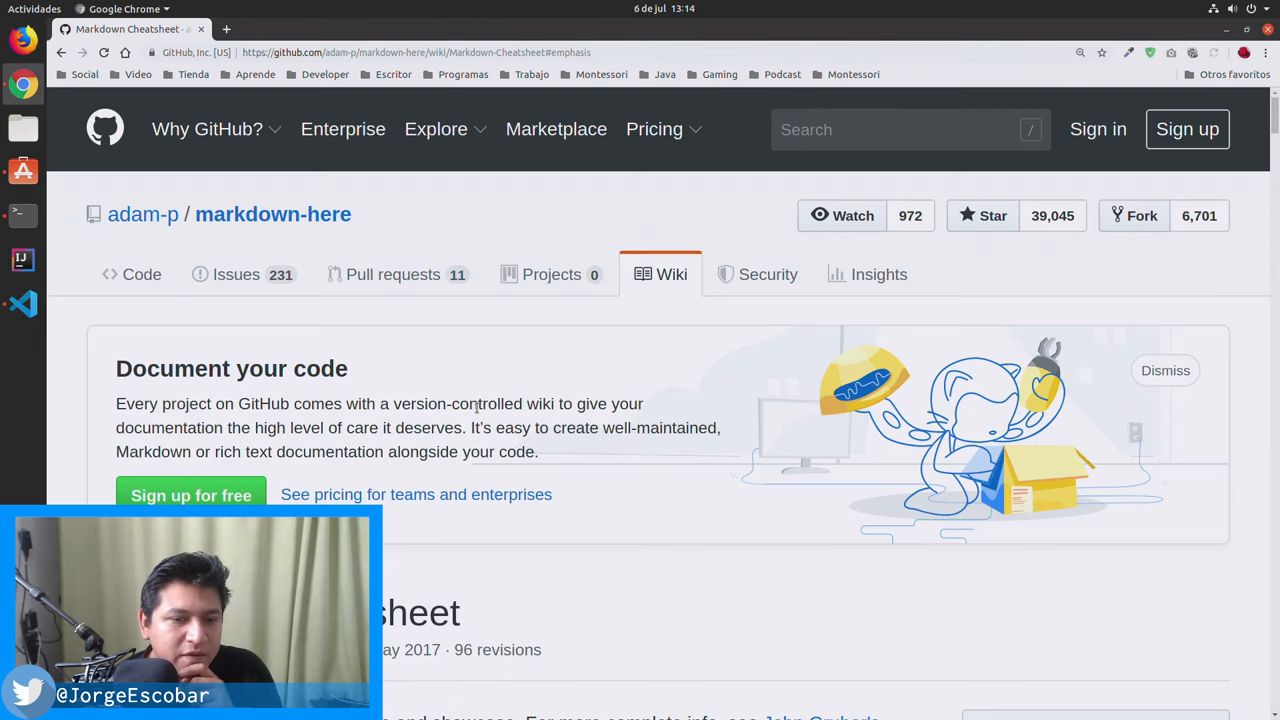
left_click_drag(116, 404, 536, 452)
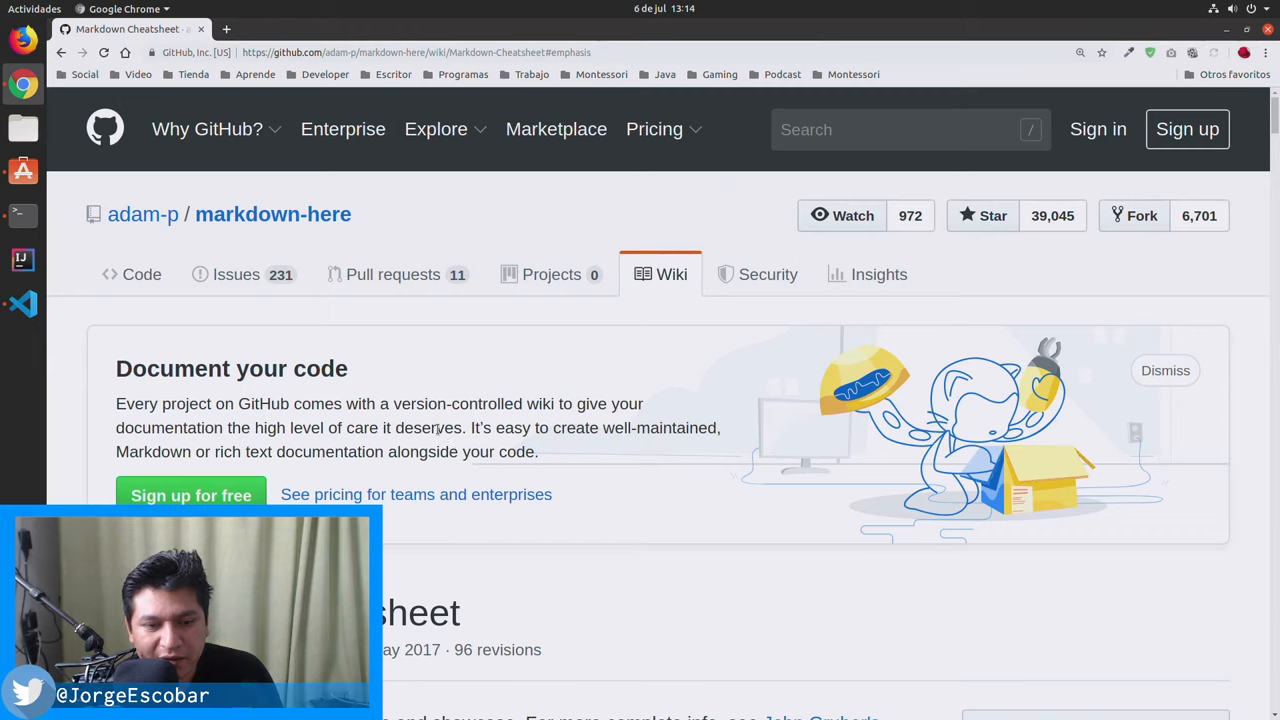
double_click(428, 428)
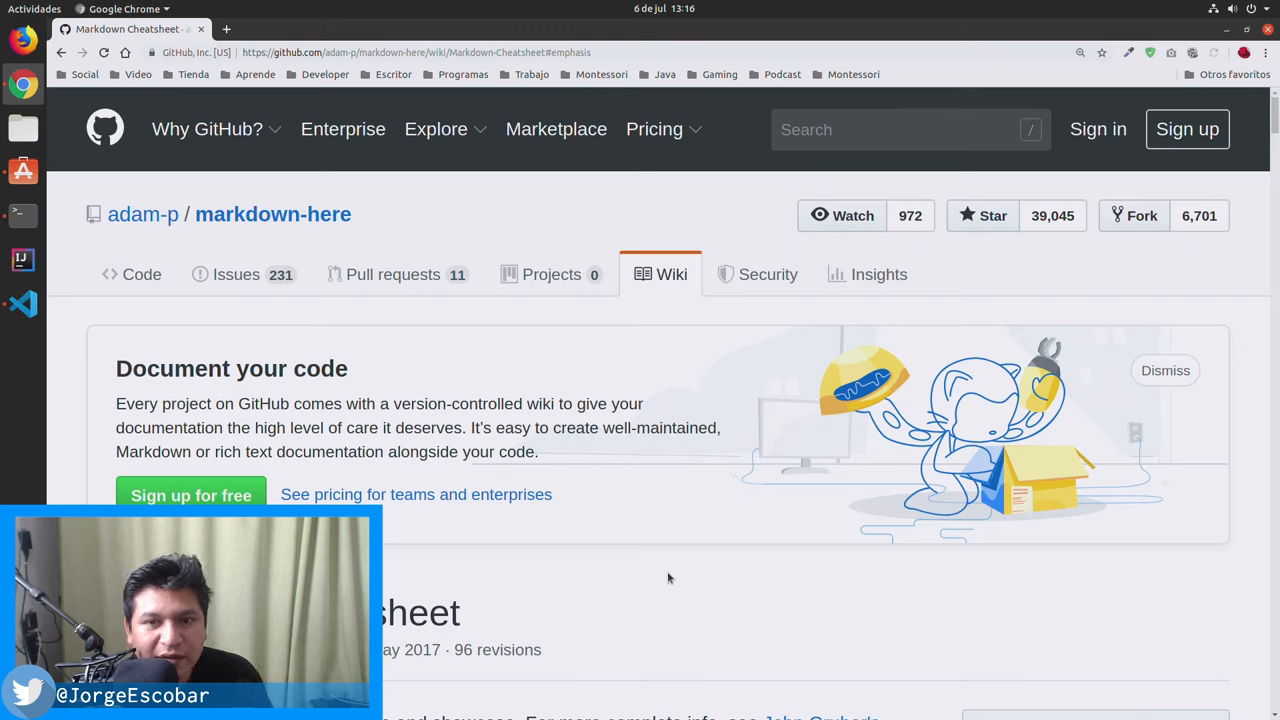
mouse_move(576, 138)
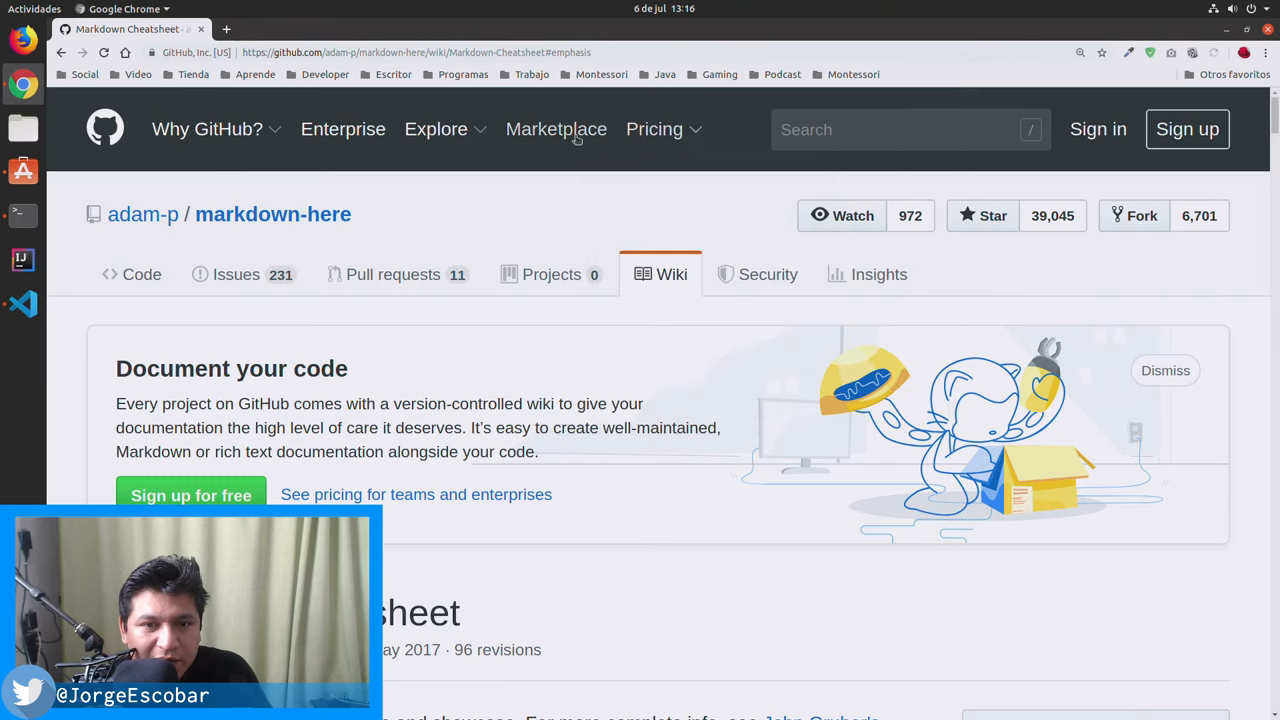
left_click(208, 128)
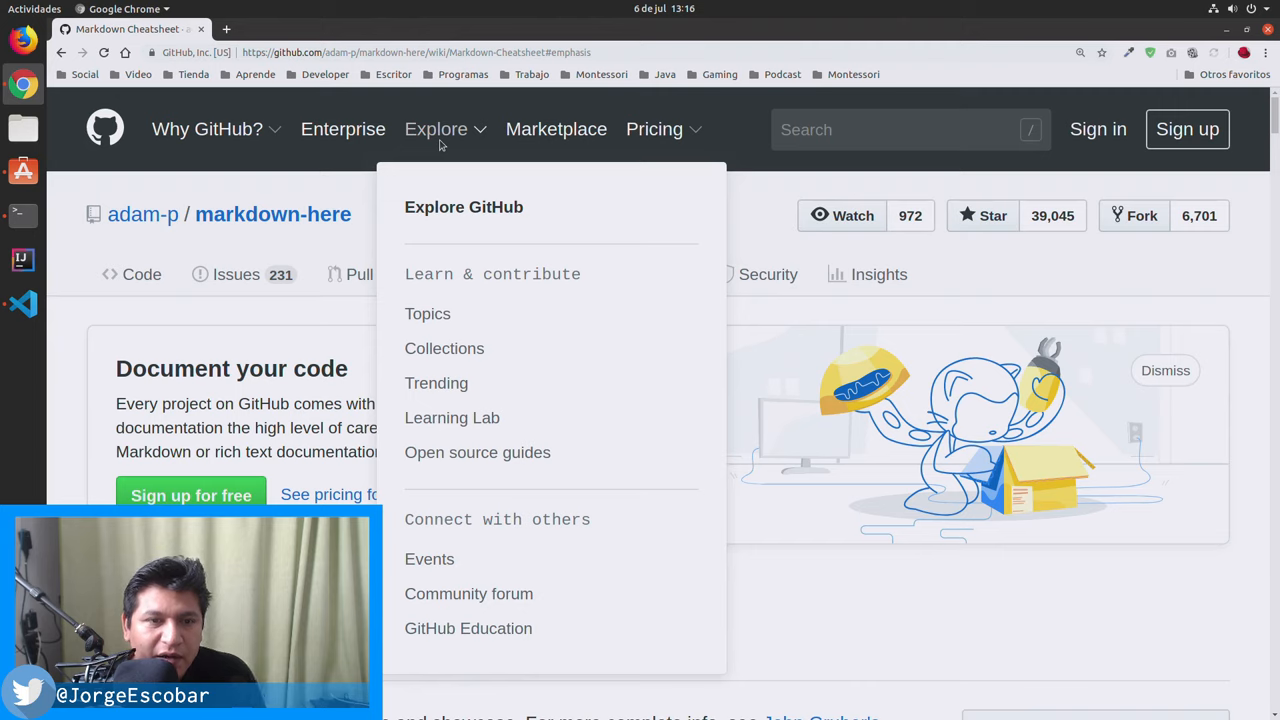
left_click(654, 128)
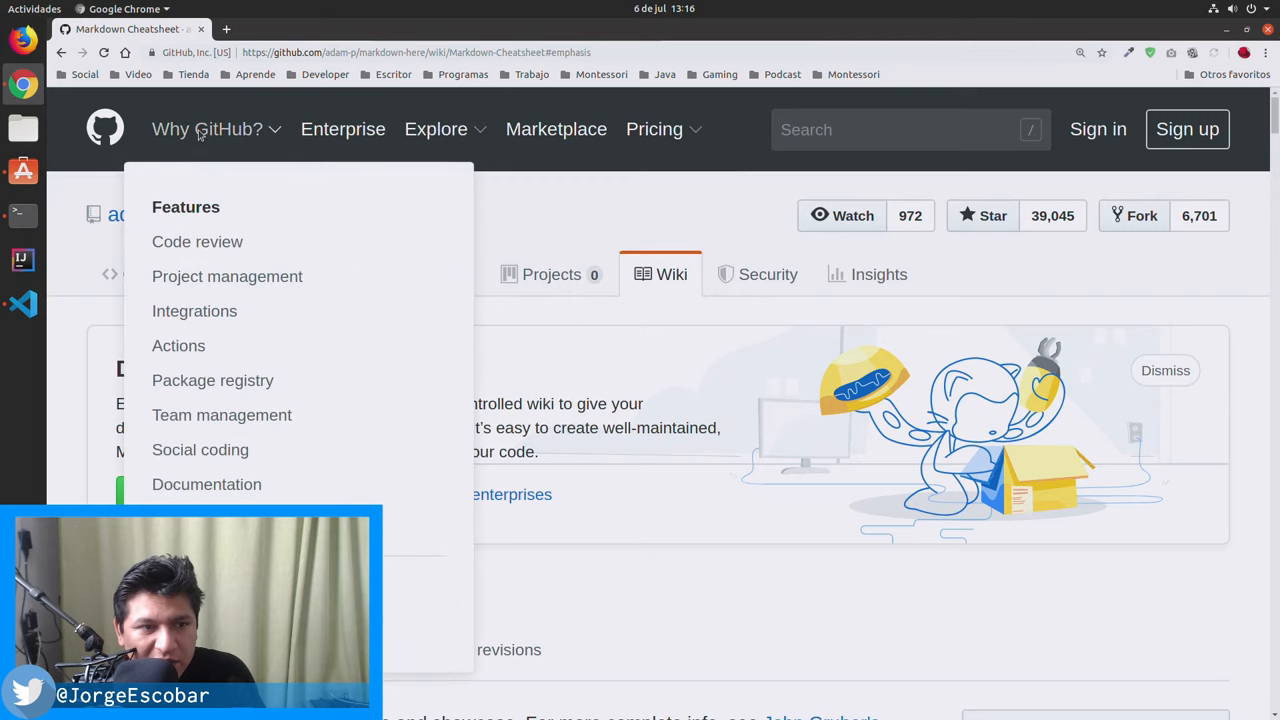
mouse_move(224, 136)
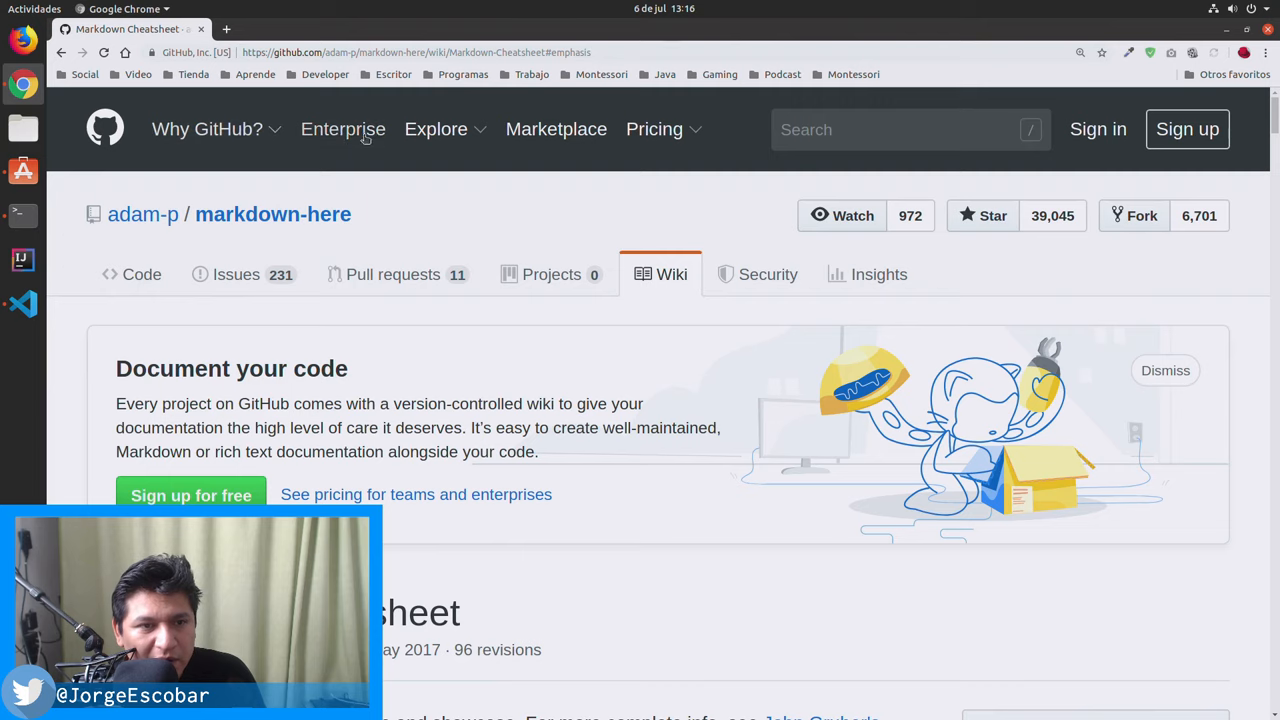
left_click(436, 128)
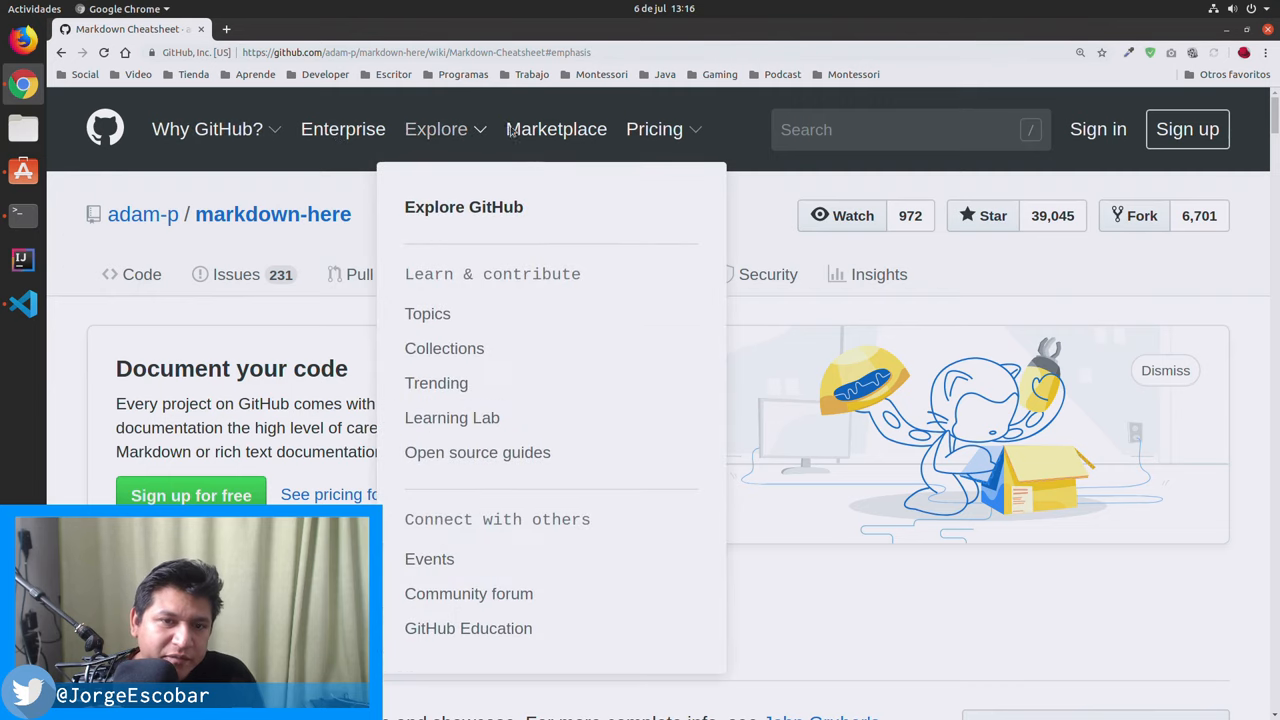
left_click(654, 128)
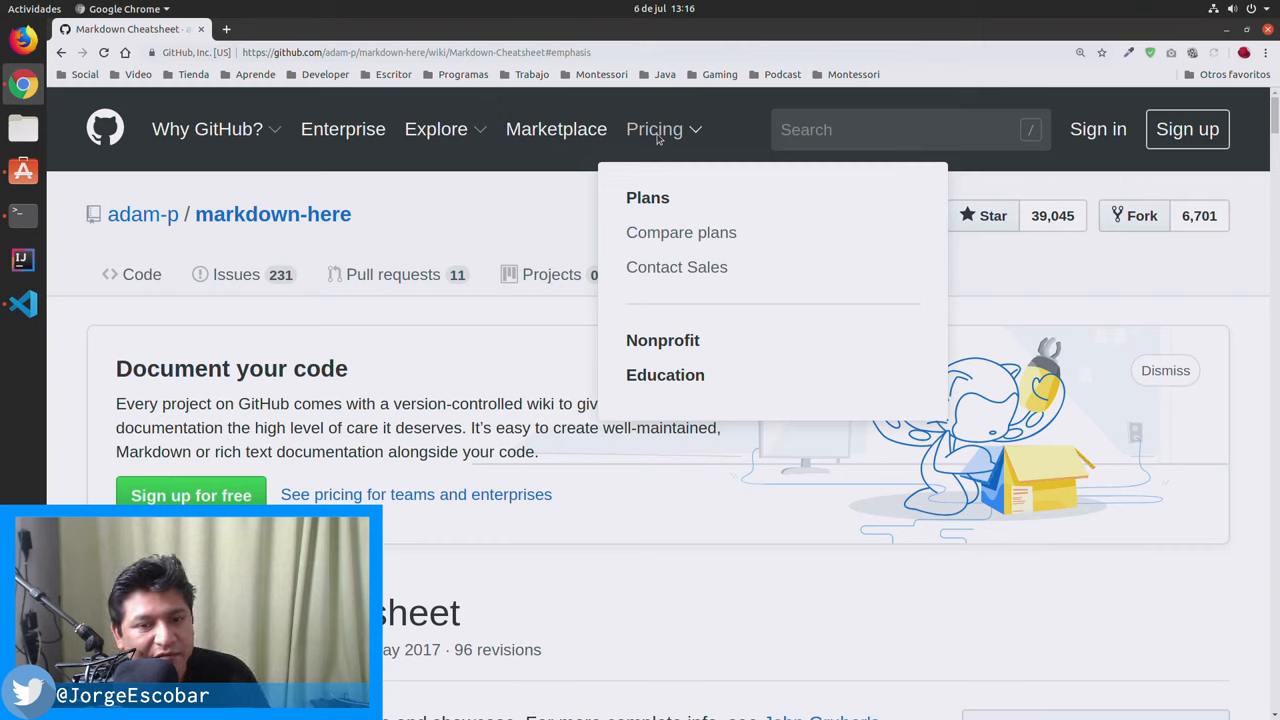
mouse_move(960, 264)
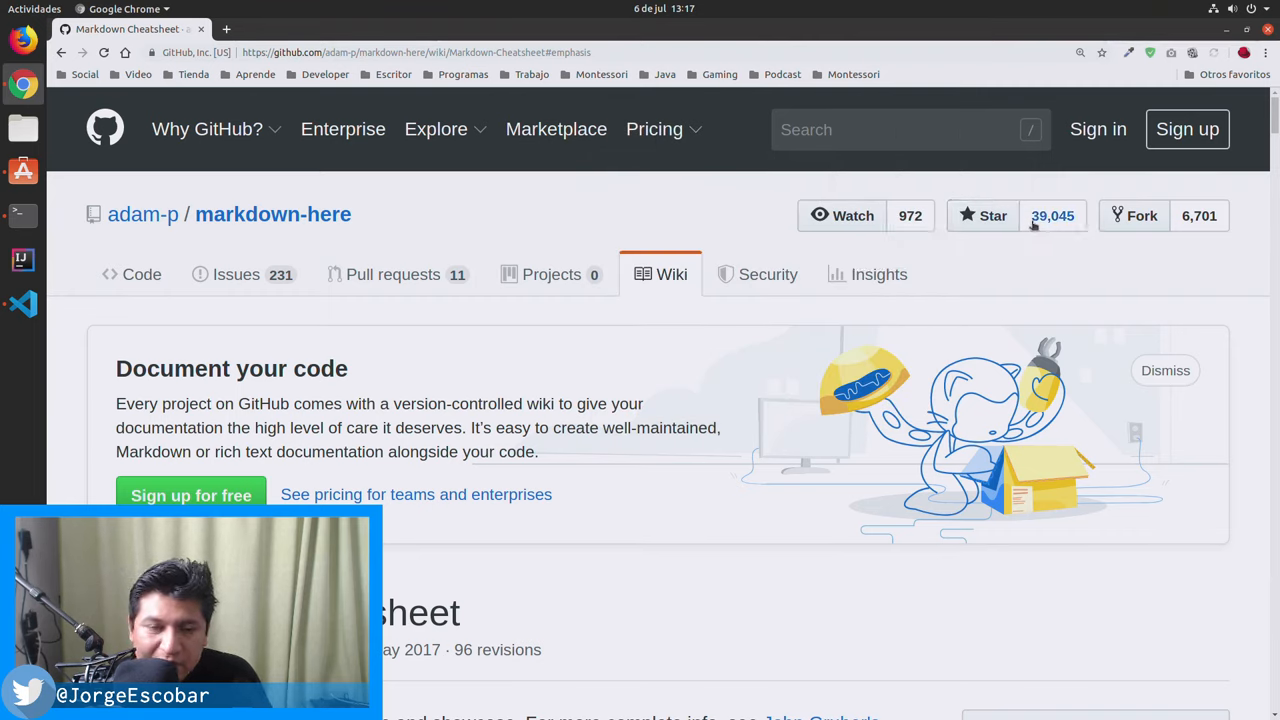
mouse_move(650, 648)
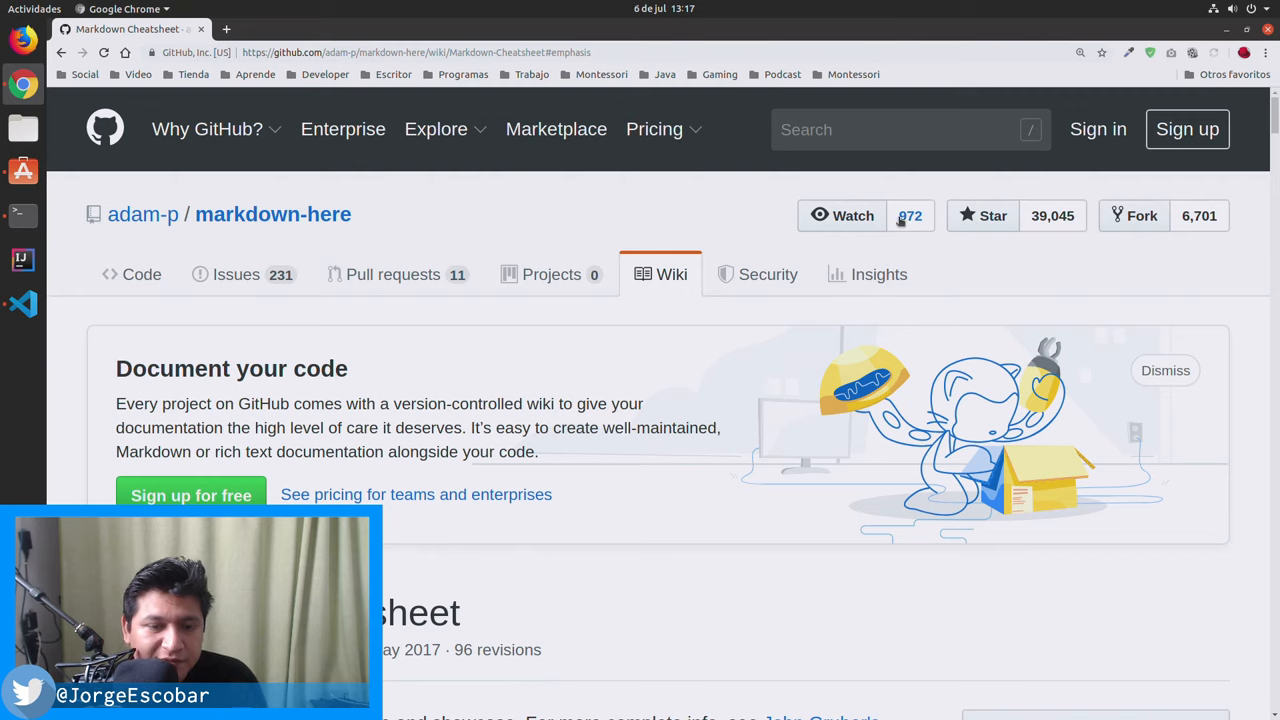
mouse_move(624, 568)
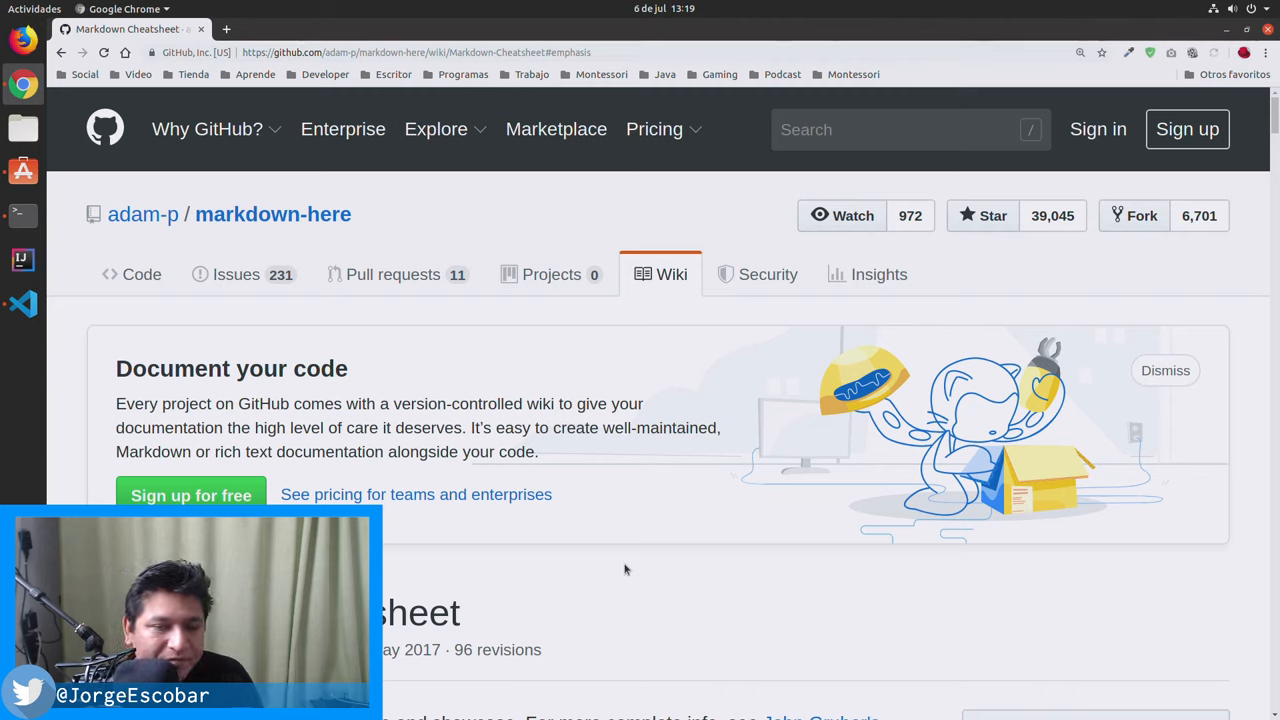
mouse_move(608, 420)
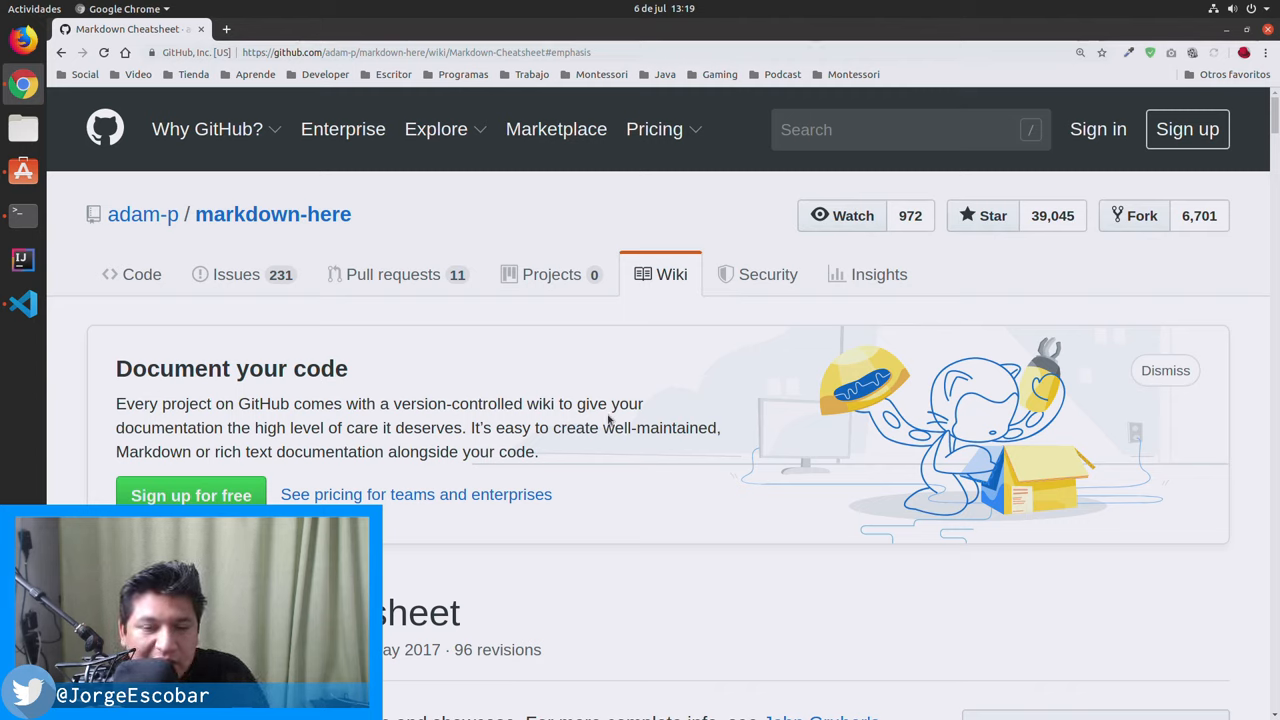
Scroll through the cheatsheet's Table of Contents listing Headers, Emphasis, Lists and Links
left_click_drag(116, 404, 536, 452)
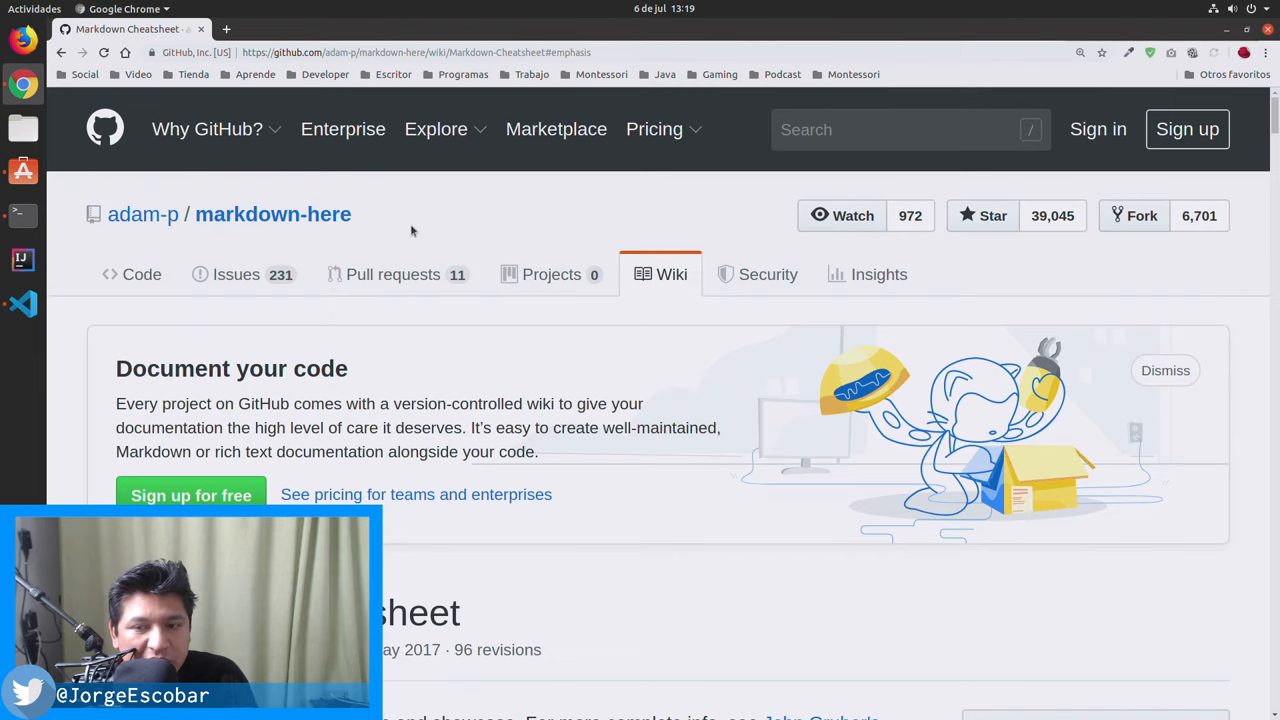
scroll("down", 3)
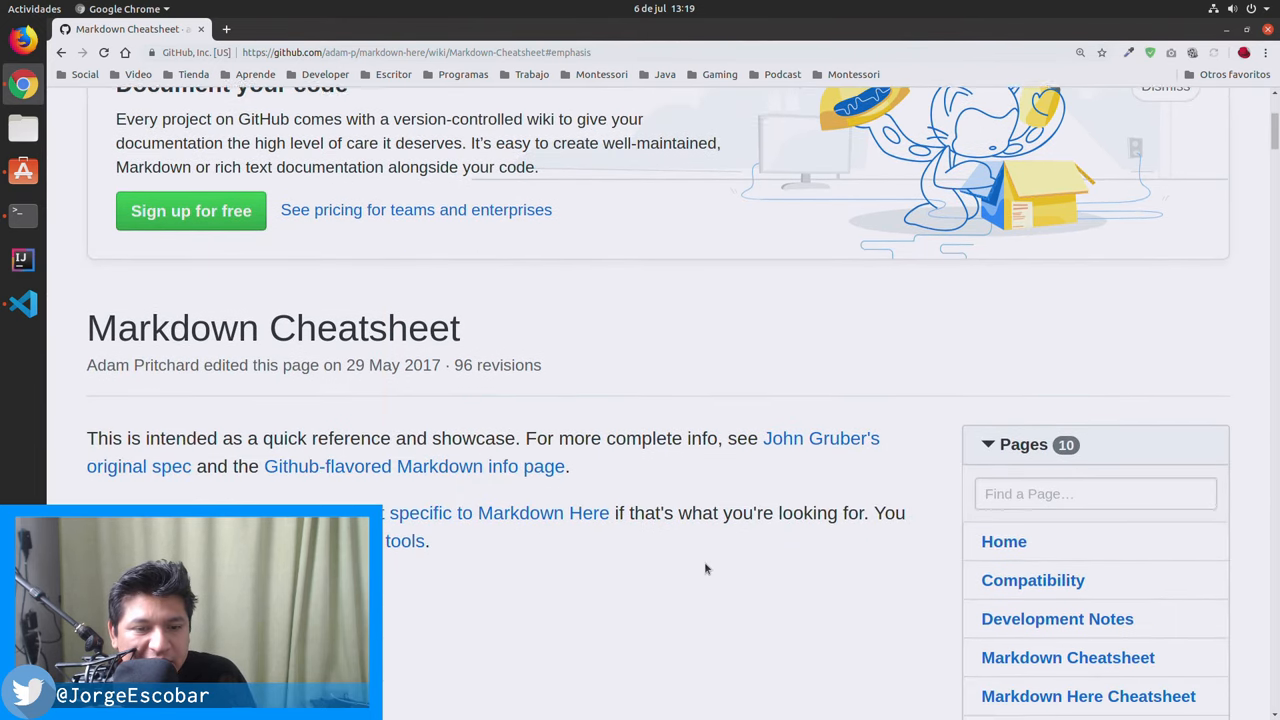
scroll("down", 3)
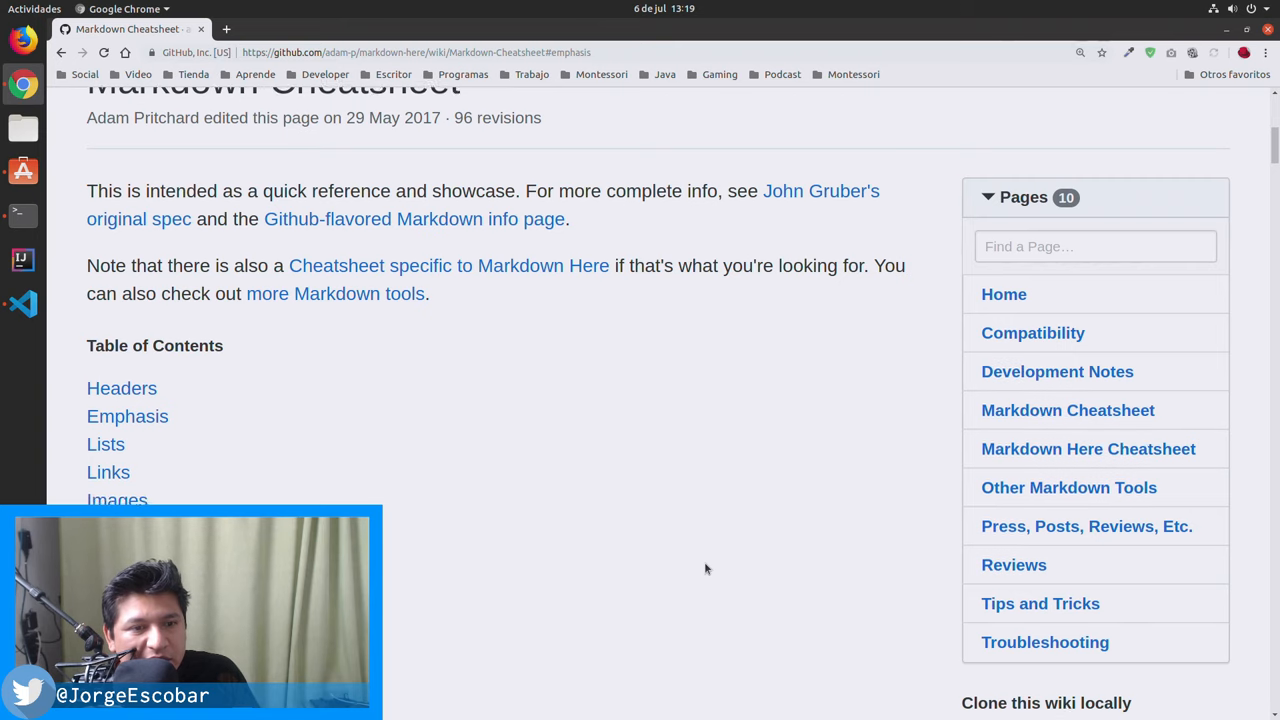
scroll("down", 3)
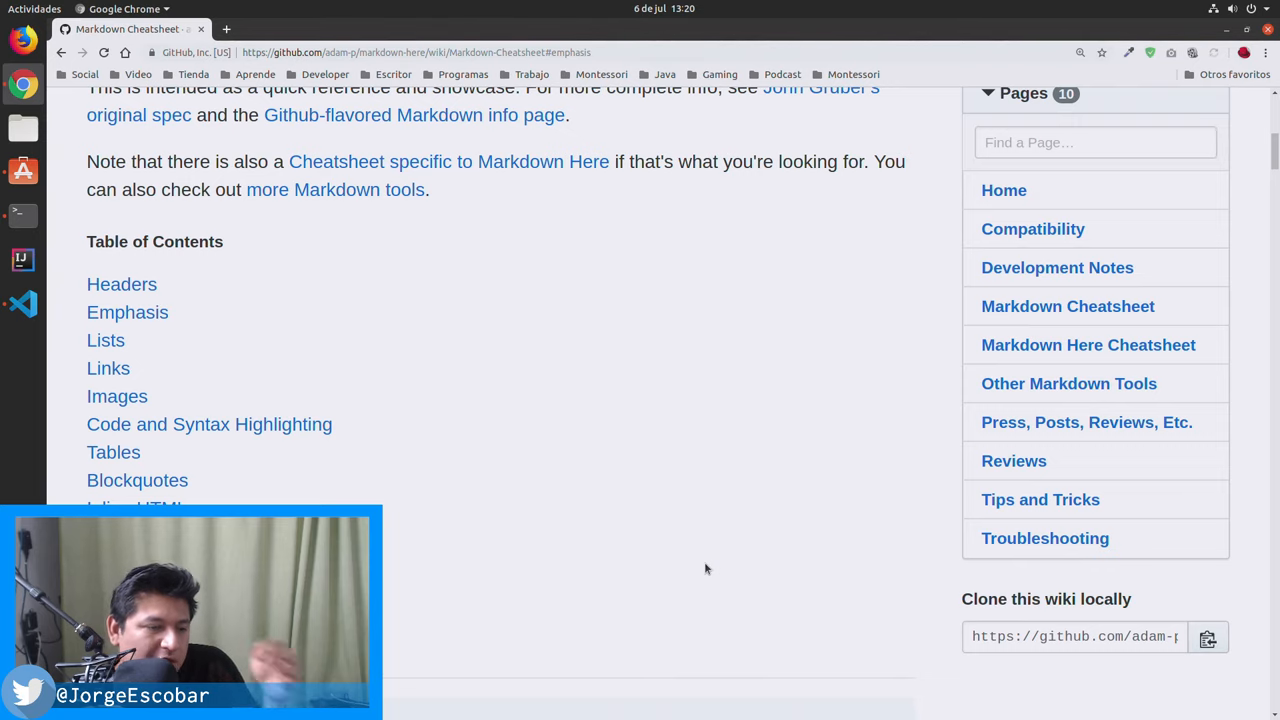
scroll("up", 3)
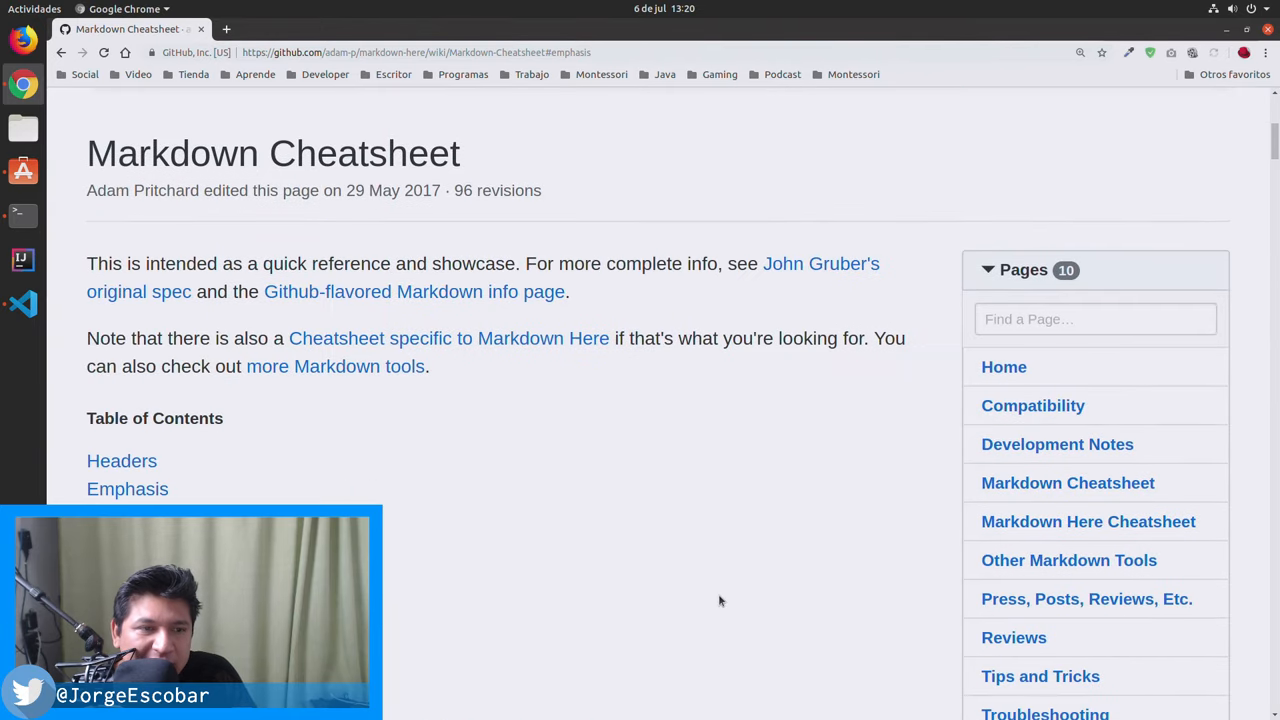
scroll("down", 3)
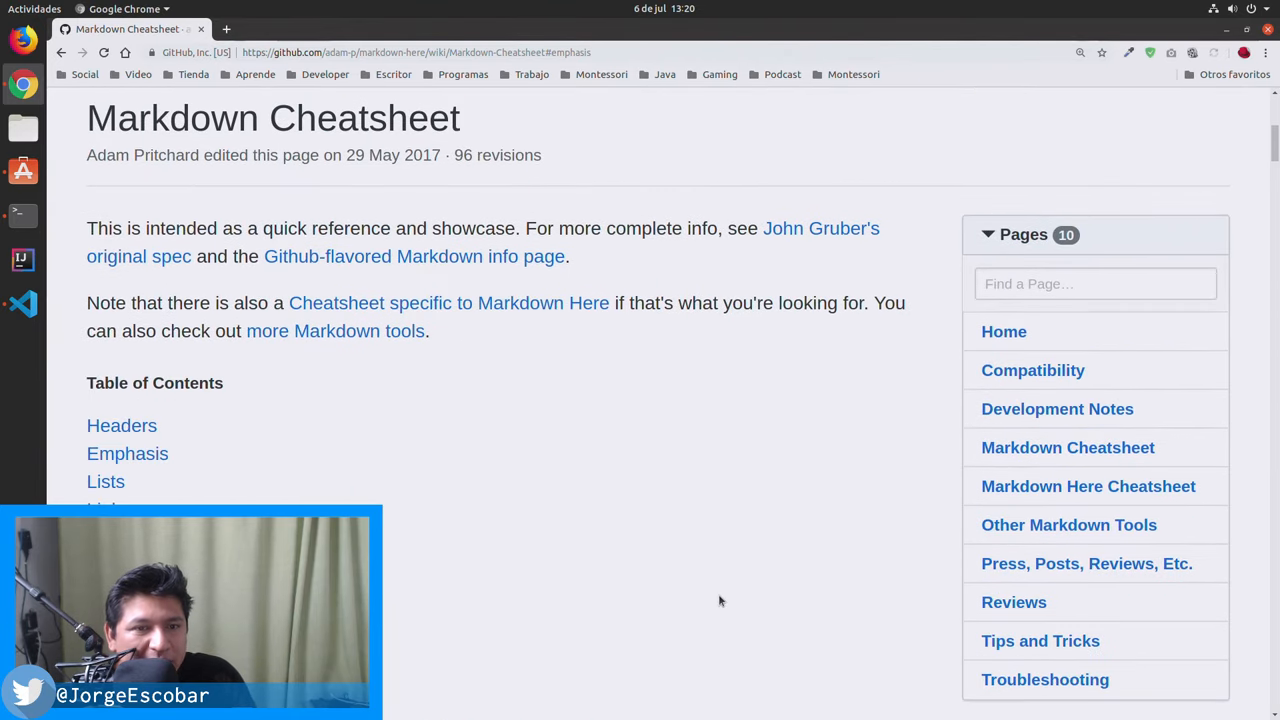
scroll("up", 3)
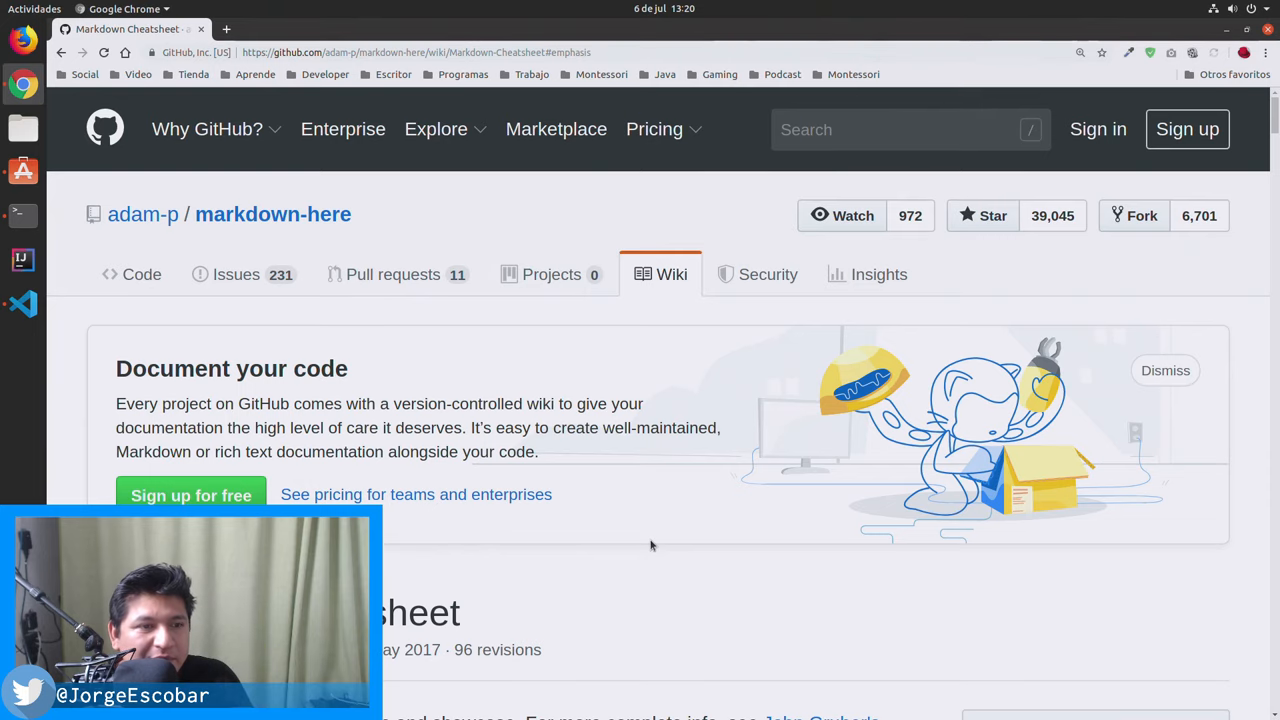
left_click(208, 128)
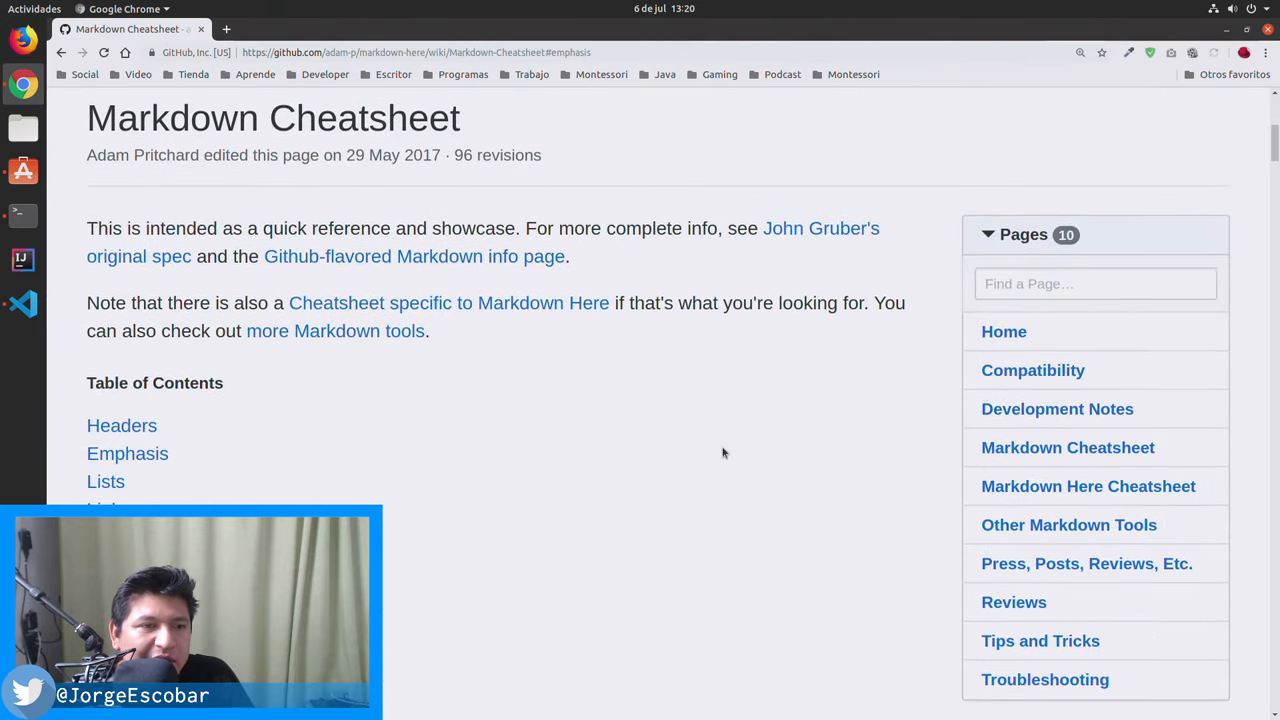
mouse_move(722, 448)
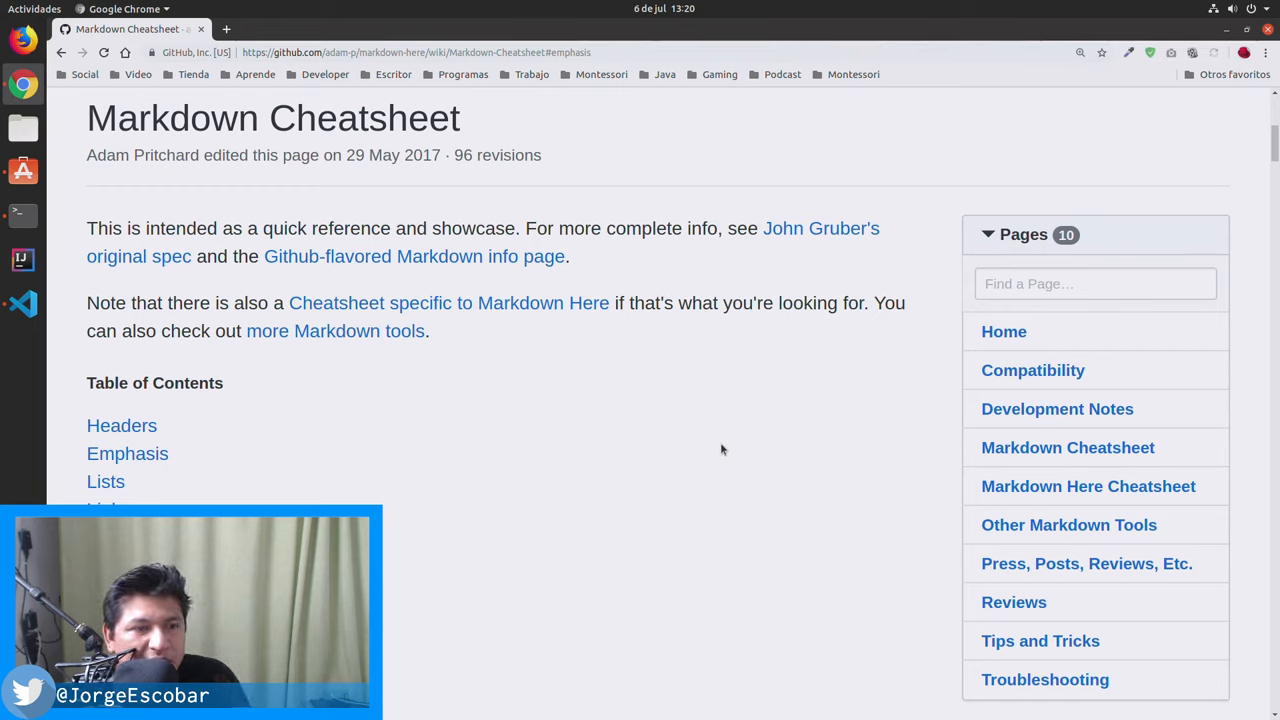
scroll("down", 3)
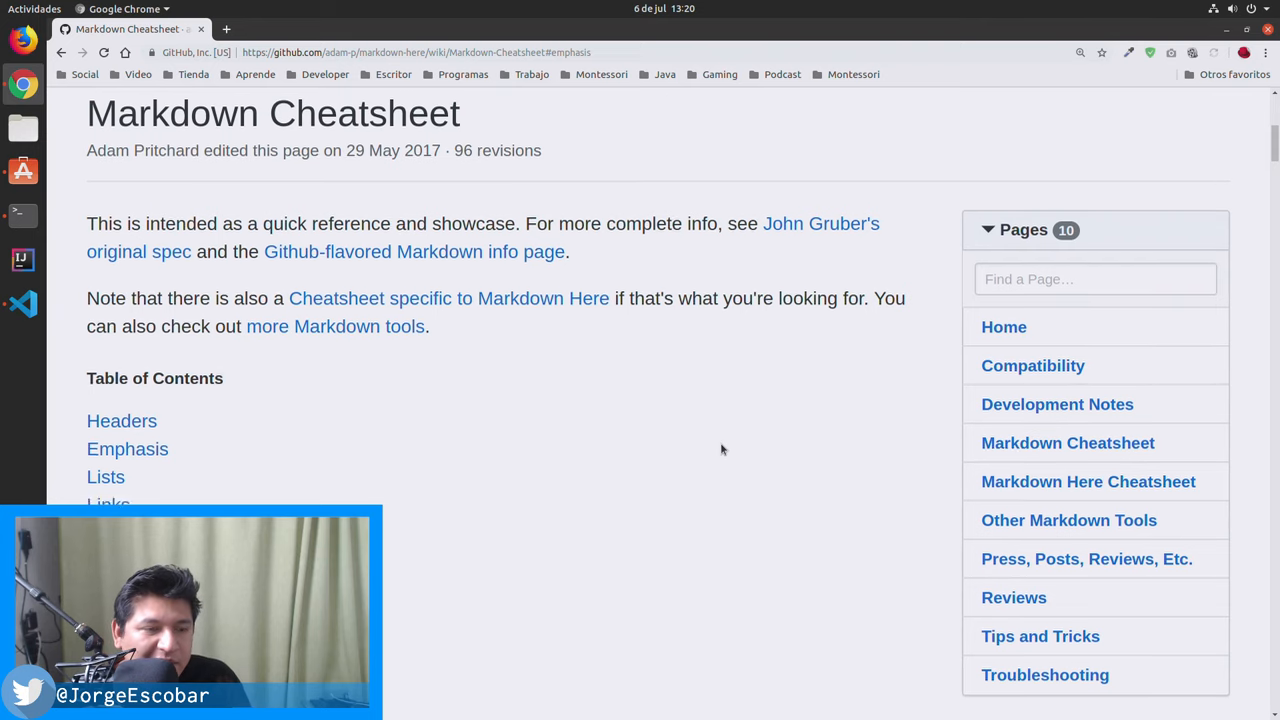
scroll("down", 3)
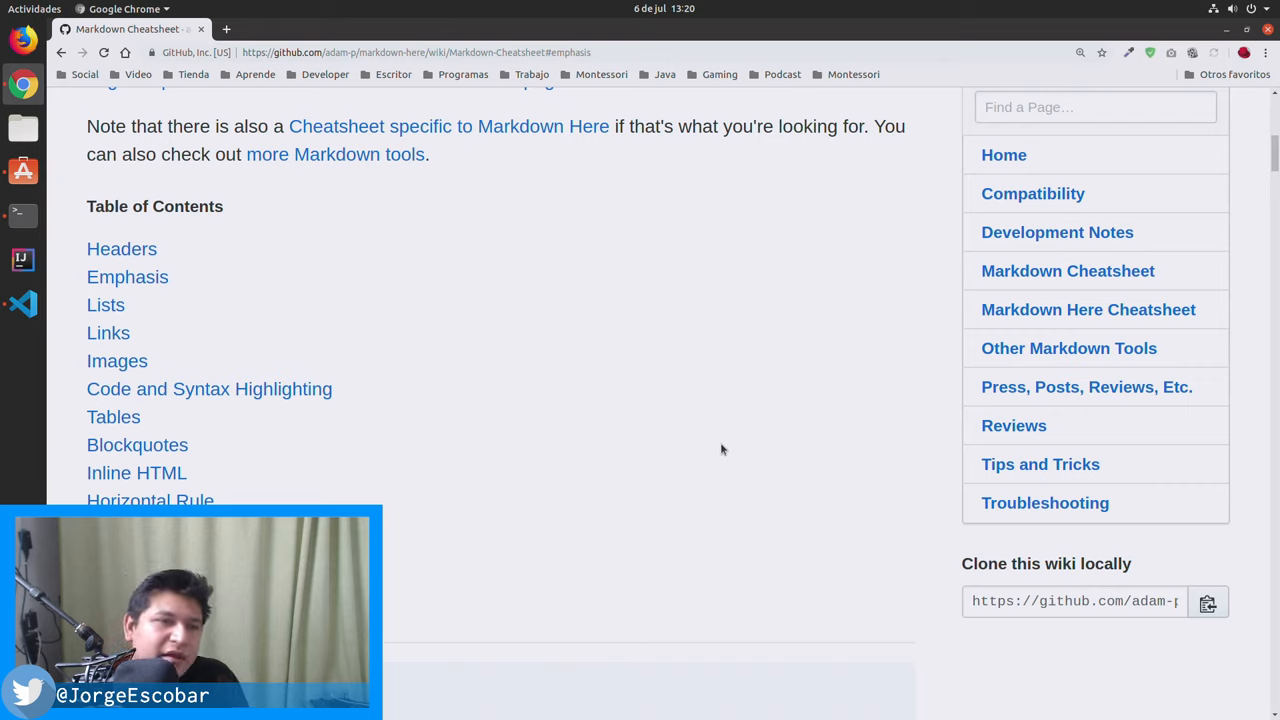
mouse_move(384, 308)
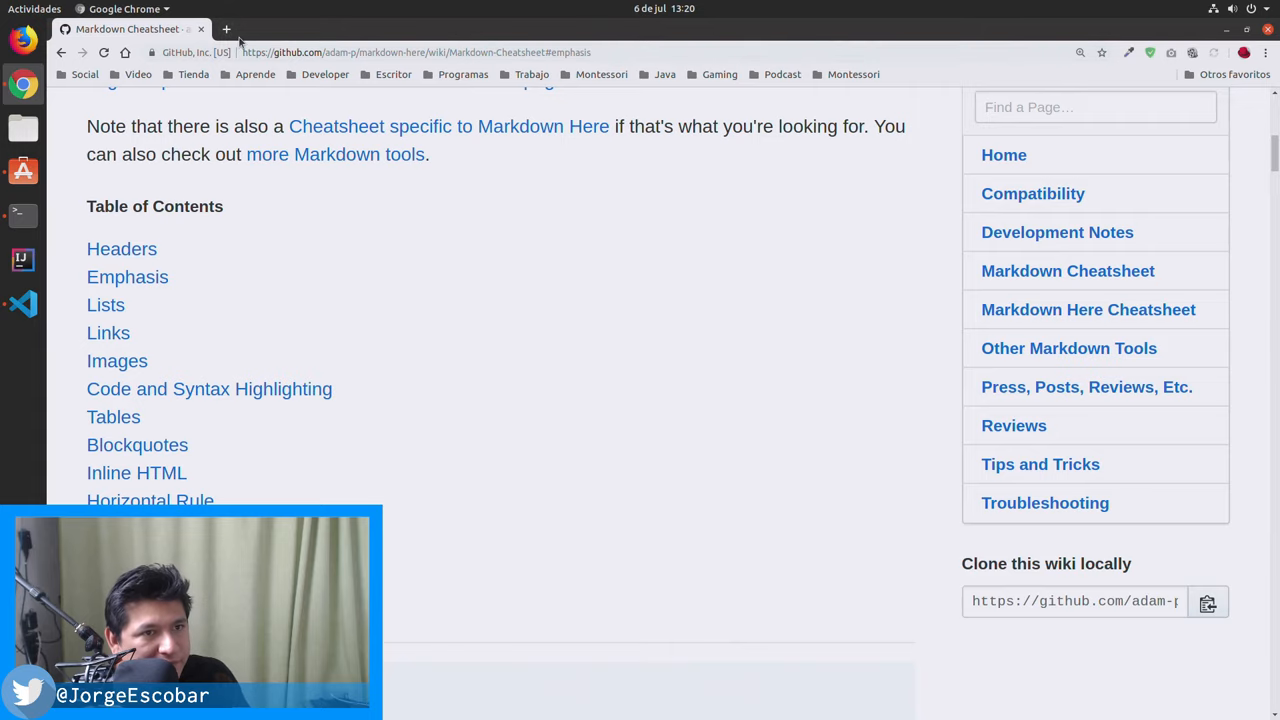
Go to stackedit.io in a new Chrome tab to load the StackEdit editor
type("stackedit.io")
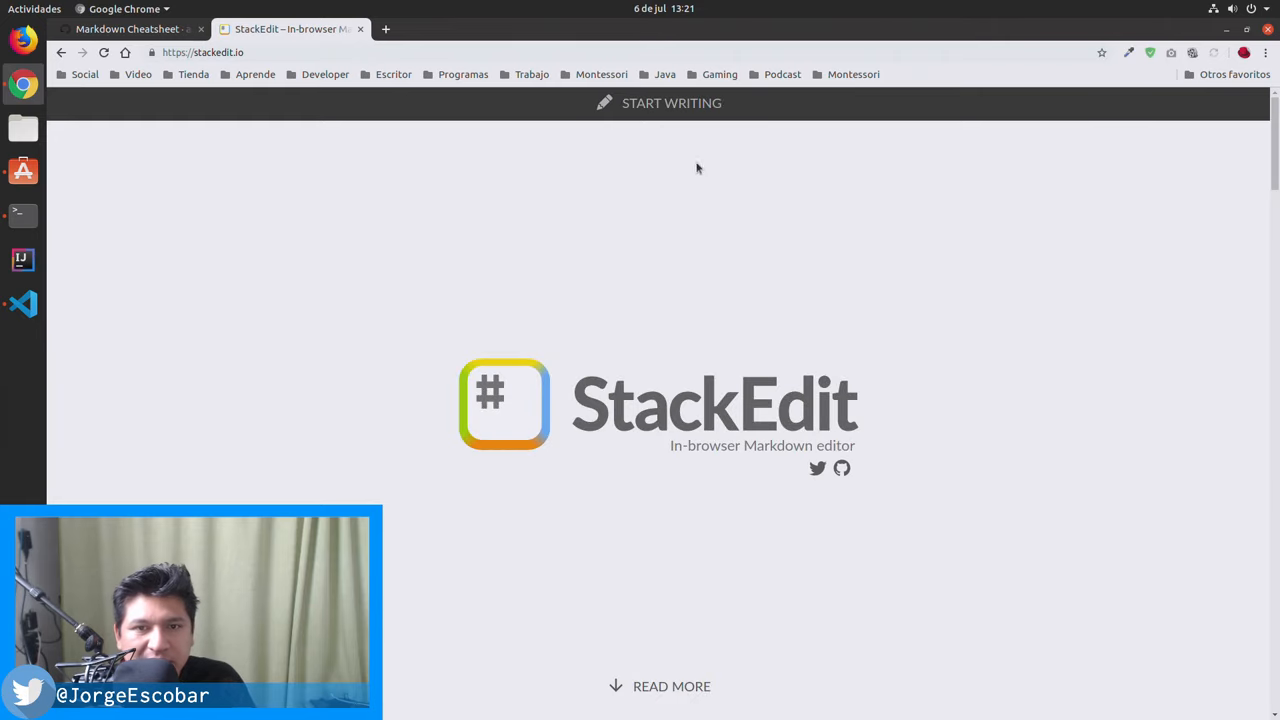
left_click(672, 102)
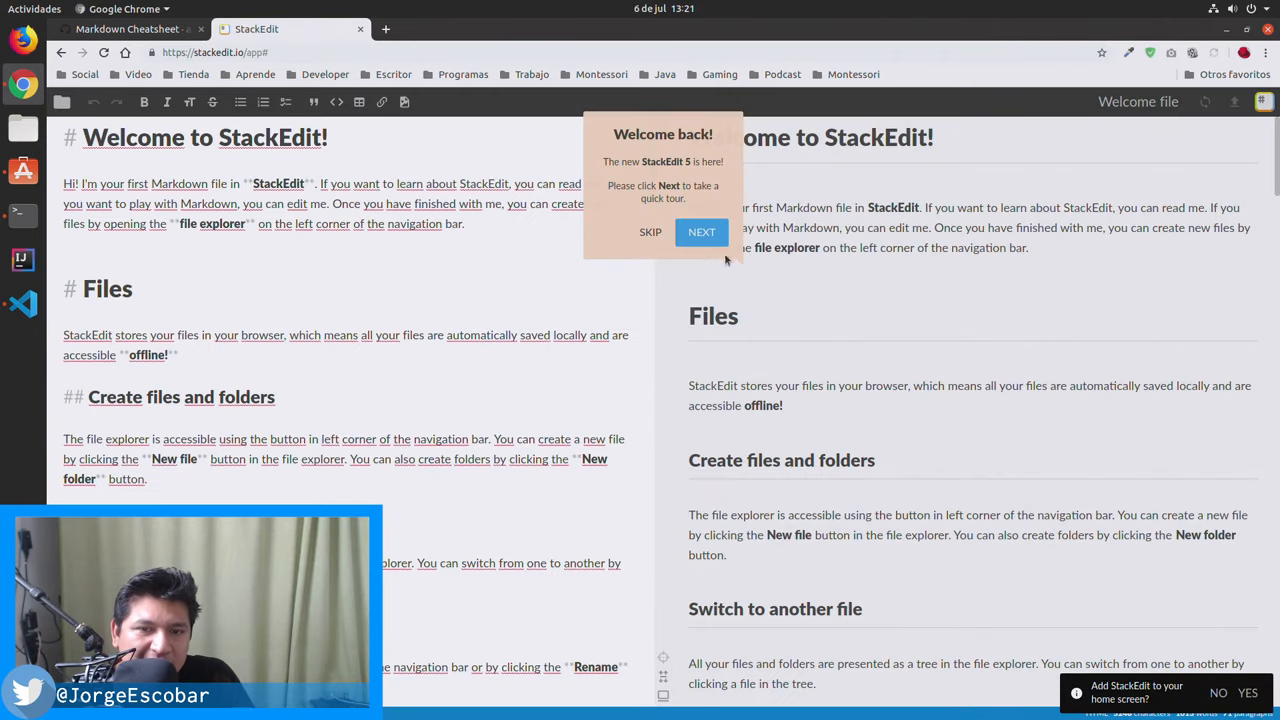
left_click(650, 232)
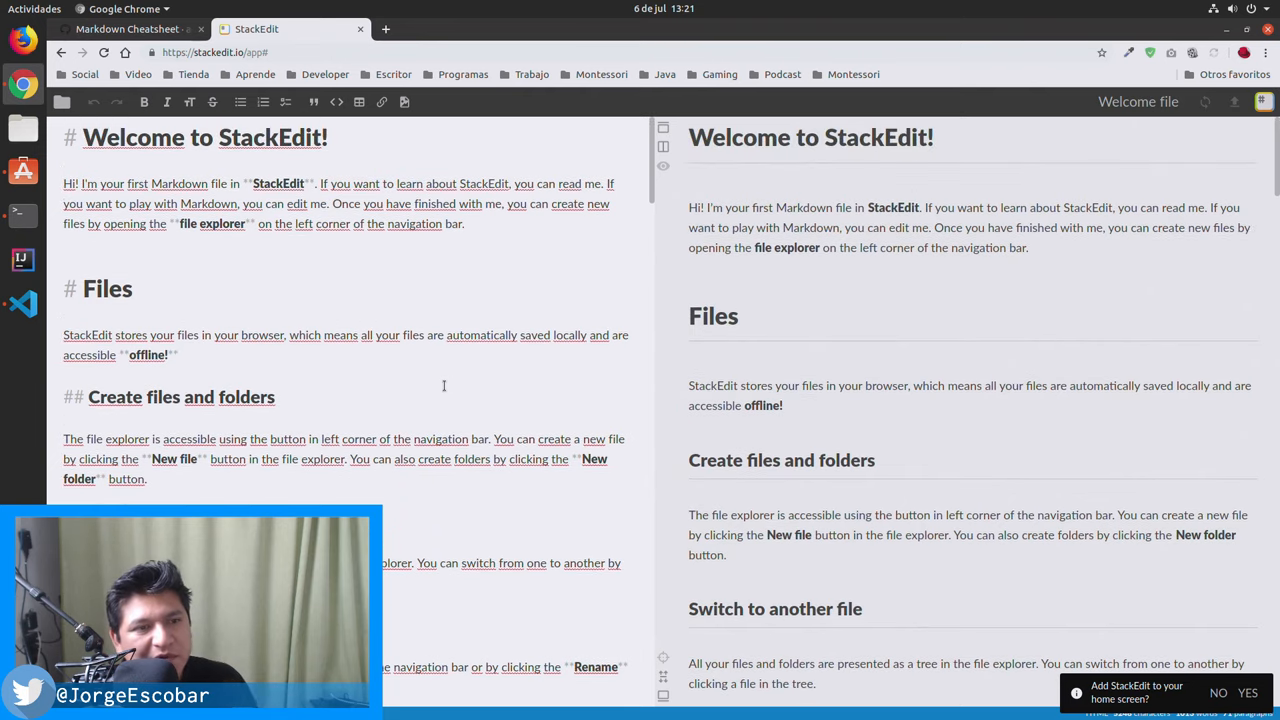
left_click(176, 356)
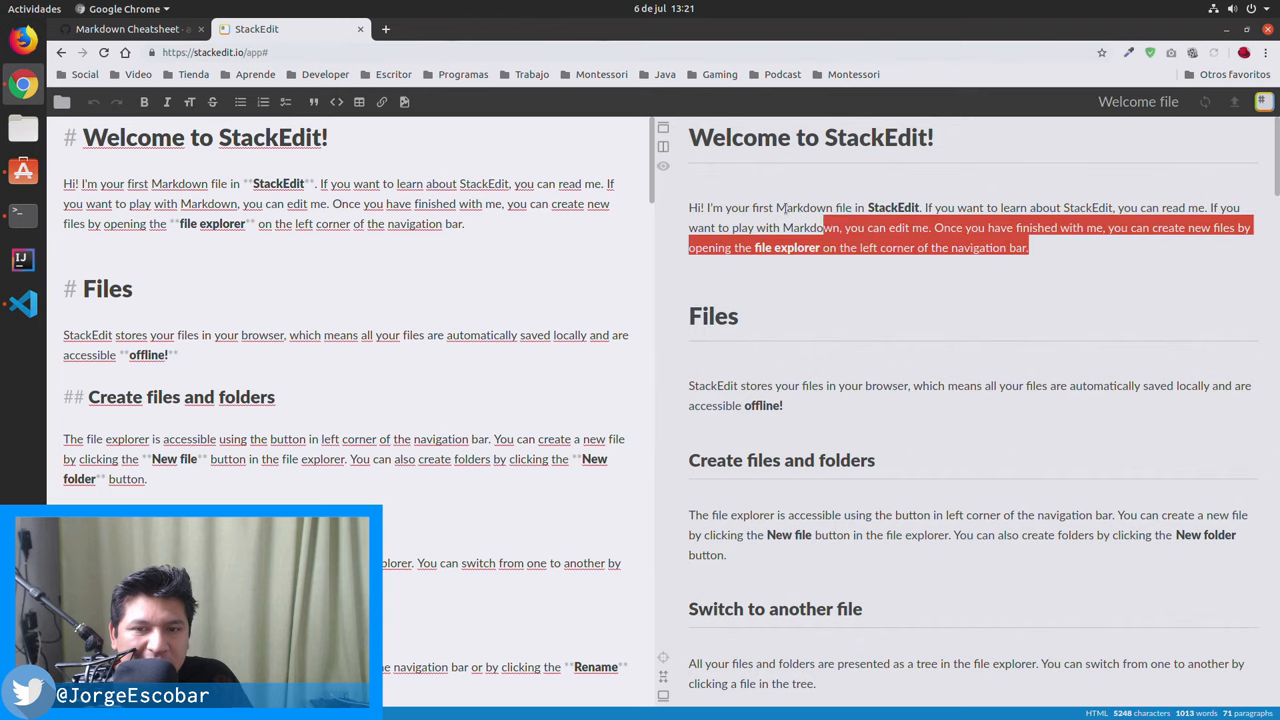
left_click(1062, 264)
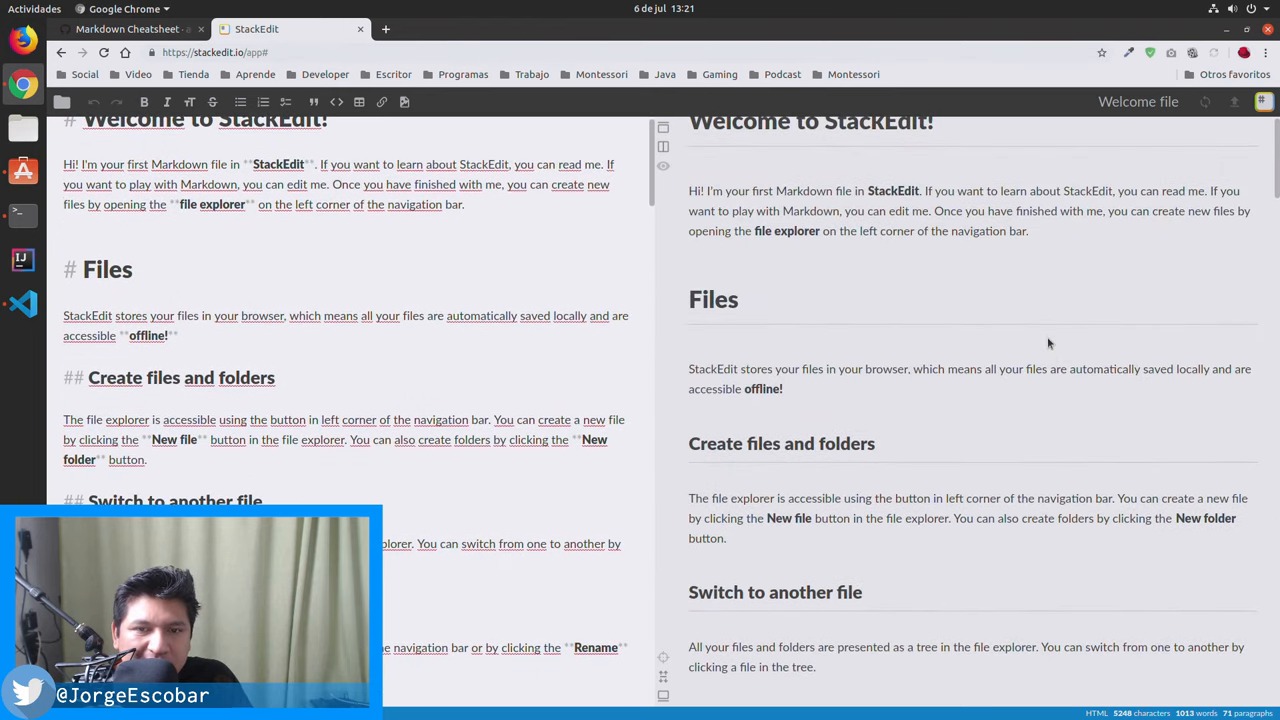
scroll("down", 3)
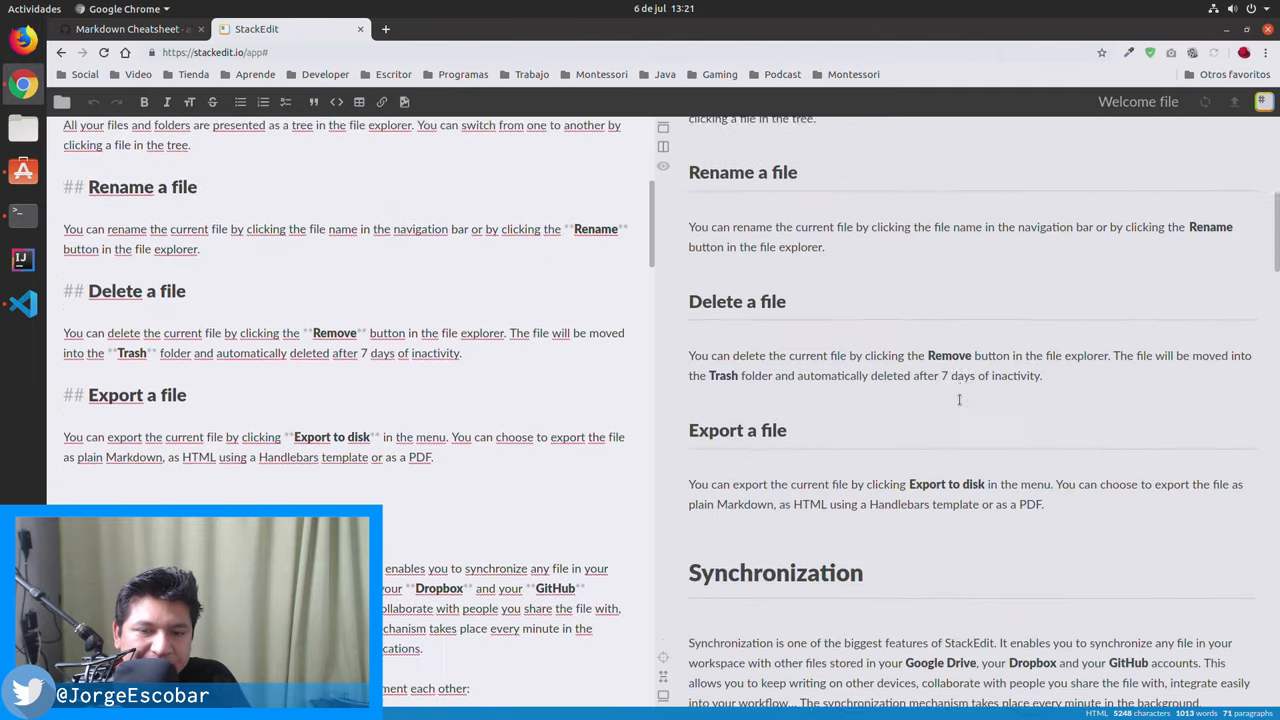
scroll("down", 3)
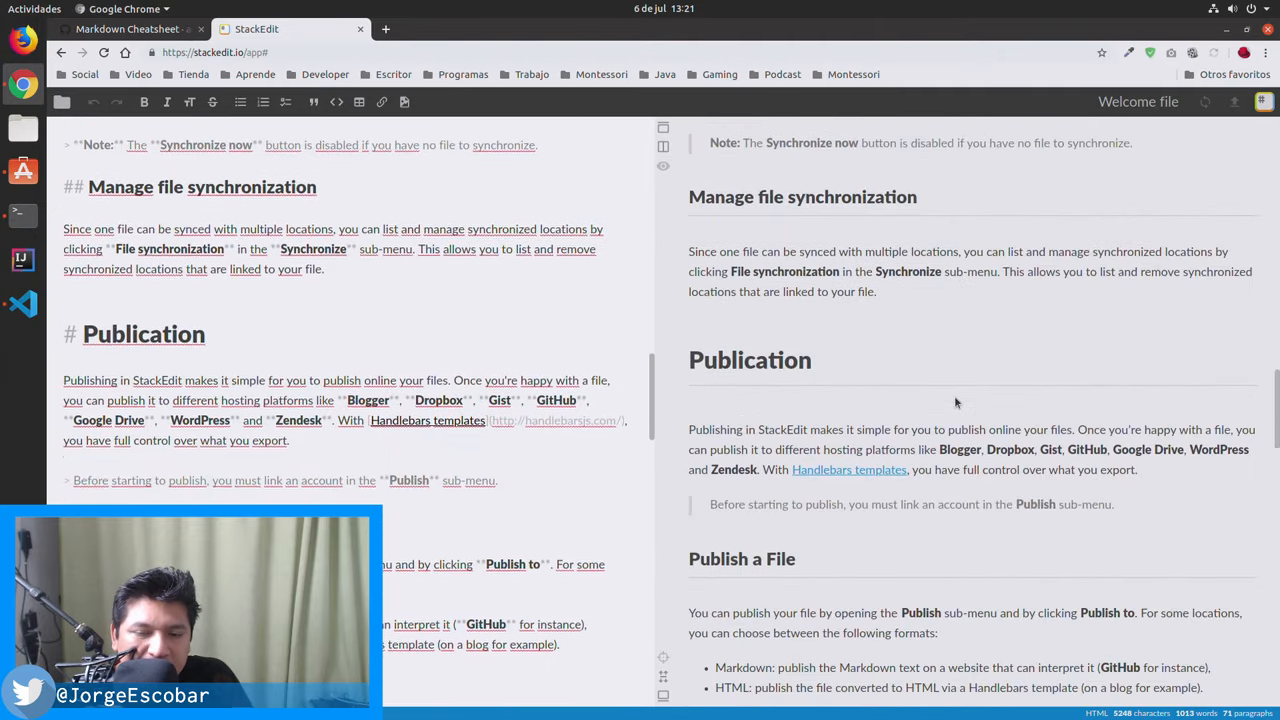
scroll("down", 3)
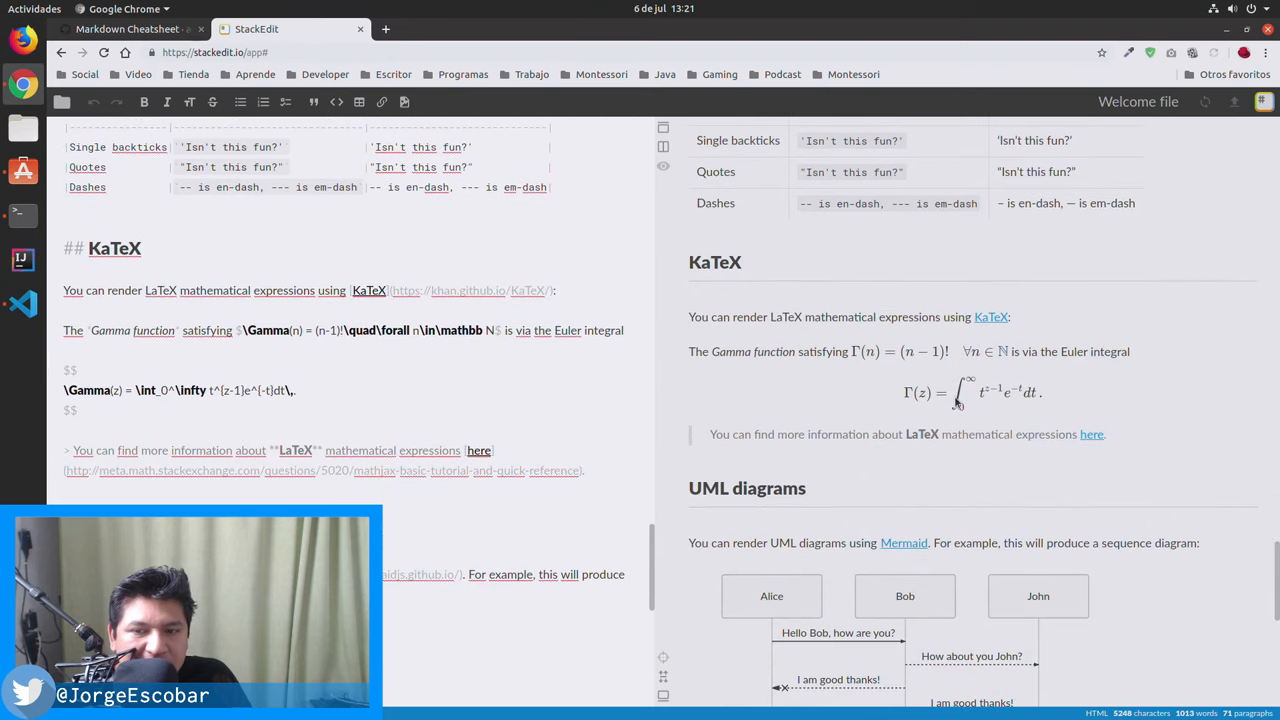
scroll("down", 3)
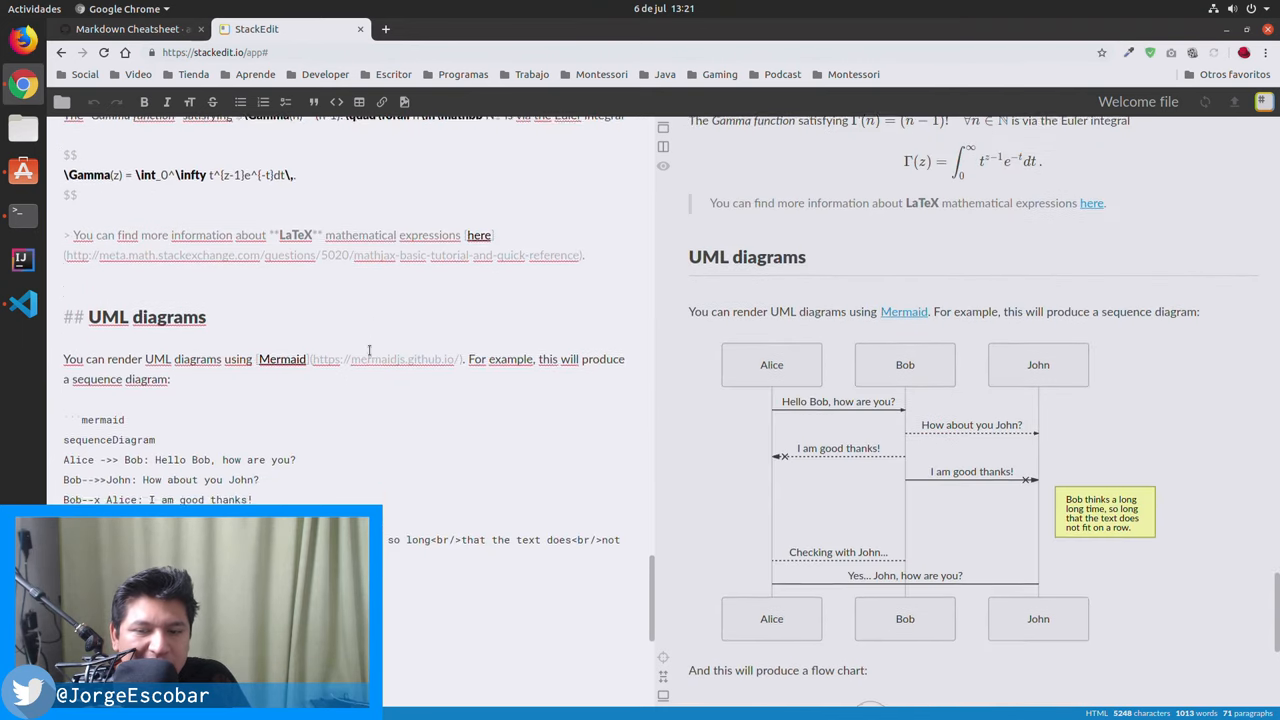
scroll("down", 3)
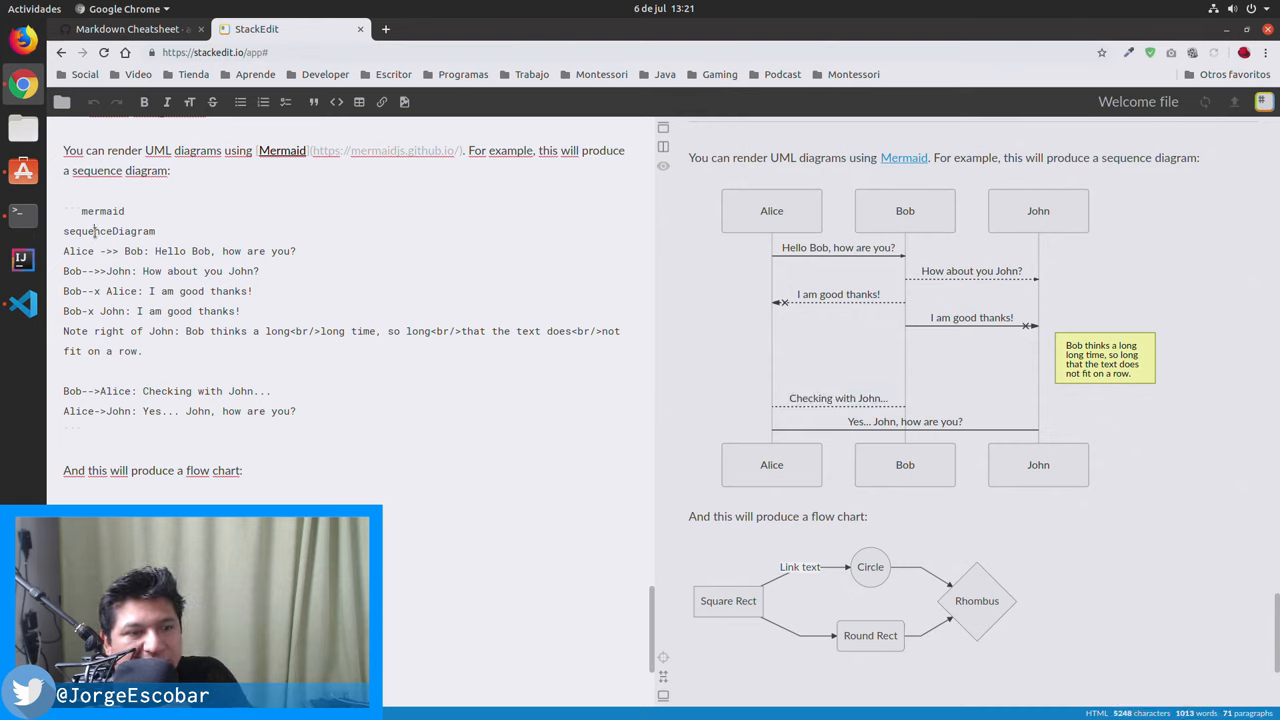
triple_click(180, 250)
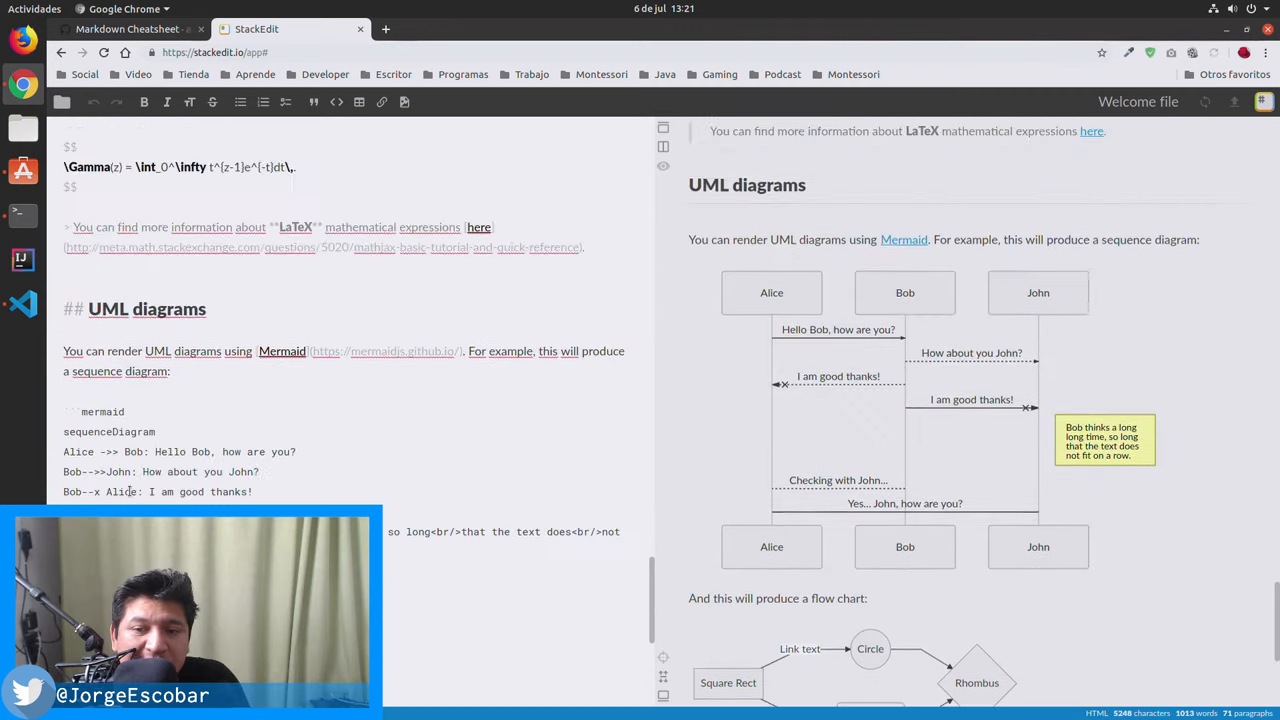
scroll("down", 3)
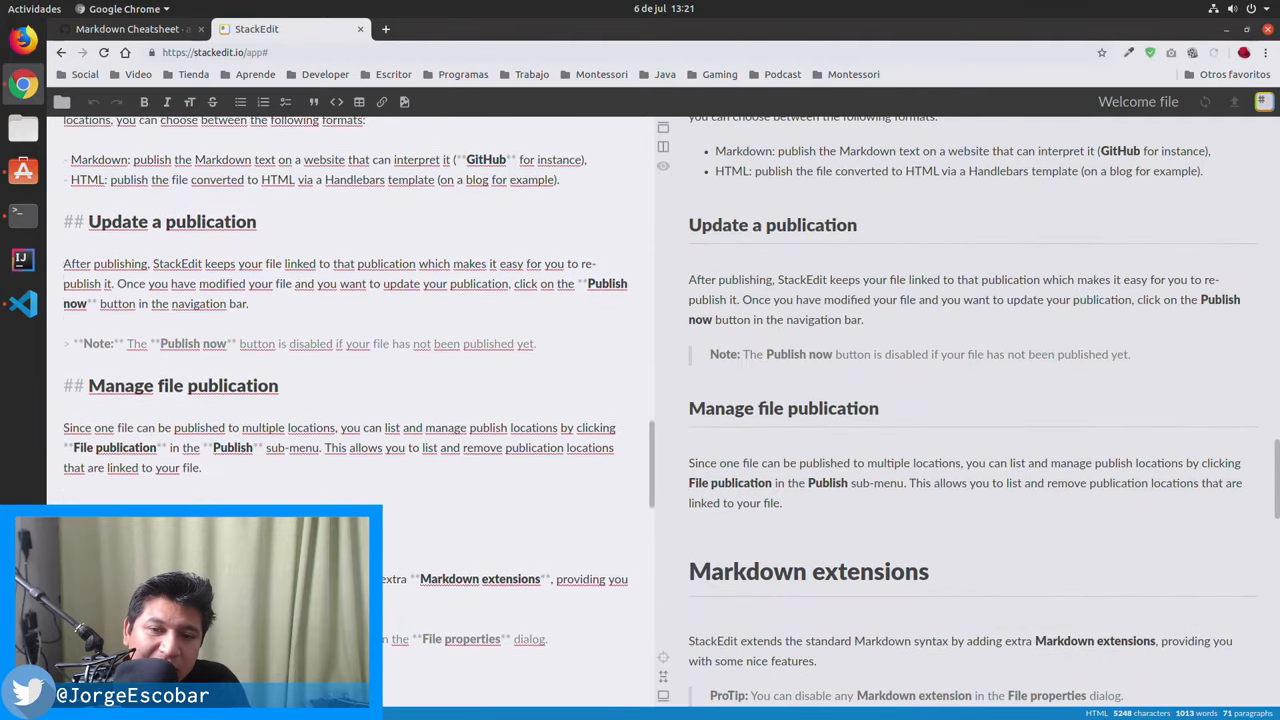
scroll("down", 3)
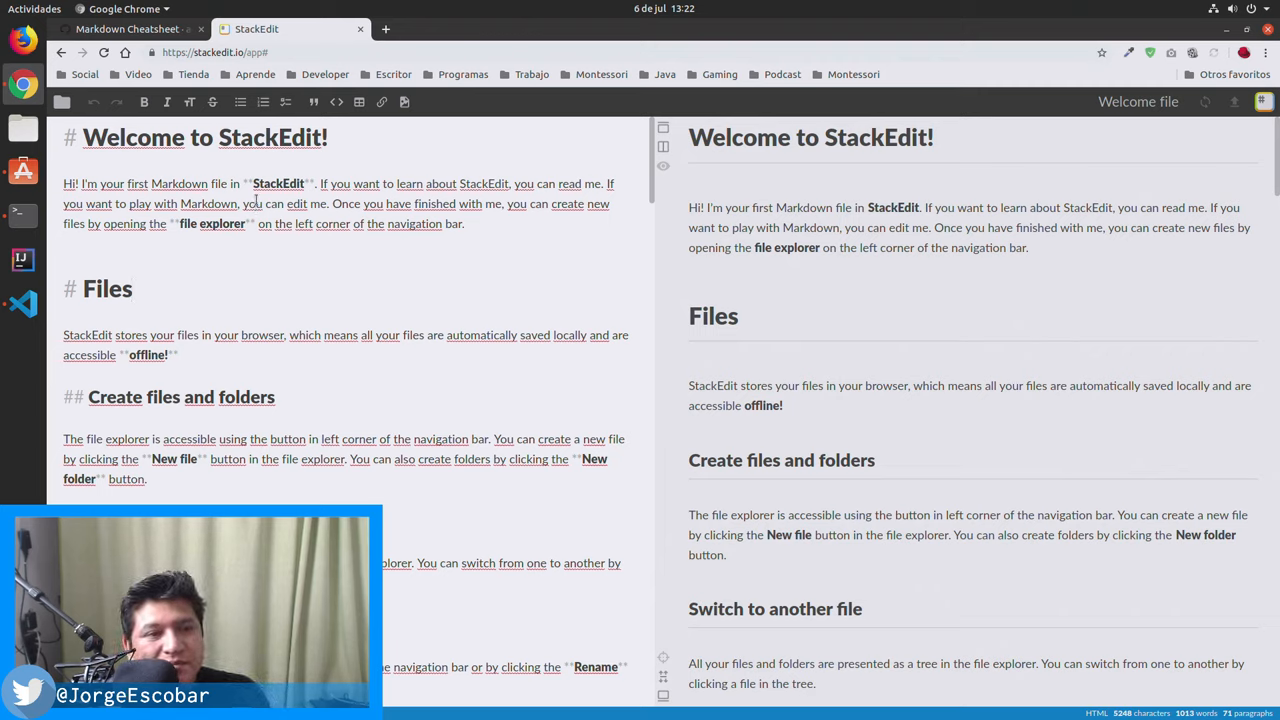
Switch from StackEdit back to the Markdown Cheatsheet tab in Chrome
double_click(268, 136)
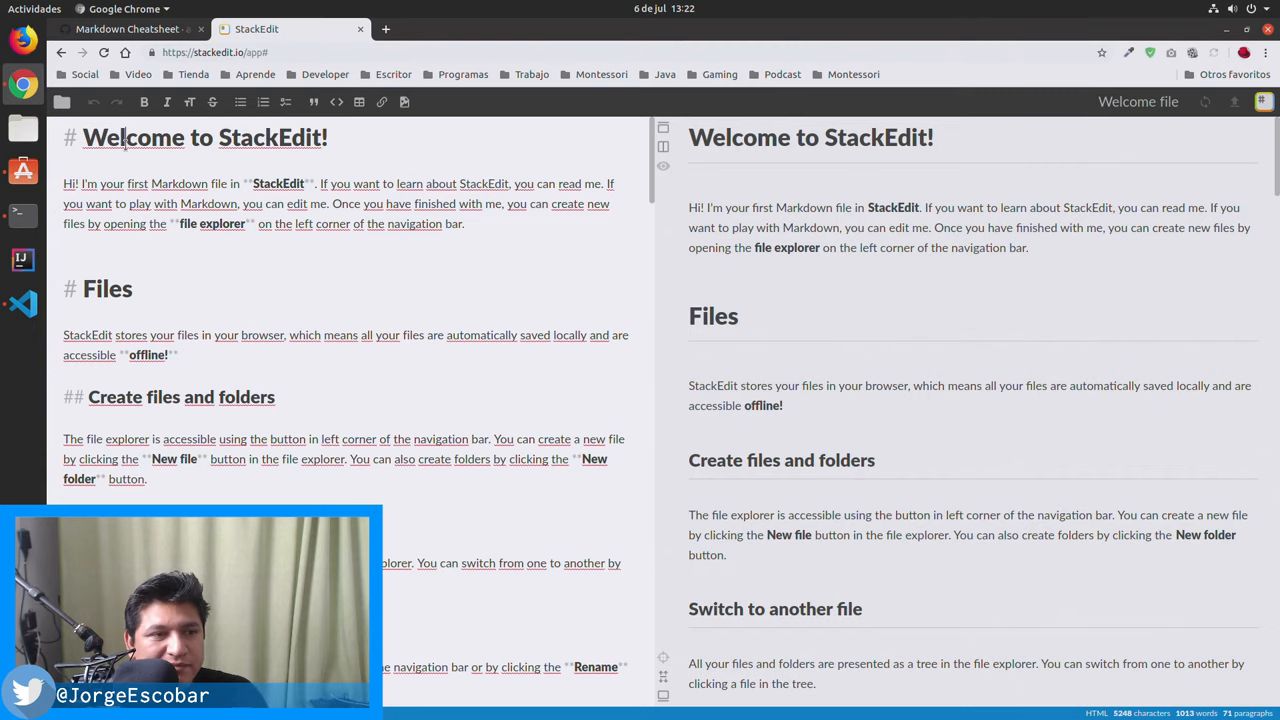
left_click(128, 28)
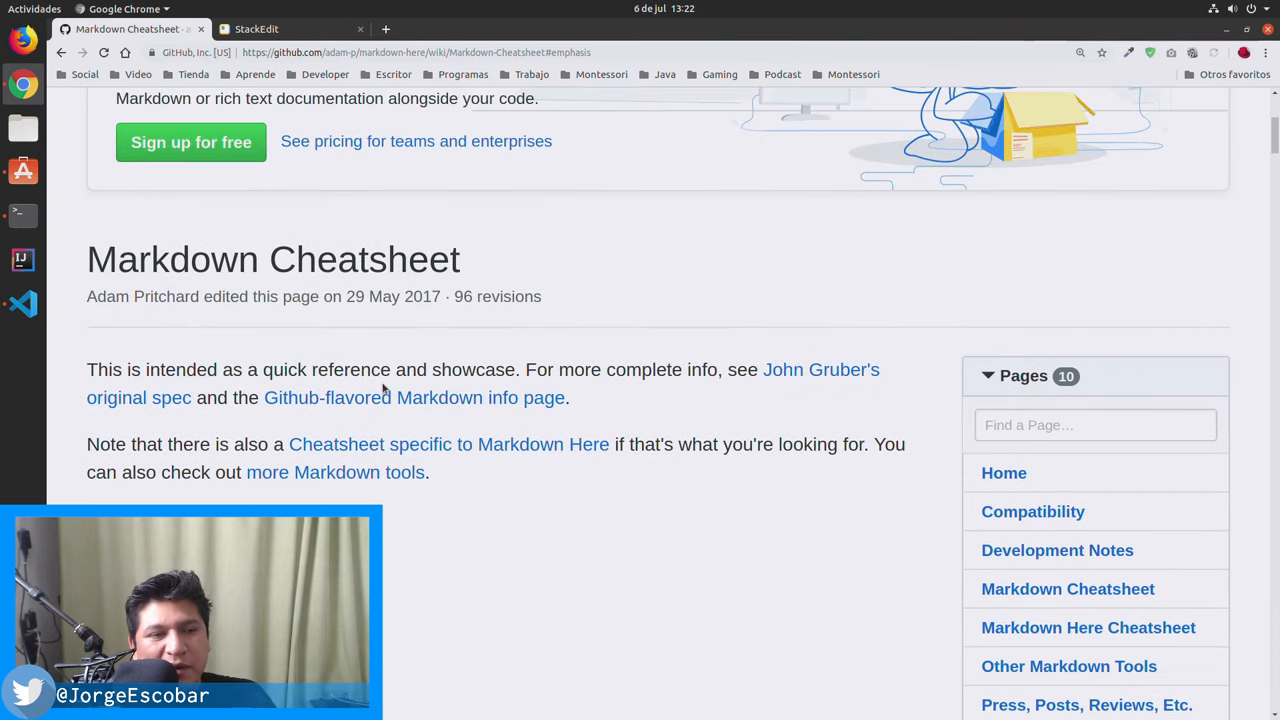
Jump to the cheatsheet's Headers section and select its header syntax examples
scroll("up", 3)
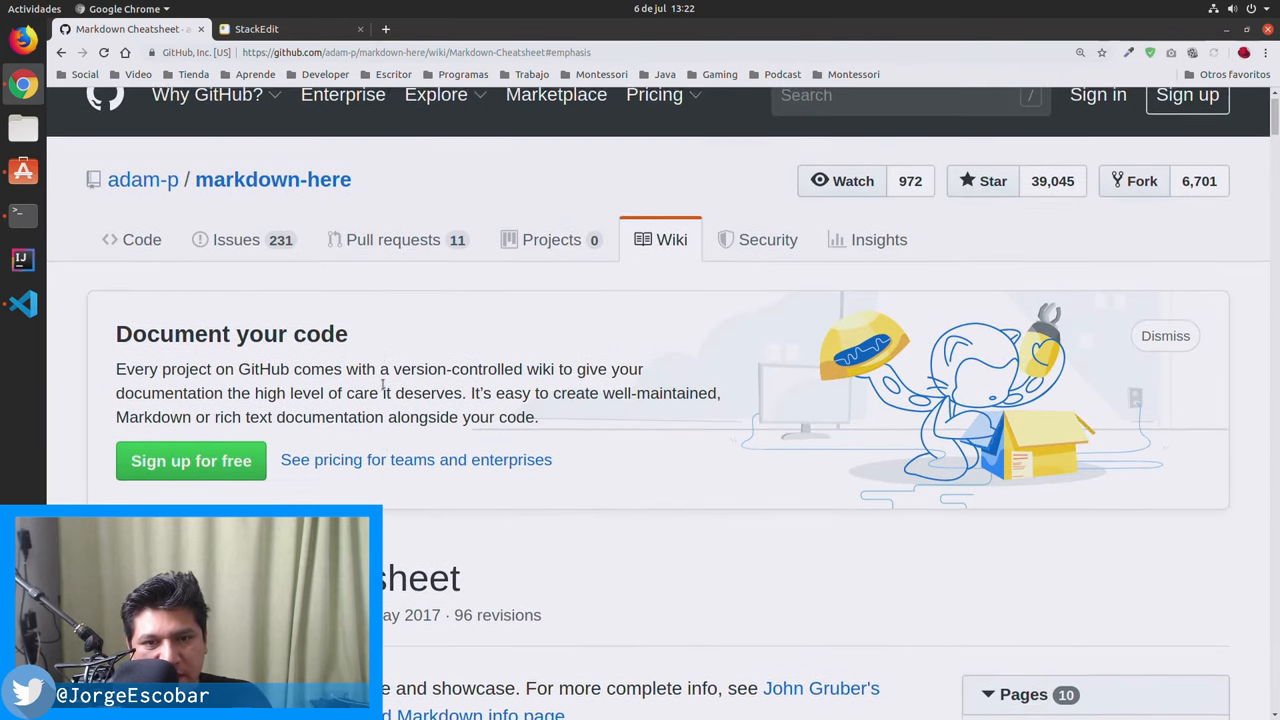
scroll("down", 3)
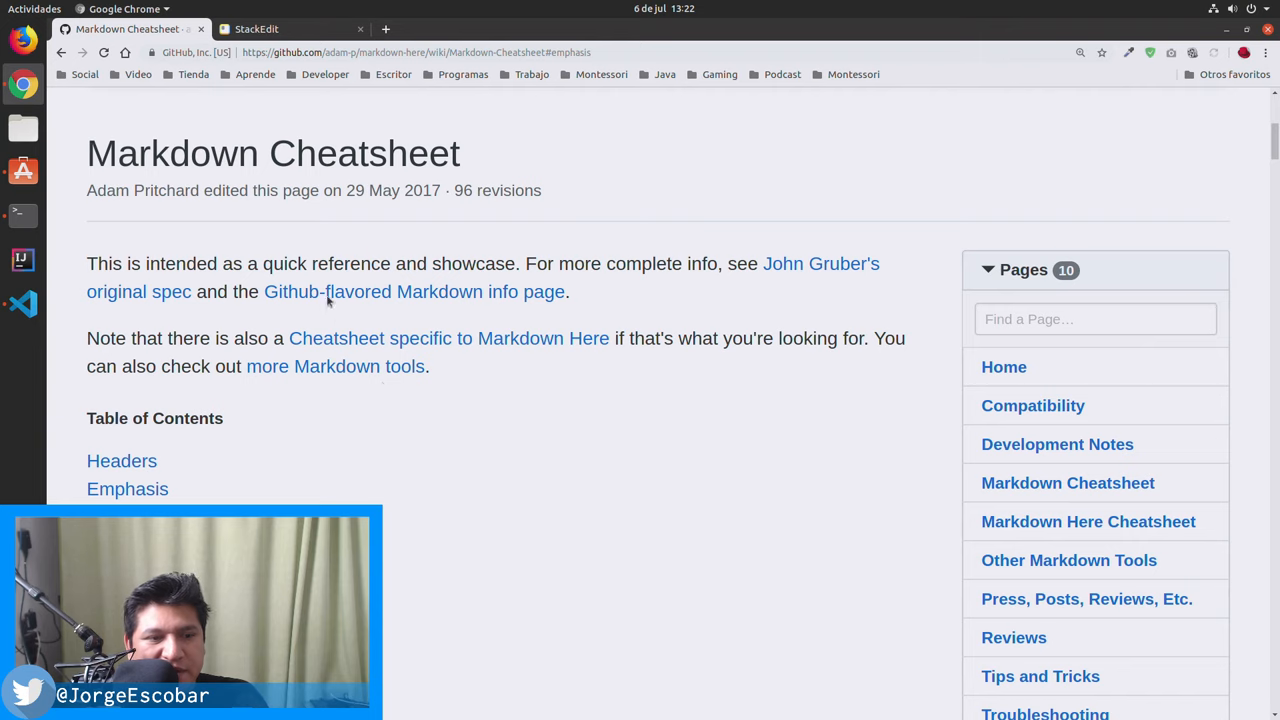
scroll("down", 3)
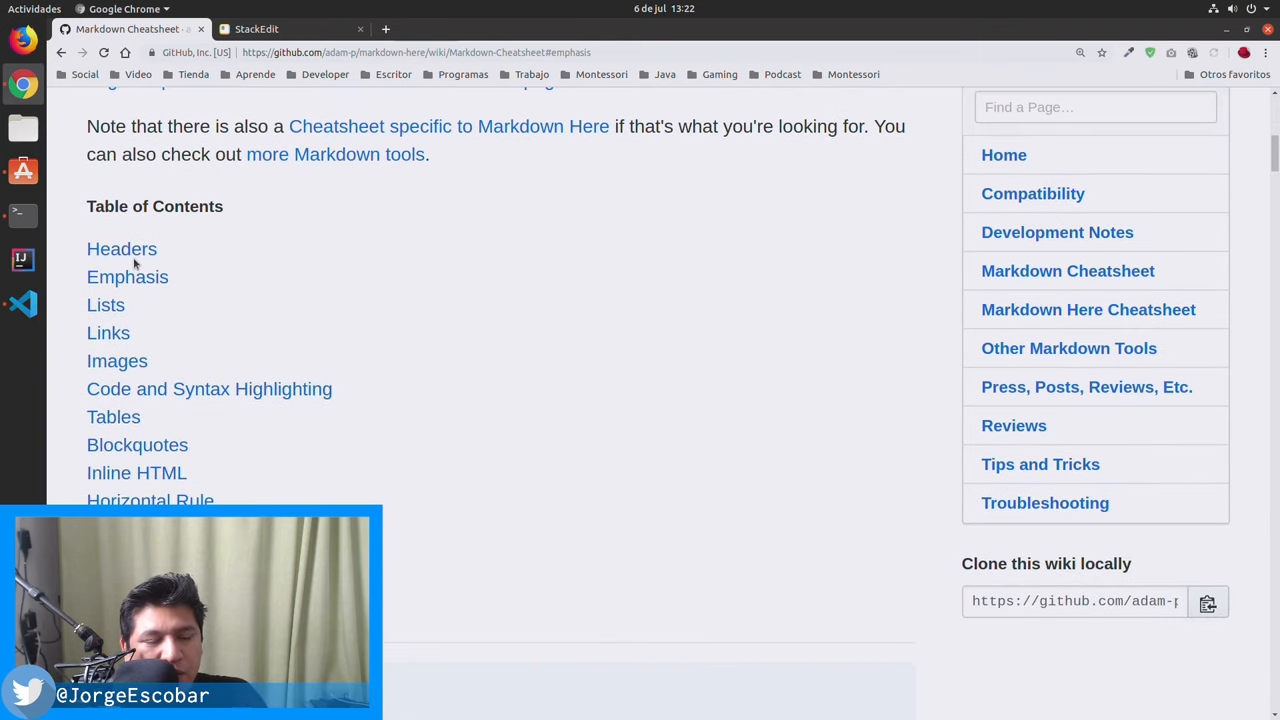
mouse_move(120, 248)
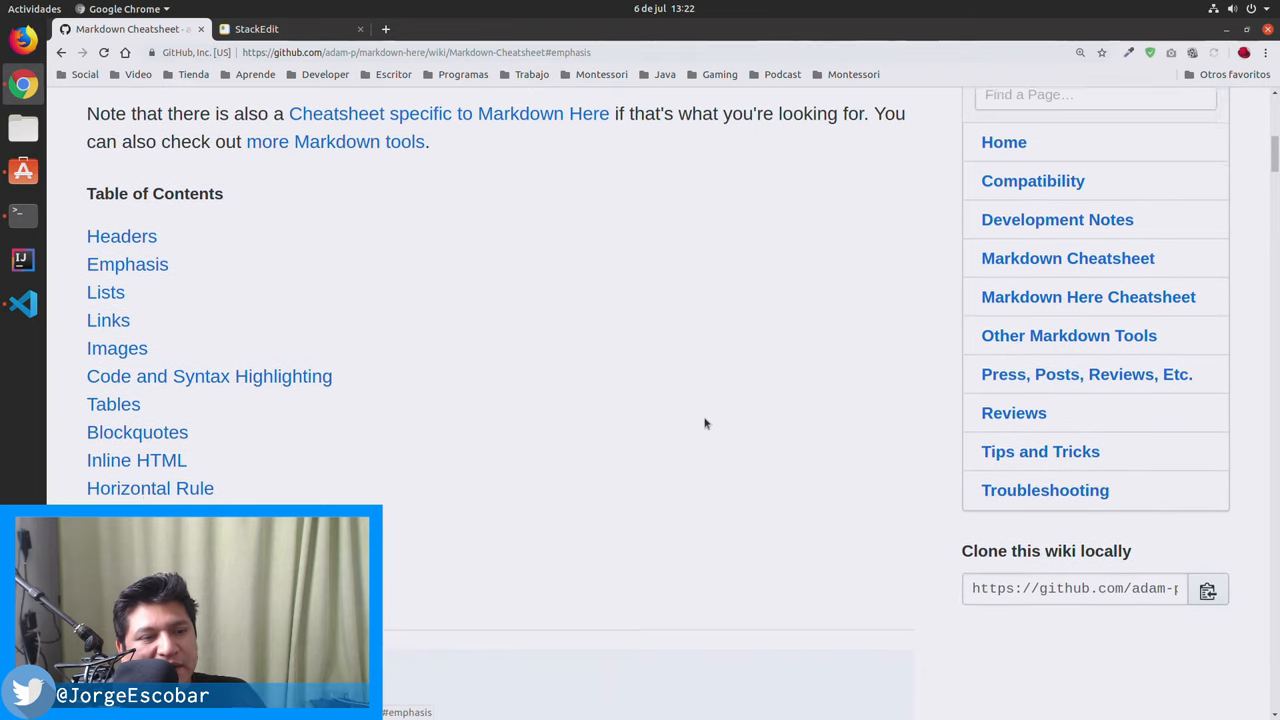
left_click(120, 236)
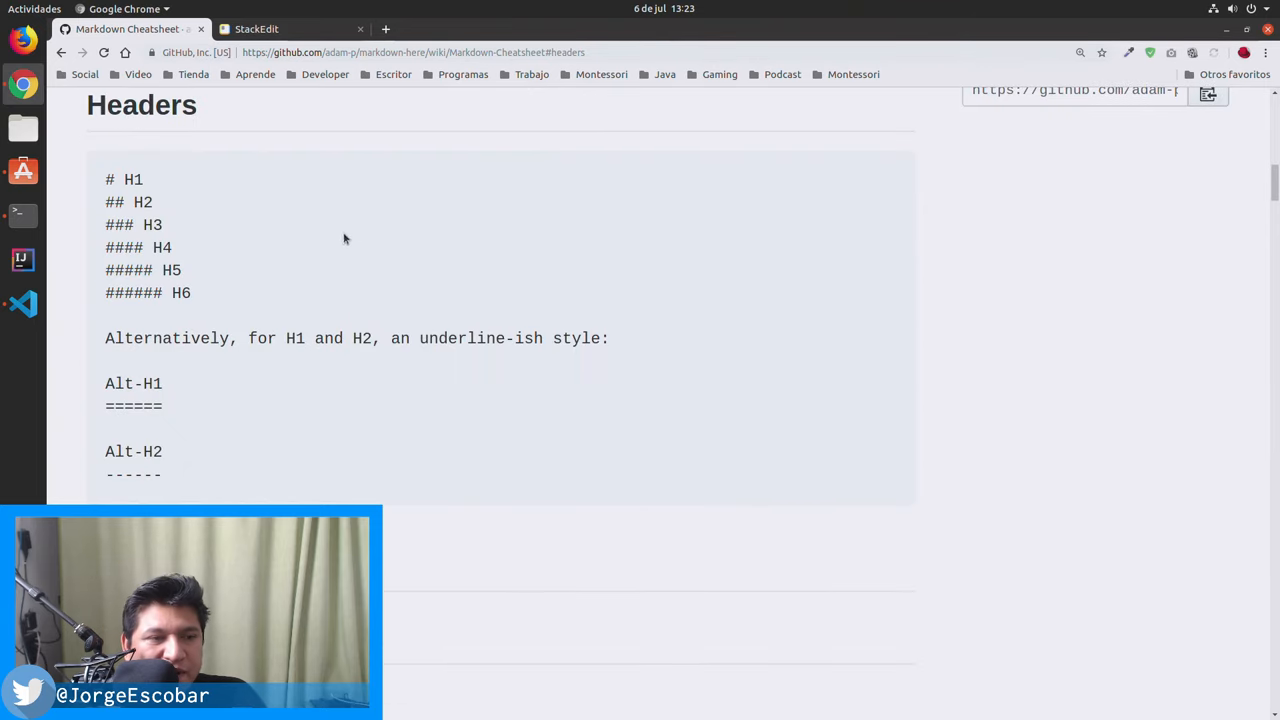
left_click_drag(104, 180, 192, 292)
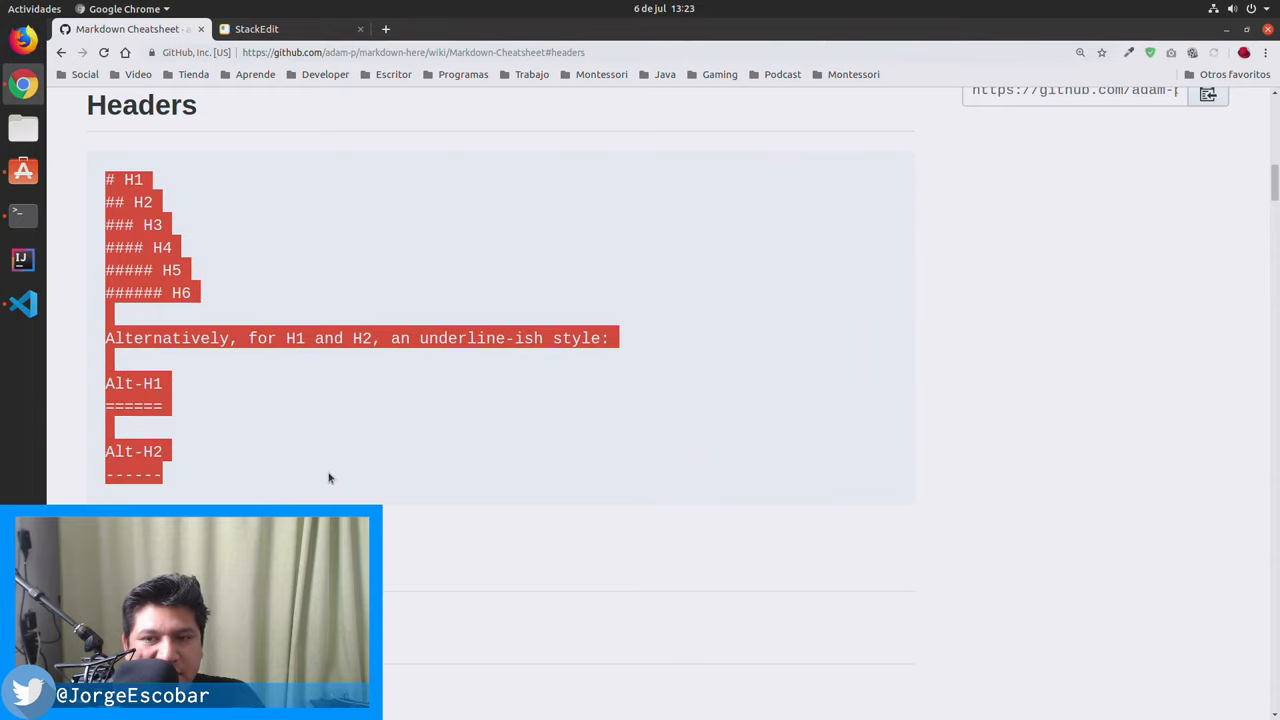
Return to the StackEdit welcome file tab
scroll("down", 3)
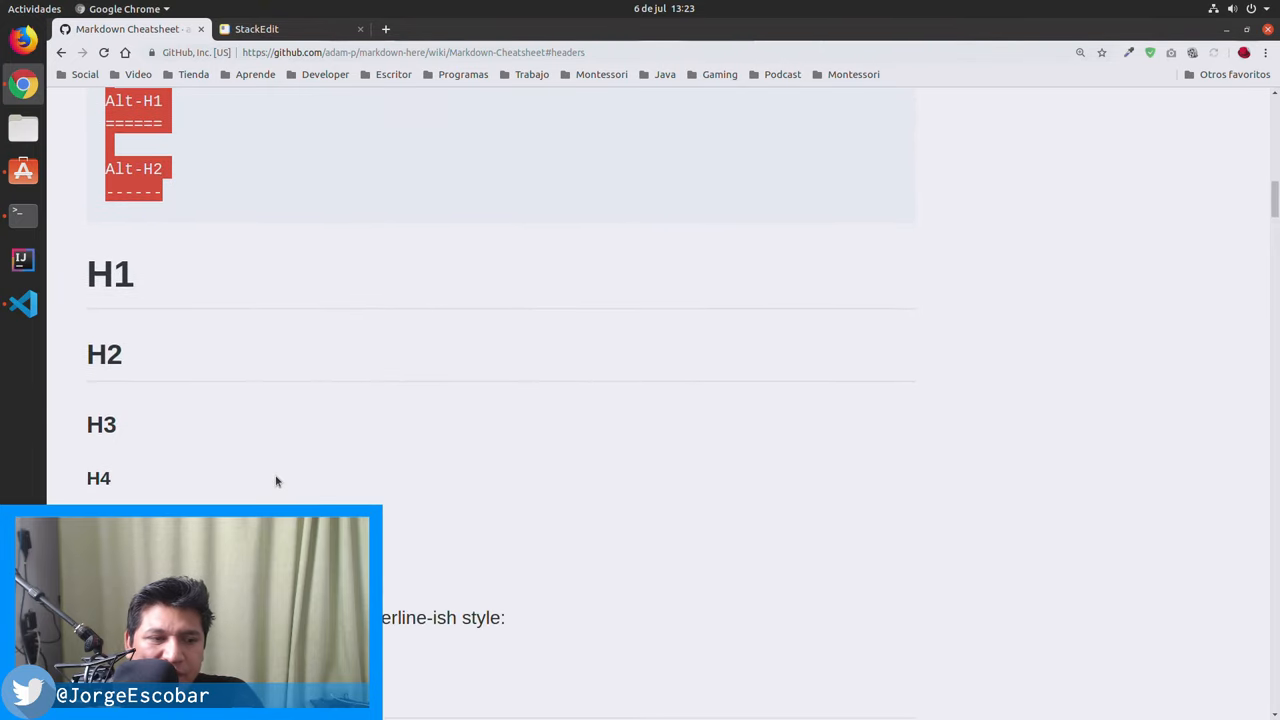
left_click(256, 28)
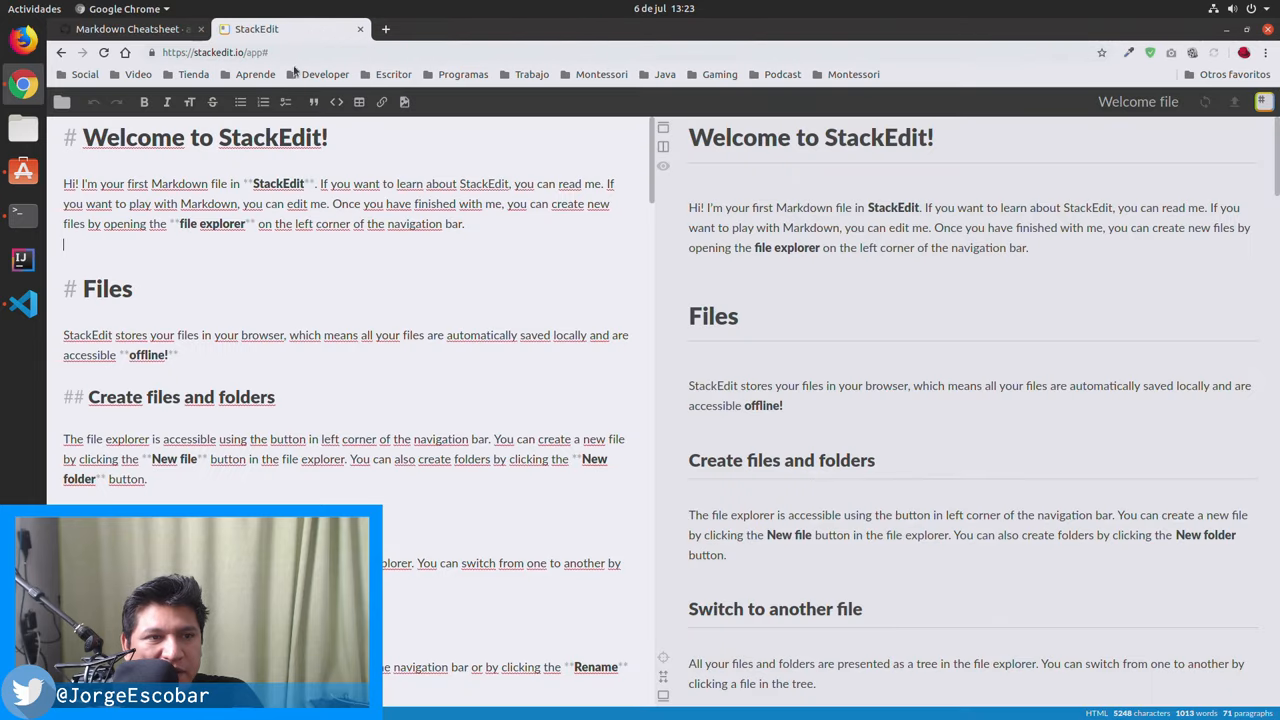
Glance at the cheatsheet's Headers examples again, then bring Visual Studio Code to the front
left_click(128, 28)
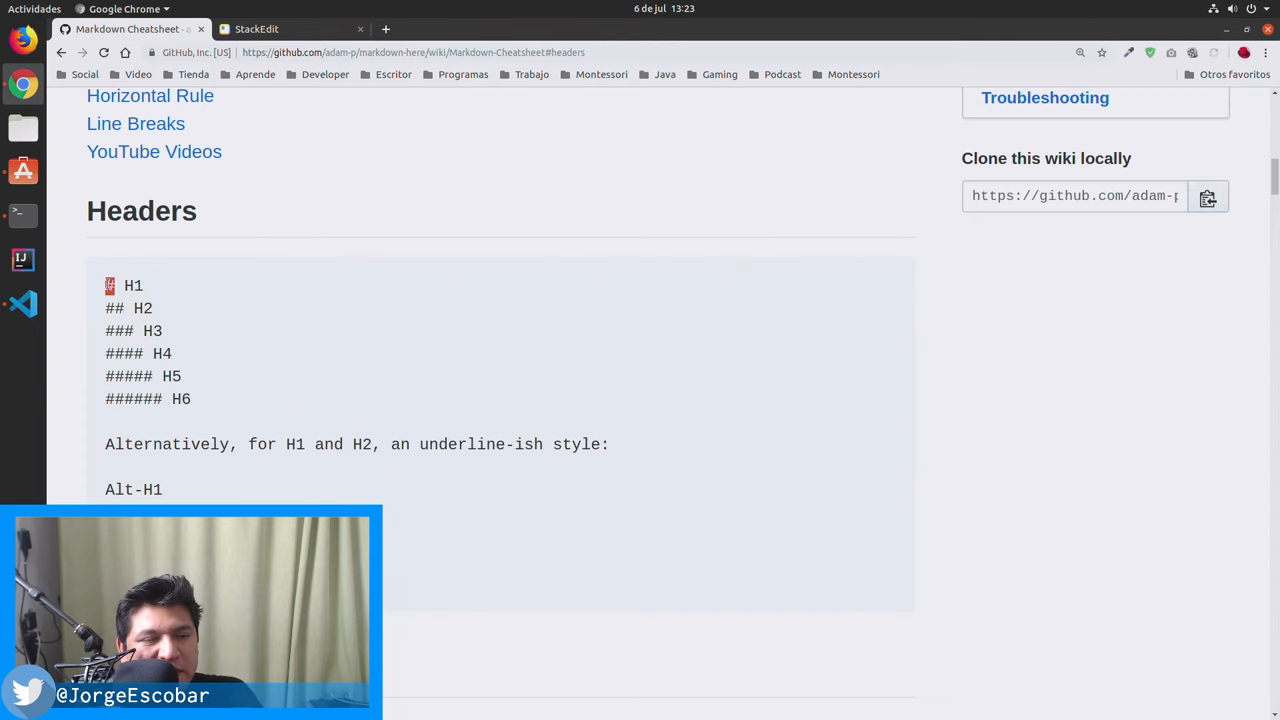
left_click(256, 28)
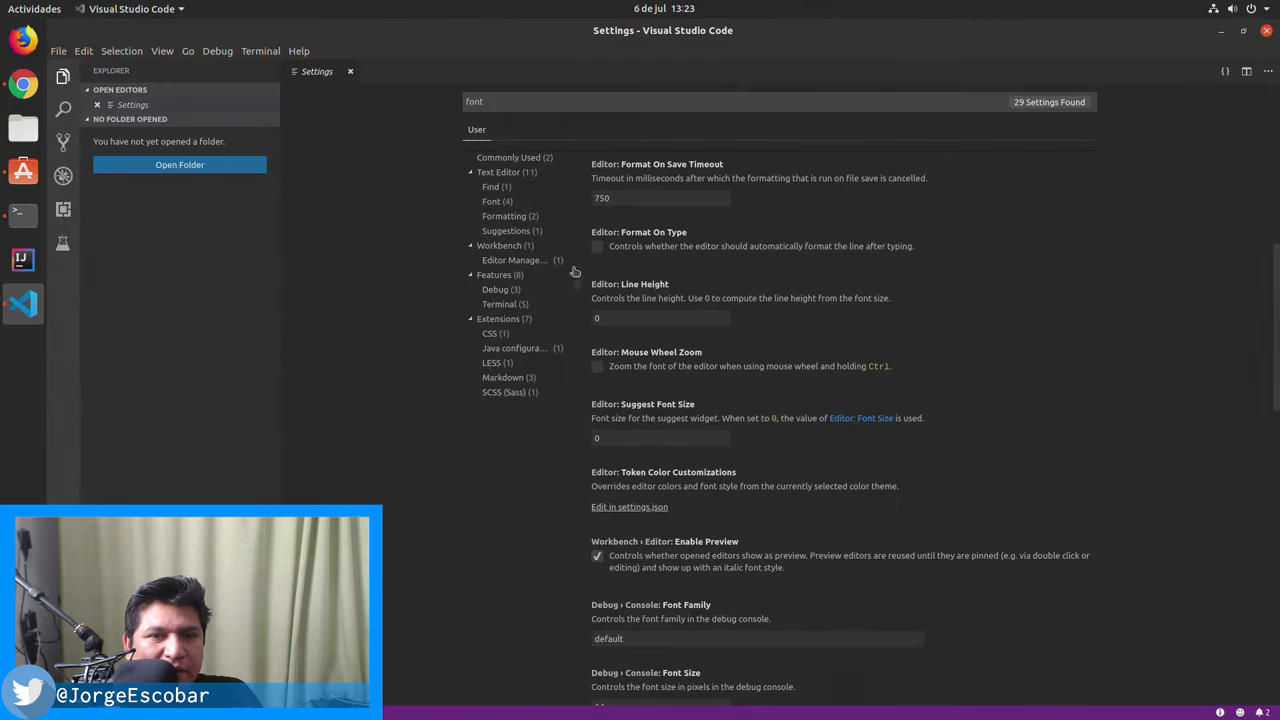
Close Settings and open the empty readme.md from the Open Editors list
left_click(350, 72)
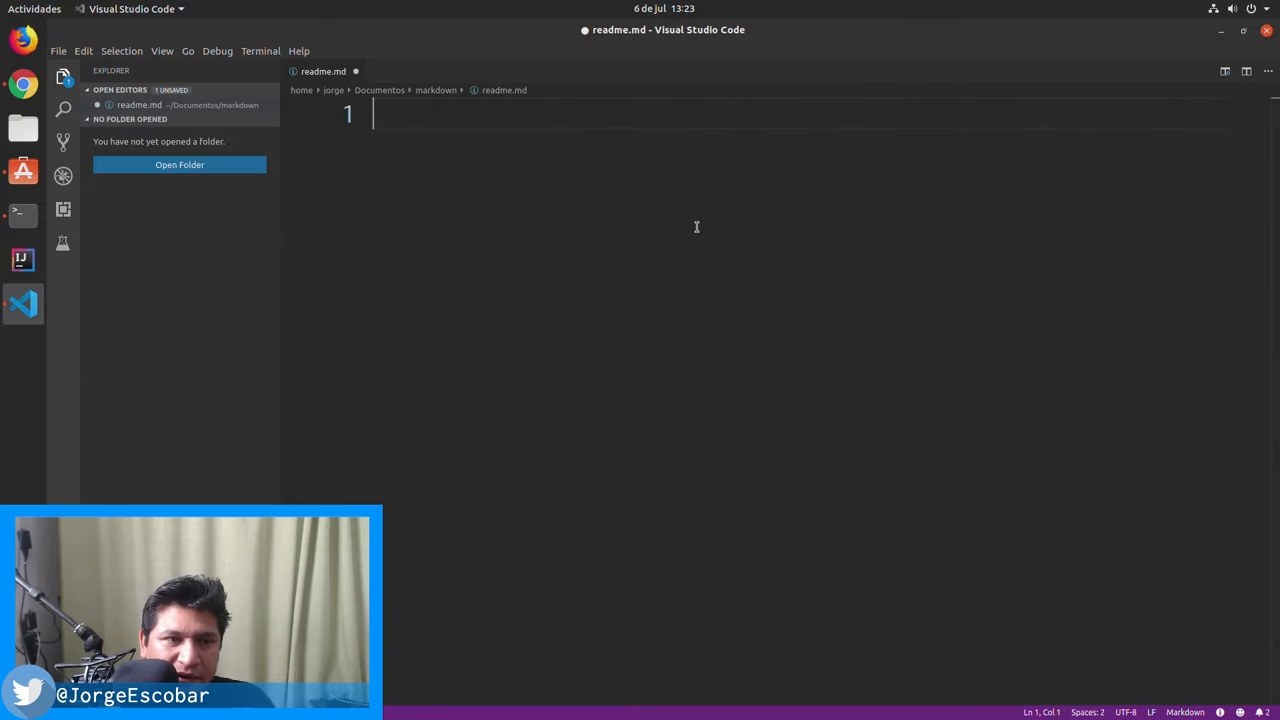
left_click(62, 76)
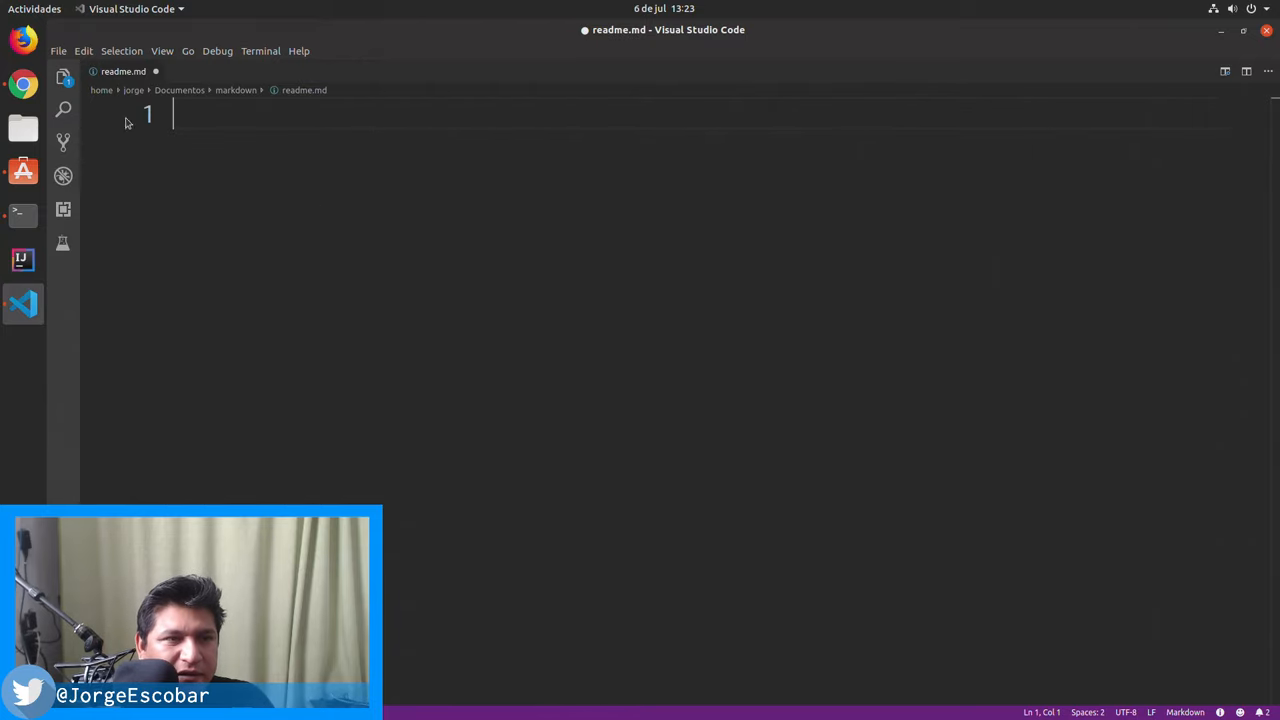
mouse_move(342, 192)
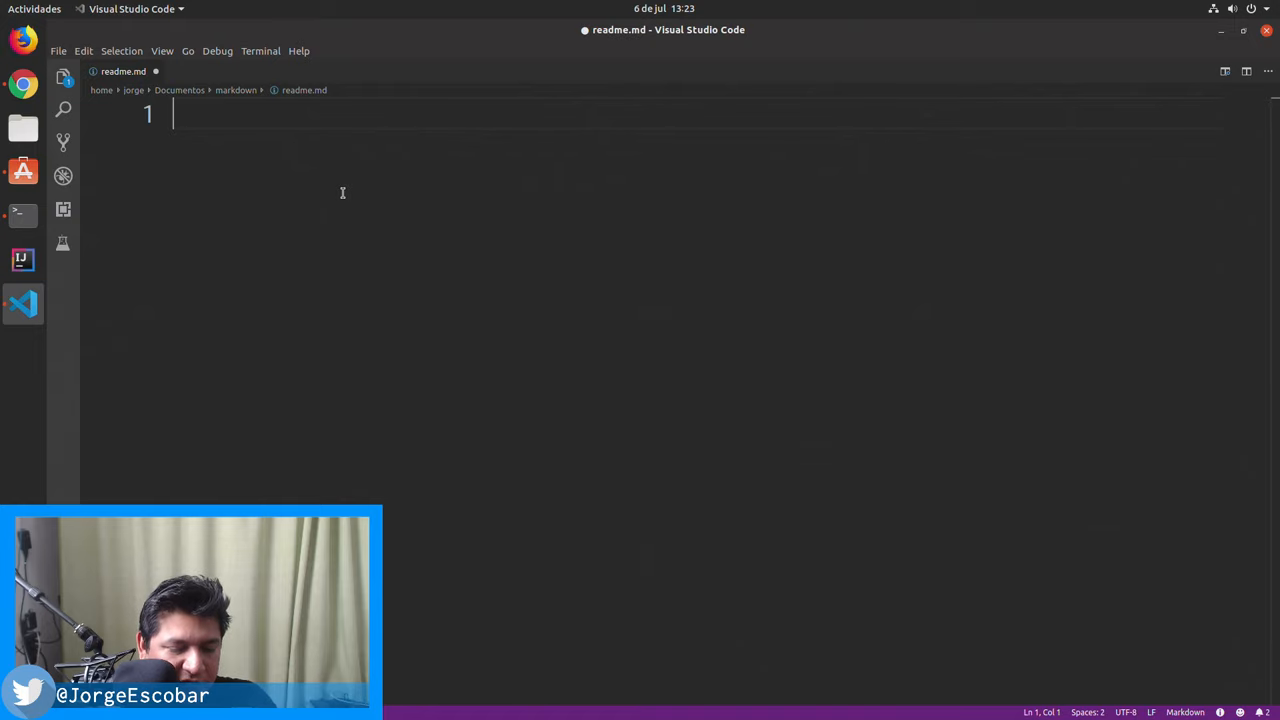
Write a '# HelloWorld' heading in readme.md, save it and show the side preview
type("# Hel")
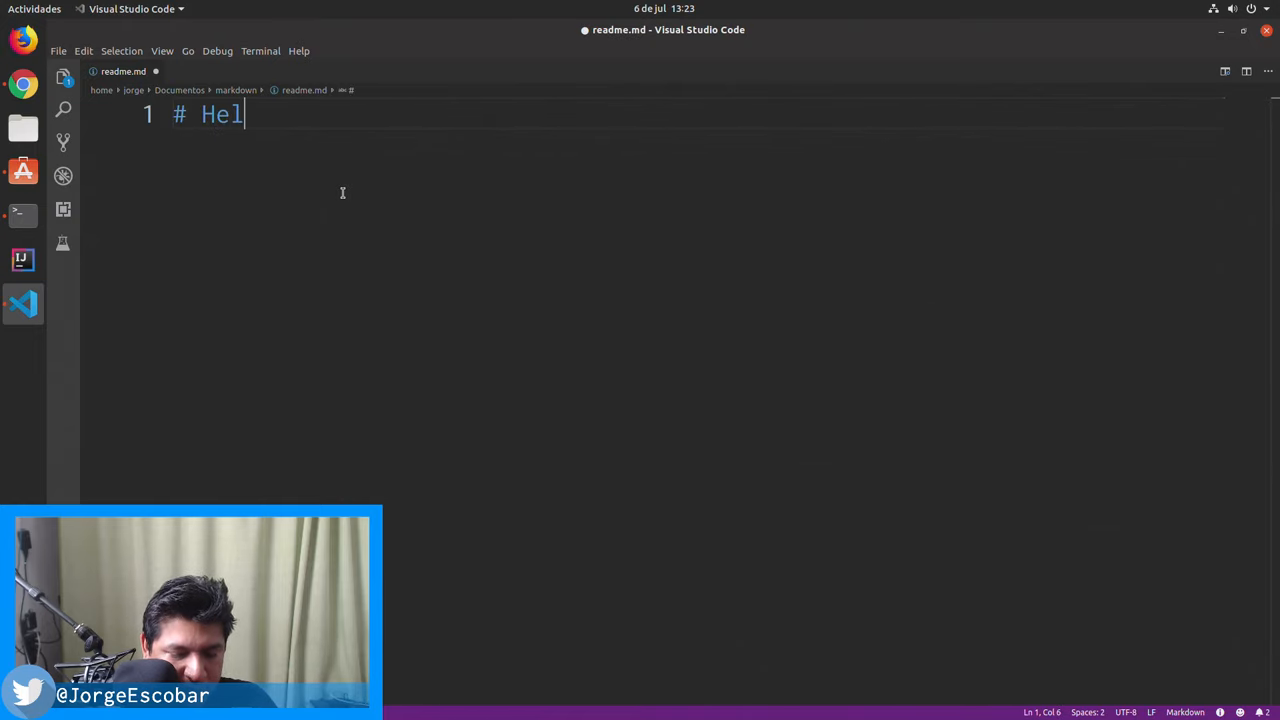
type("loWorld")
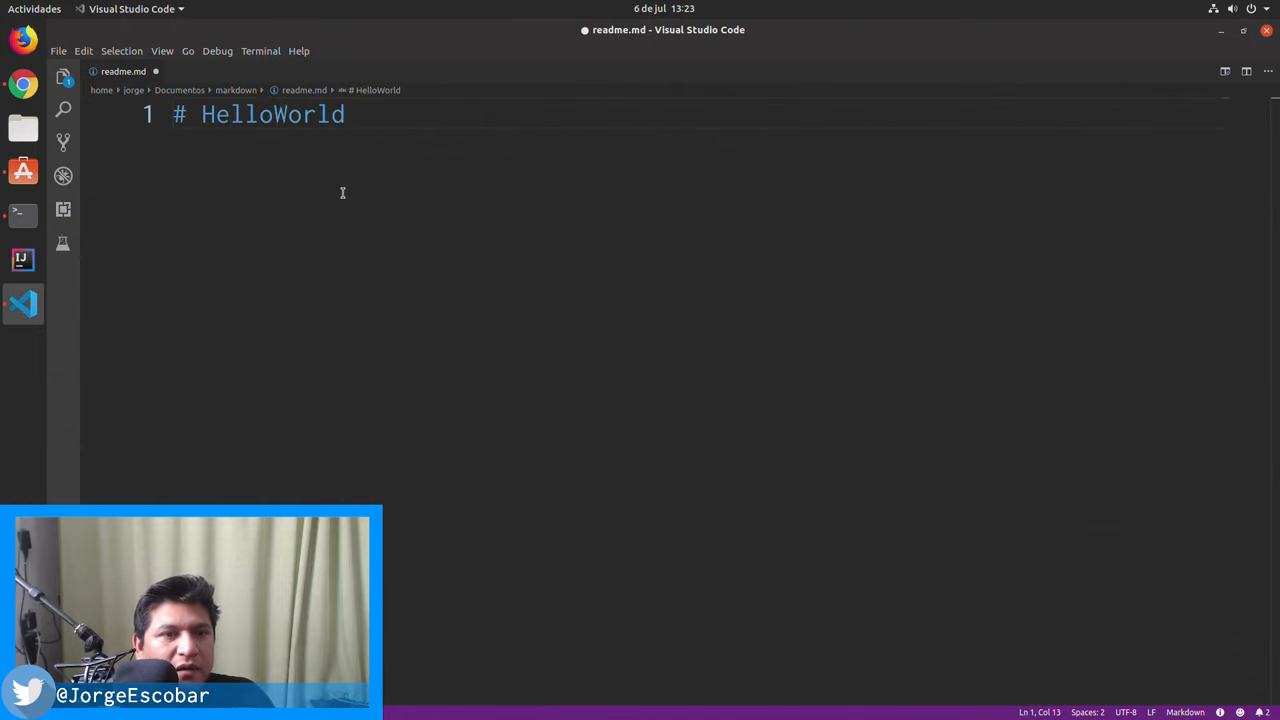
key("ctrl+s")
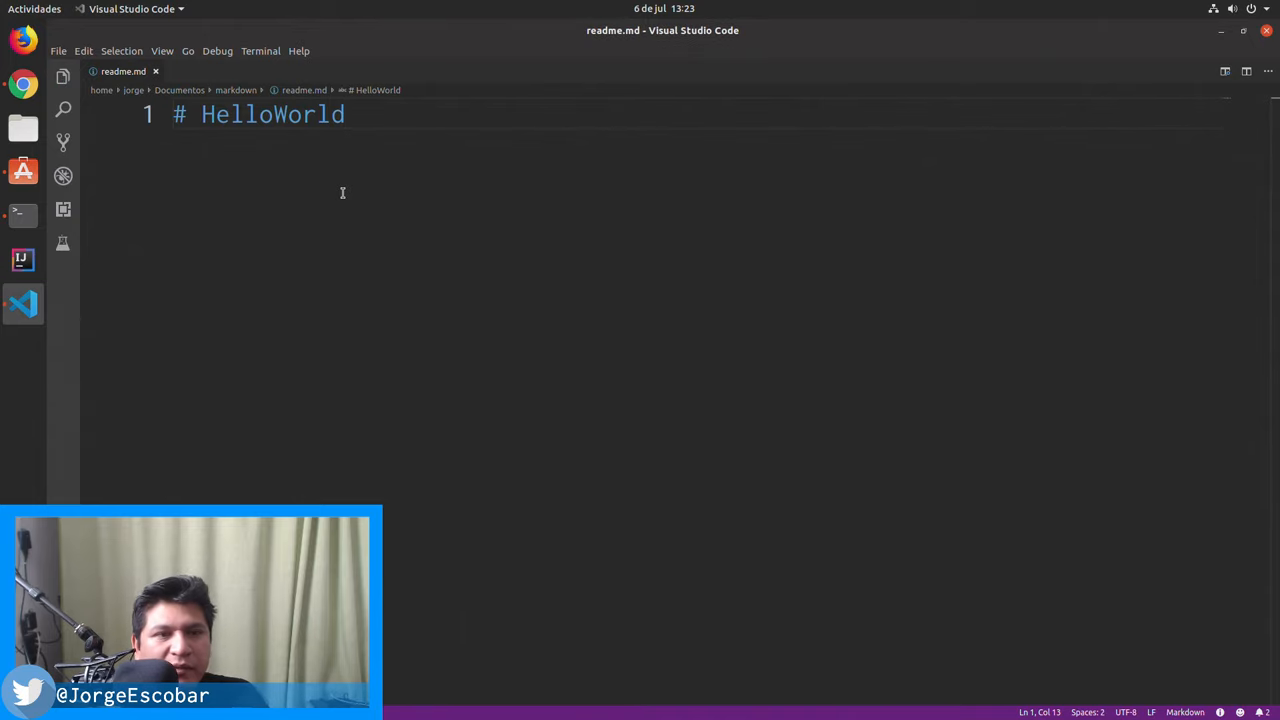
mouse_move(336, 136)
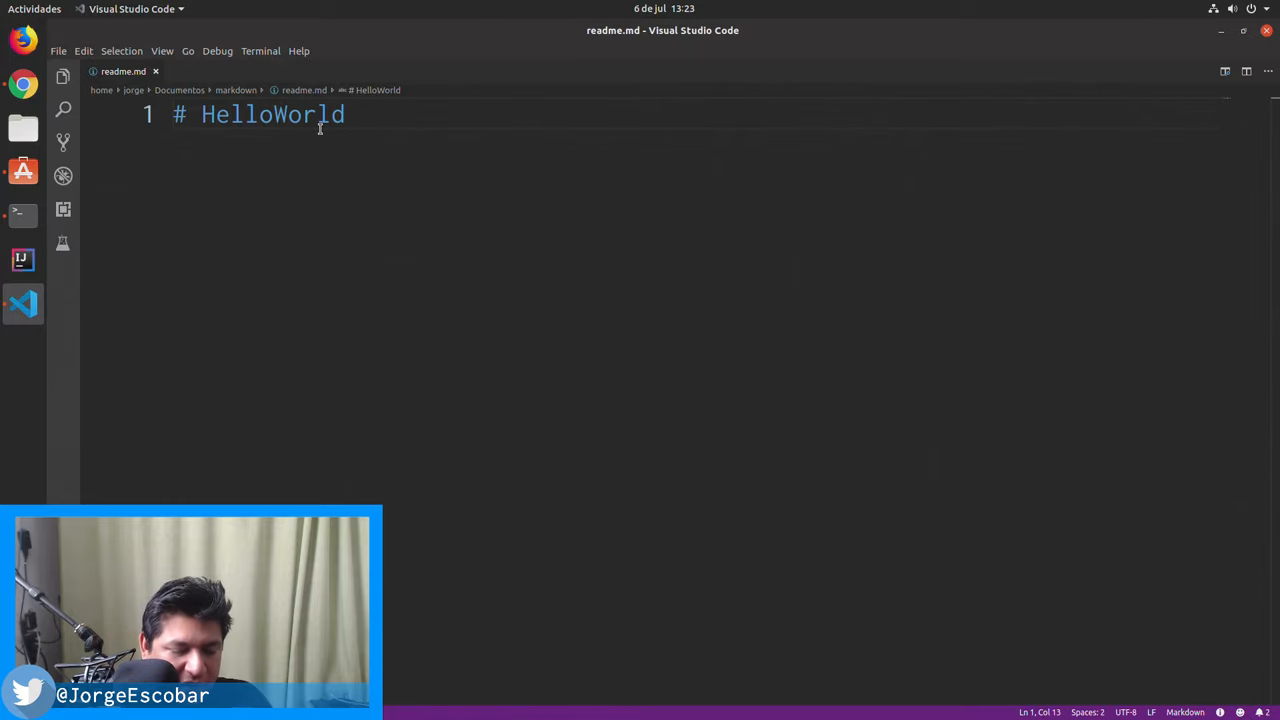
left_click(1224, 72)
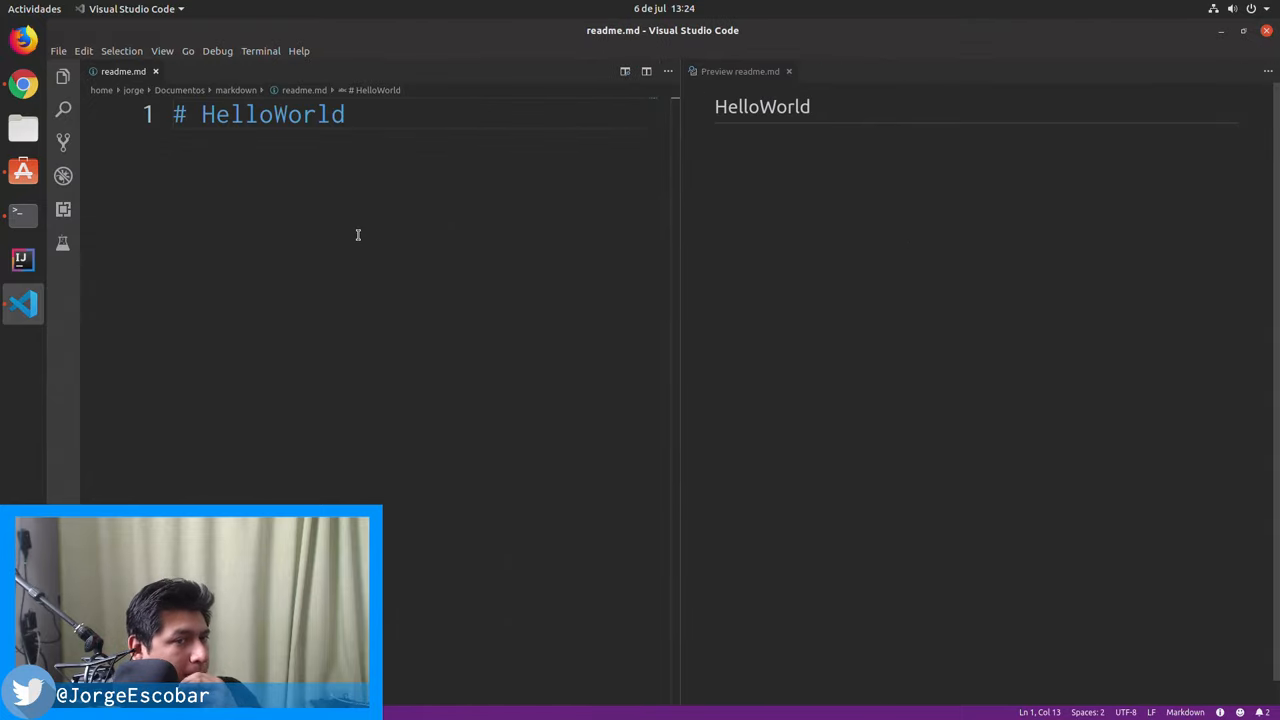
mouse_move(360, 164)
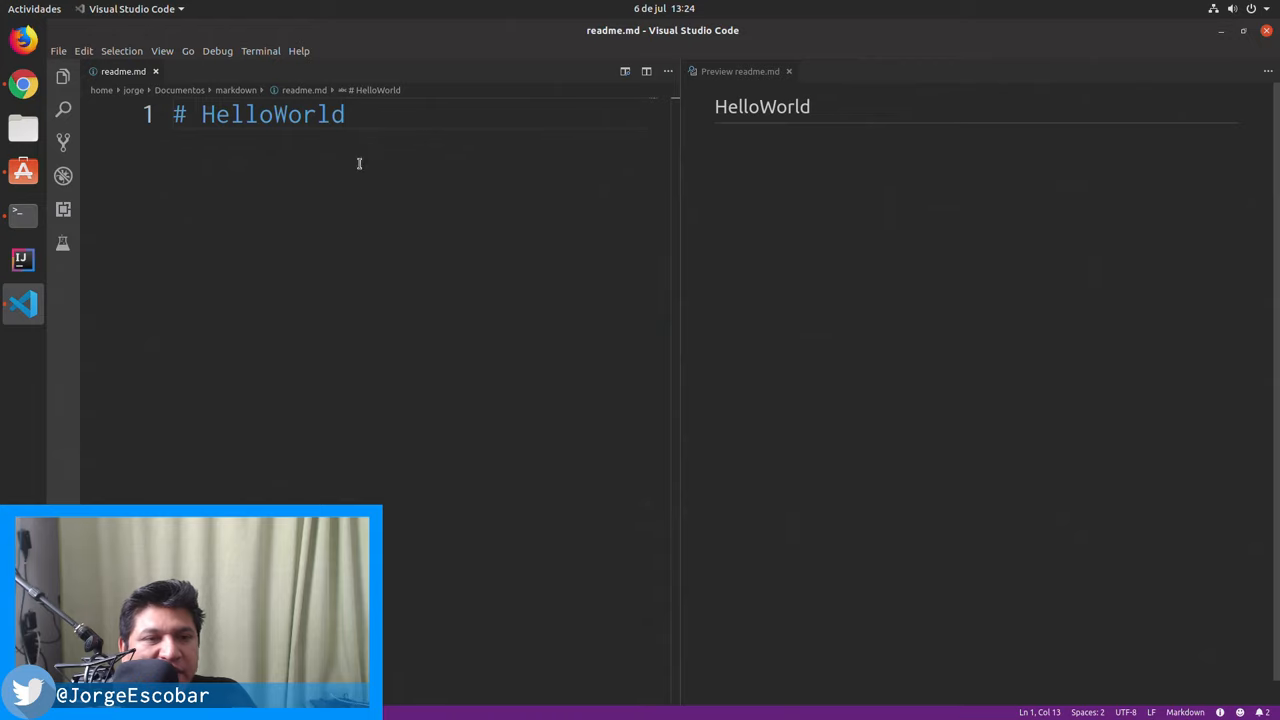
mouse_move(492, 128)
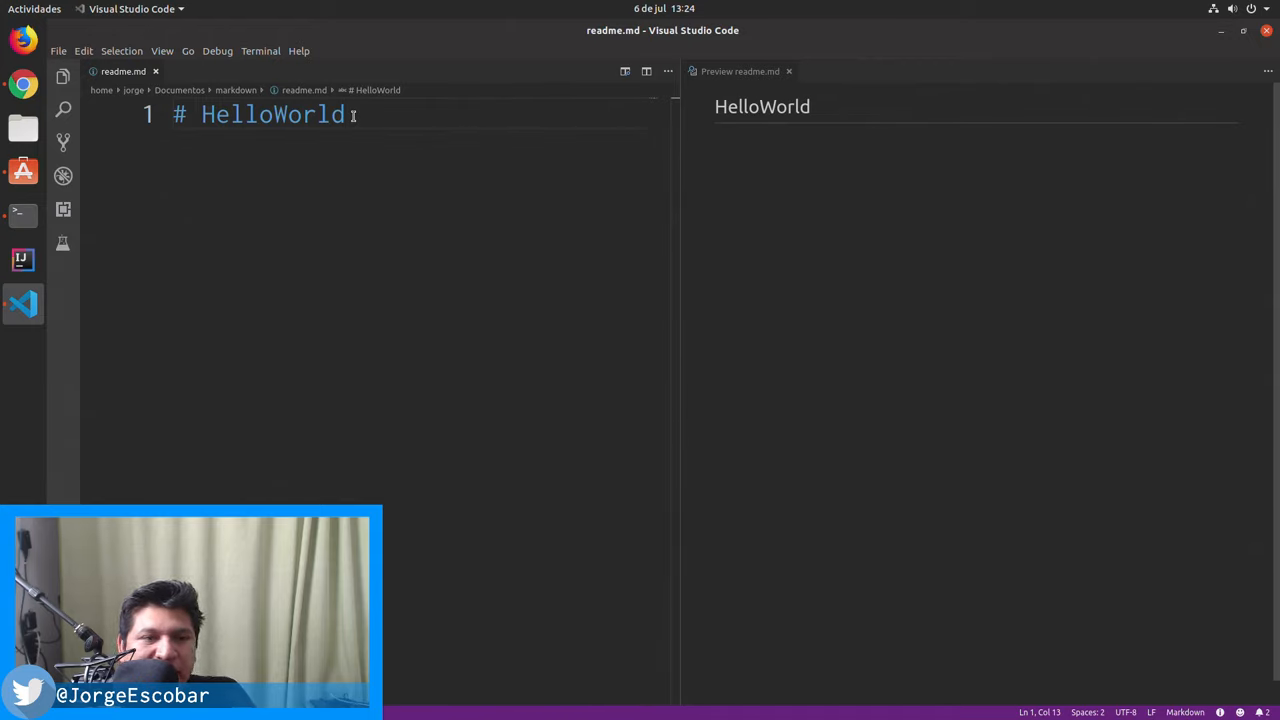
Add two filler-text paragraphs and a '## Subtitle.' subheading under HelloWorld
type("sa")
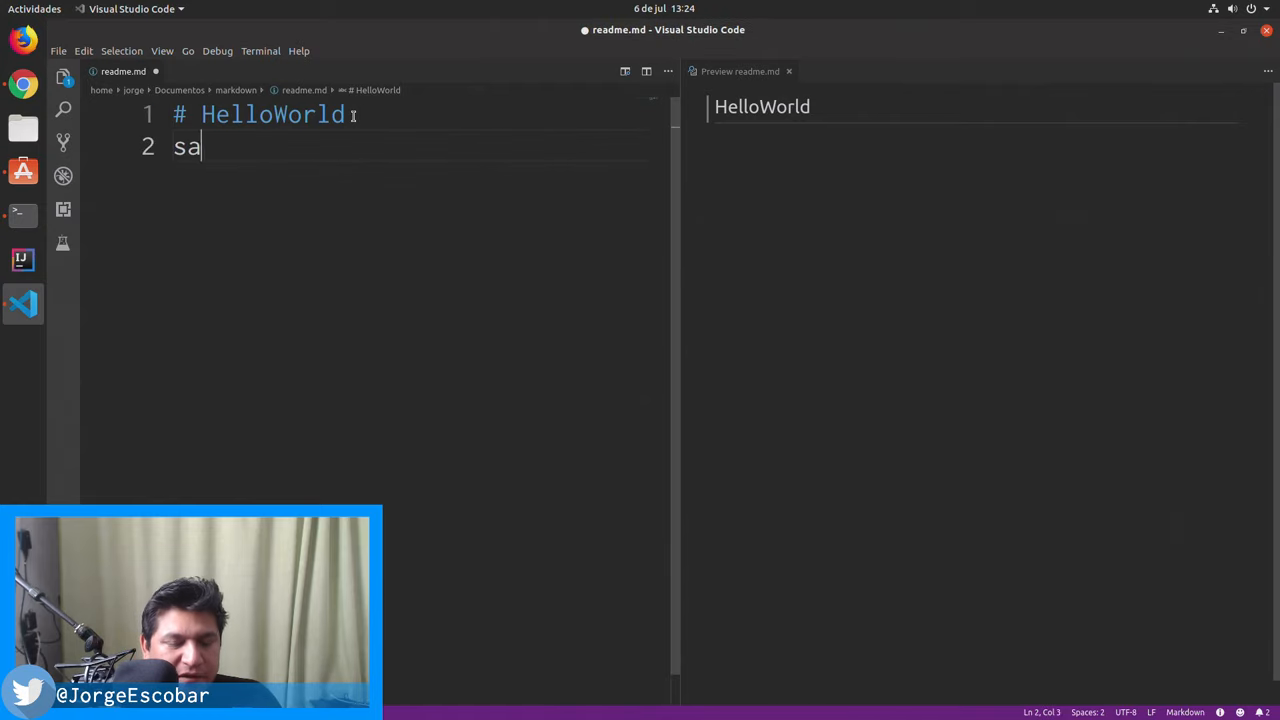
type("djkhsajdhsa asjdhasjdsa asjdhasjdhas jhdasjdh asdjhasjhdasjh hjashdjashd.")
type("jashdjashdsajhd sajhdasjdhasjdh sajdh sajdh asjdh asjdhasjh dasjdh asjdh asjdhsajdhasdjhasj.")
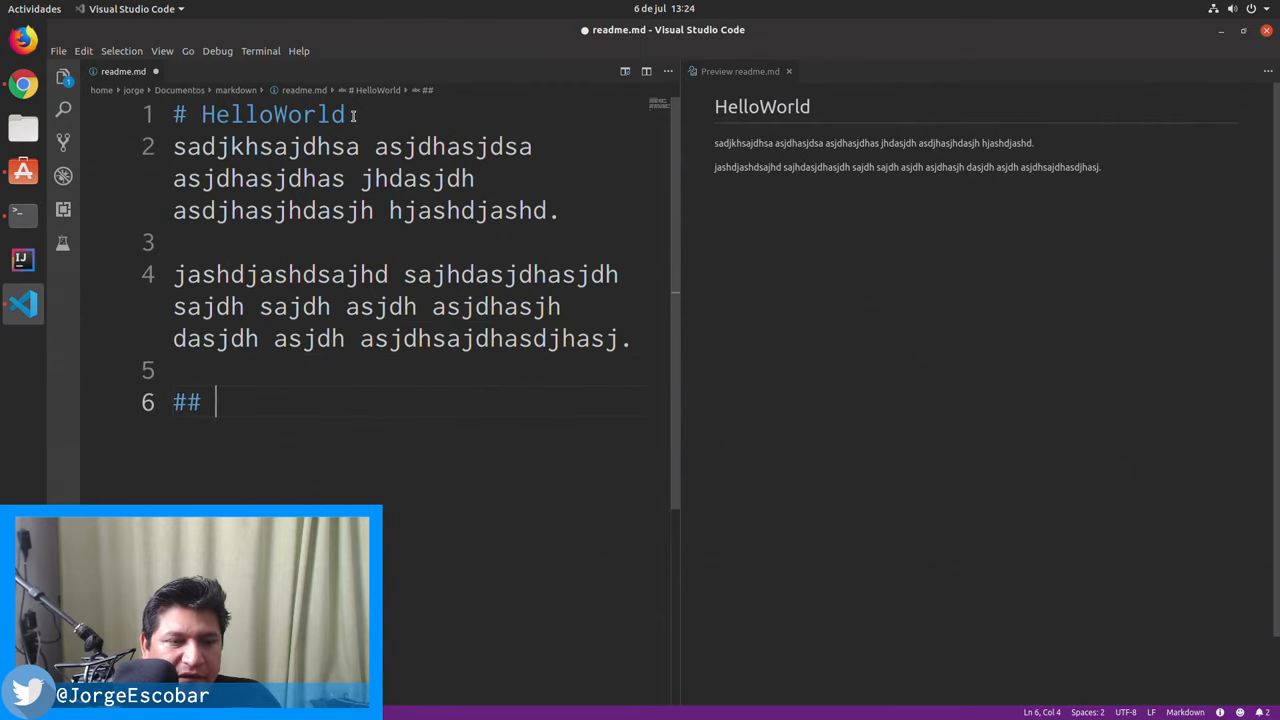
type("Sub")
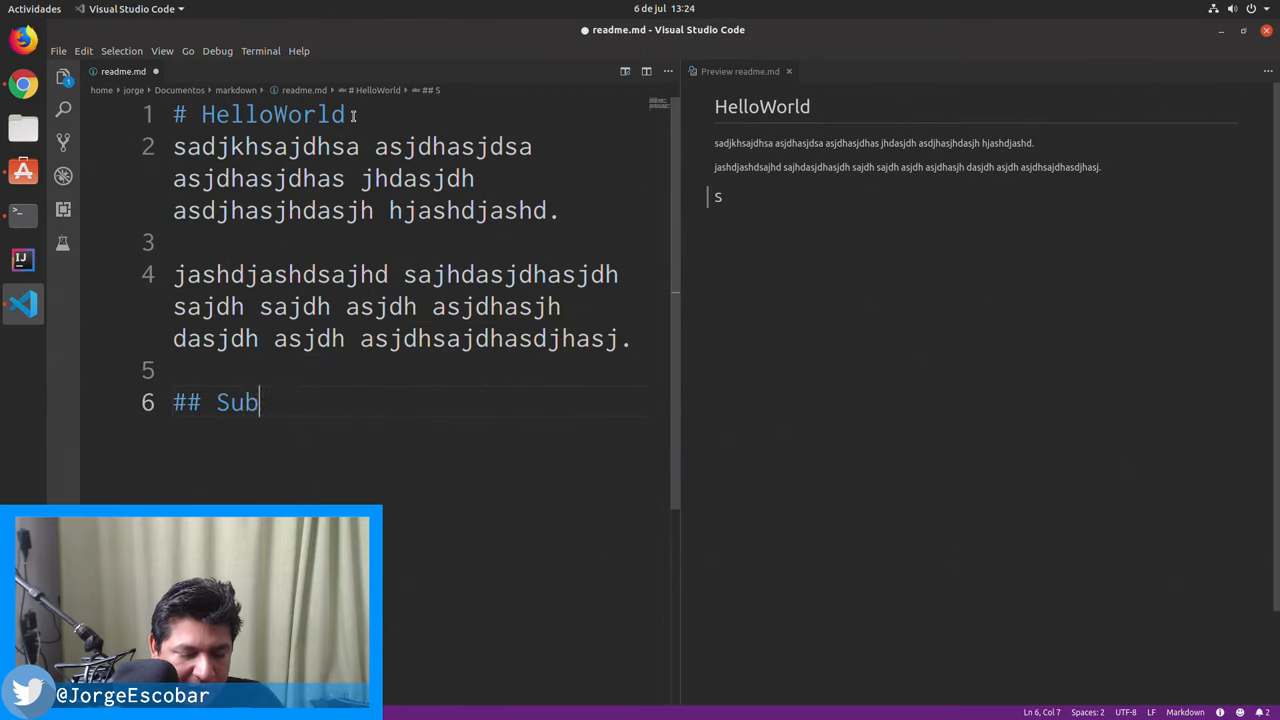
type("title.")
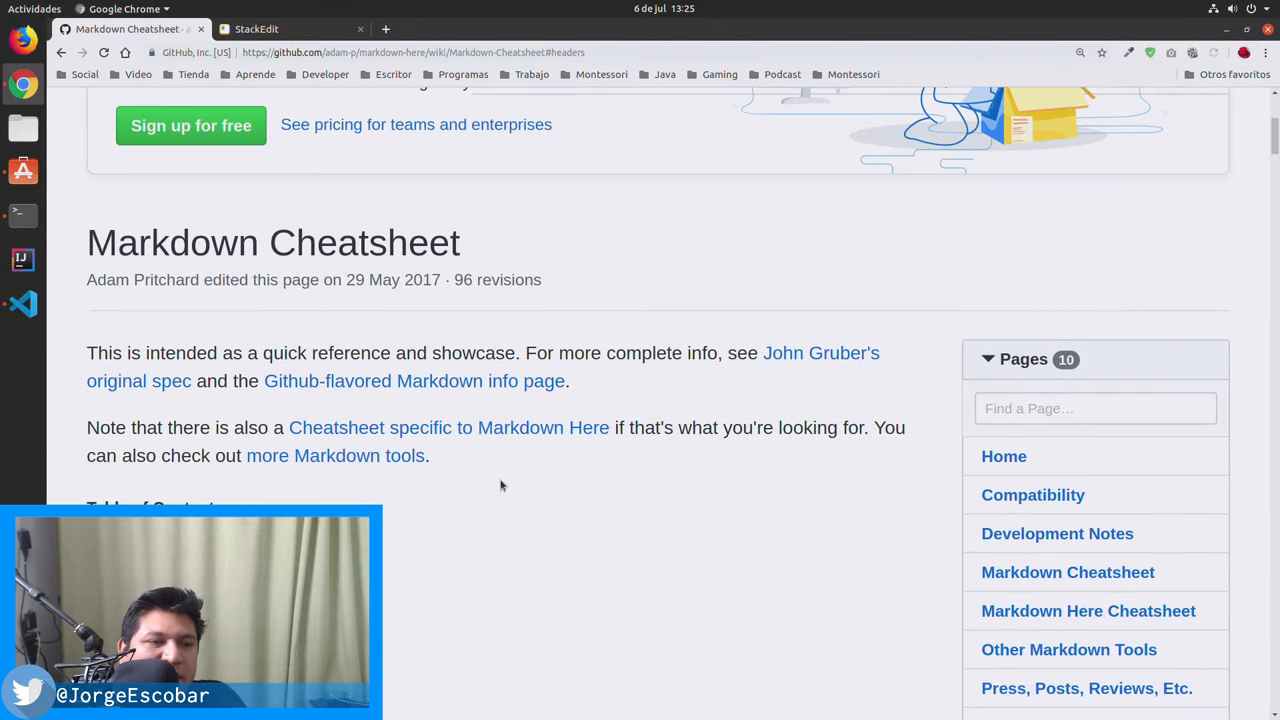
Jump to the cheatsheet's Emphasis section and highlight 'asterisks' in the italics example
scroll("down", 3)
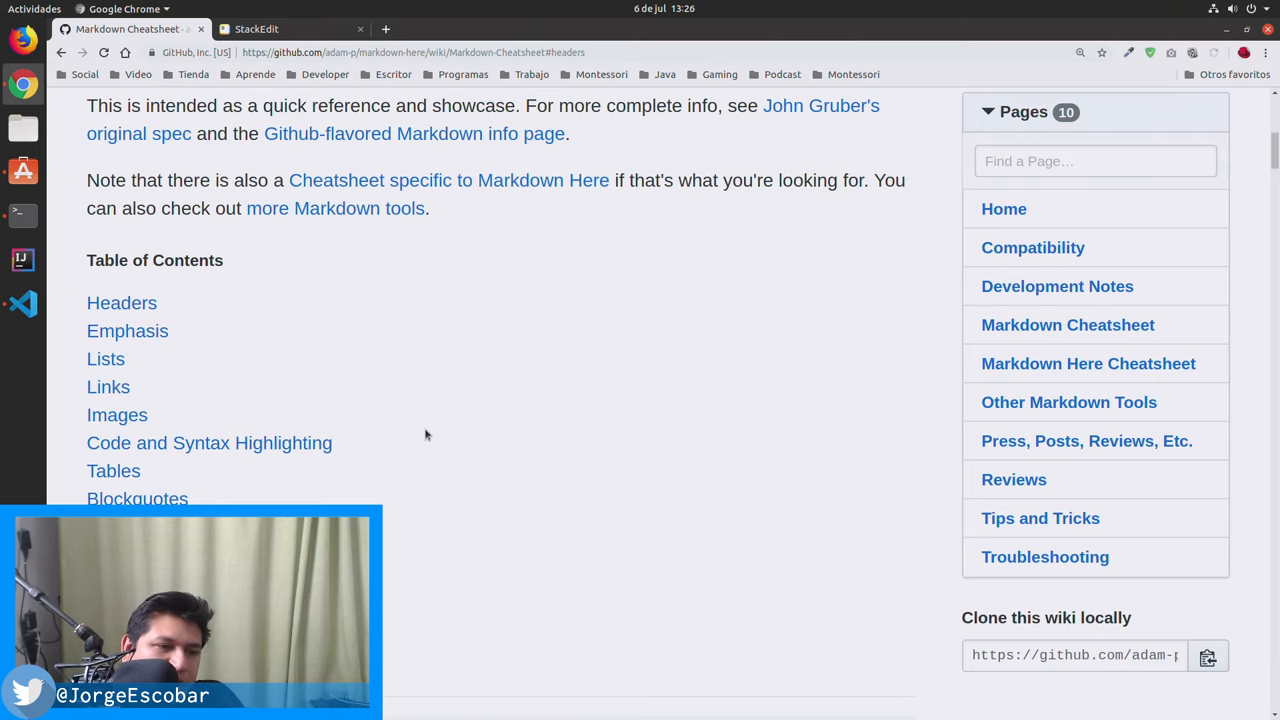
left_click(128, 330)
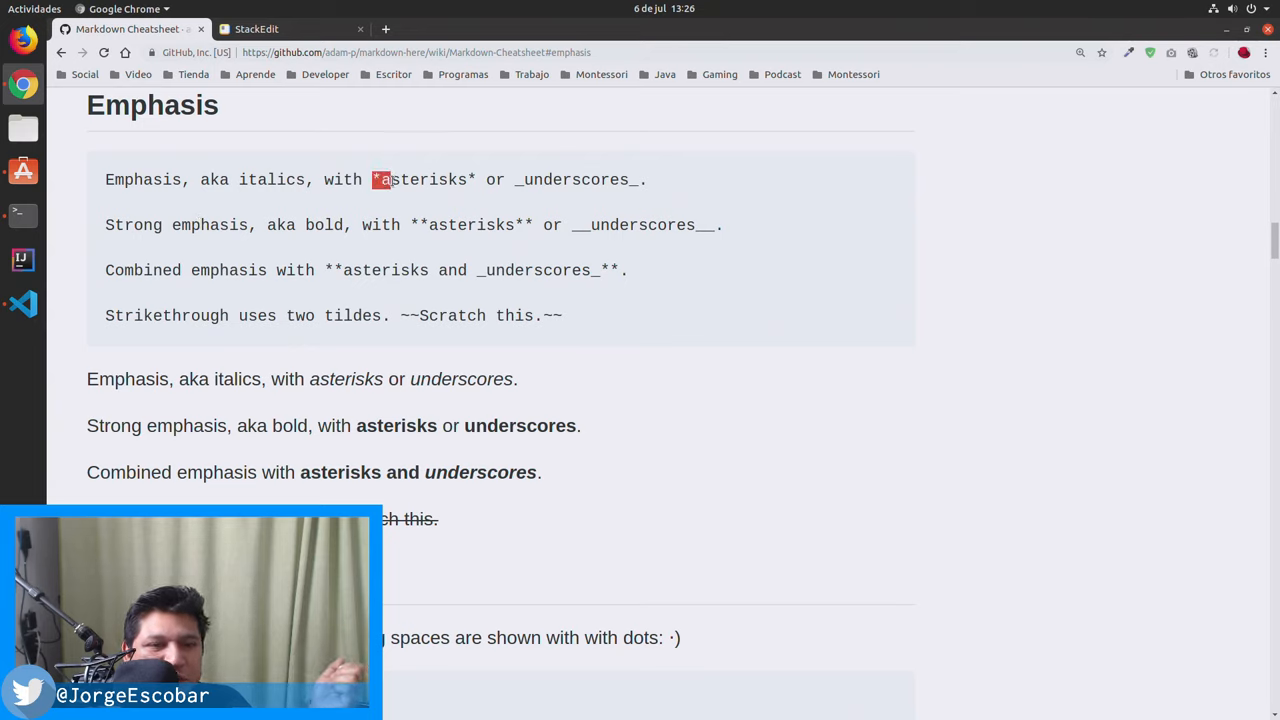
double_click(424, 180)
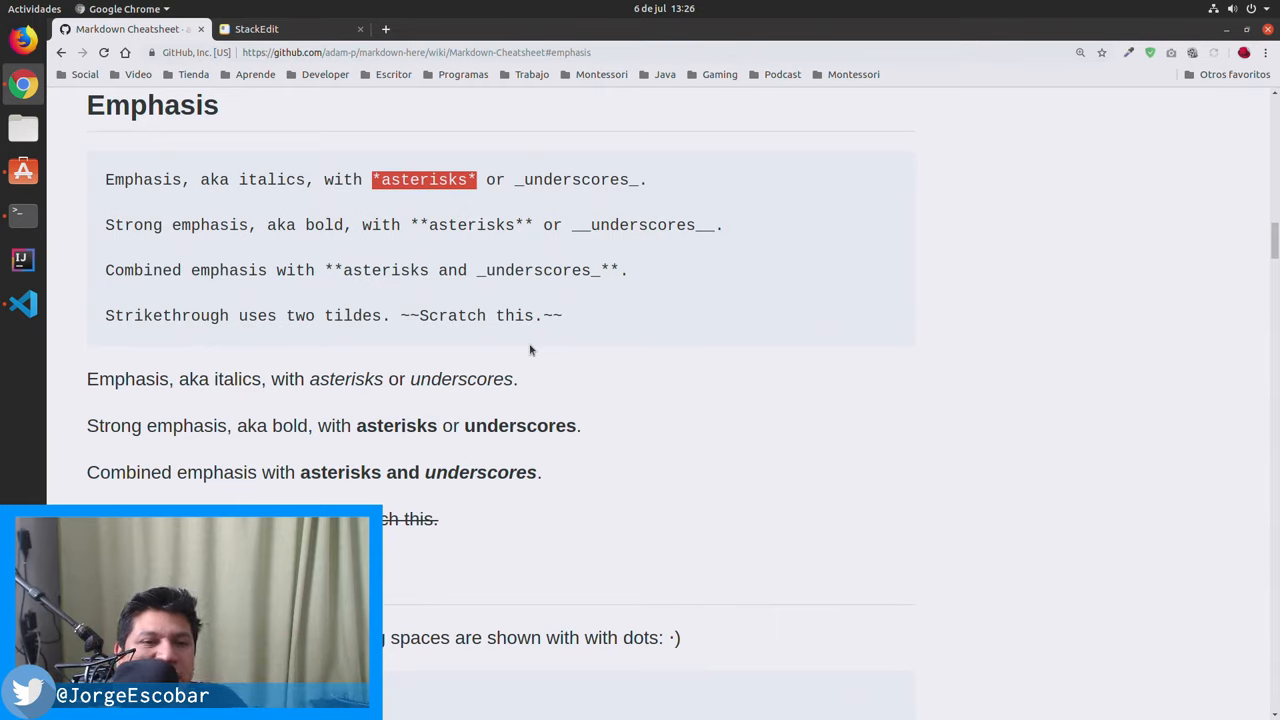
Scroll the cheatsheet down to the Lists section's ordered and unordered list examples
scroll("down", 3)
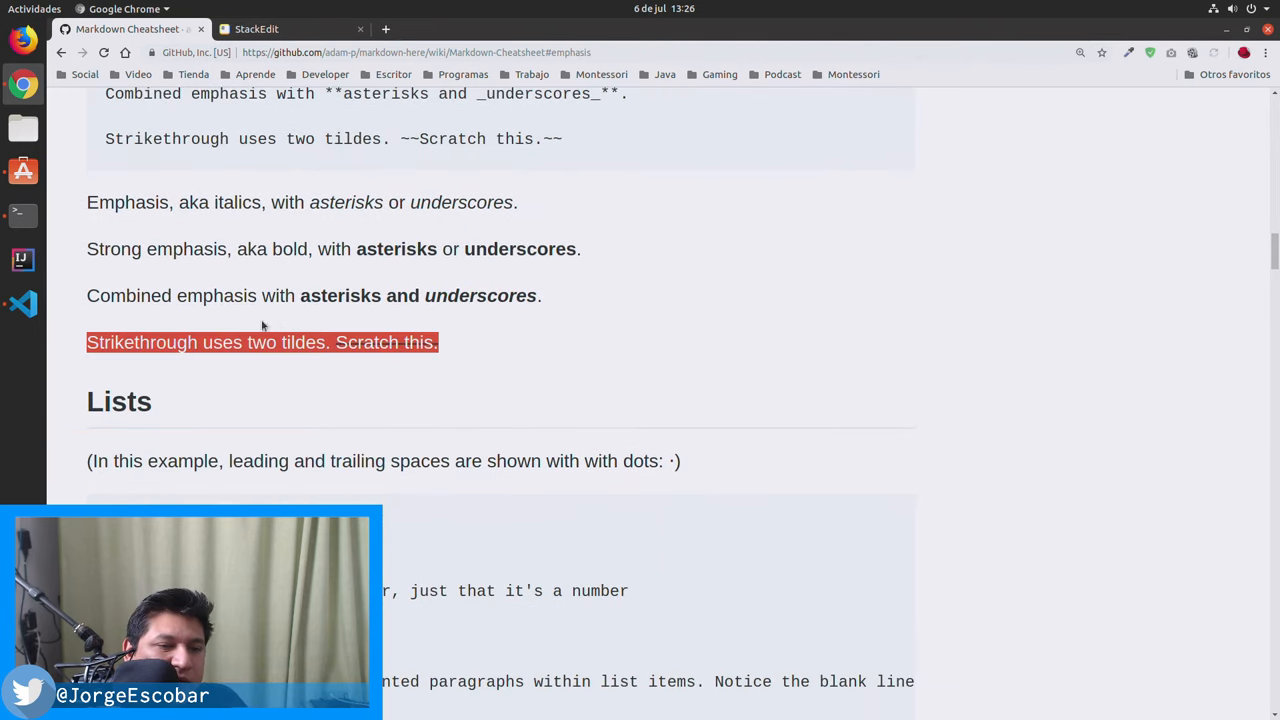
left_click(544, 364)
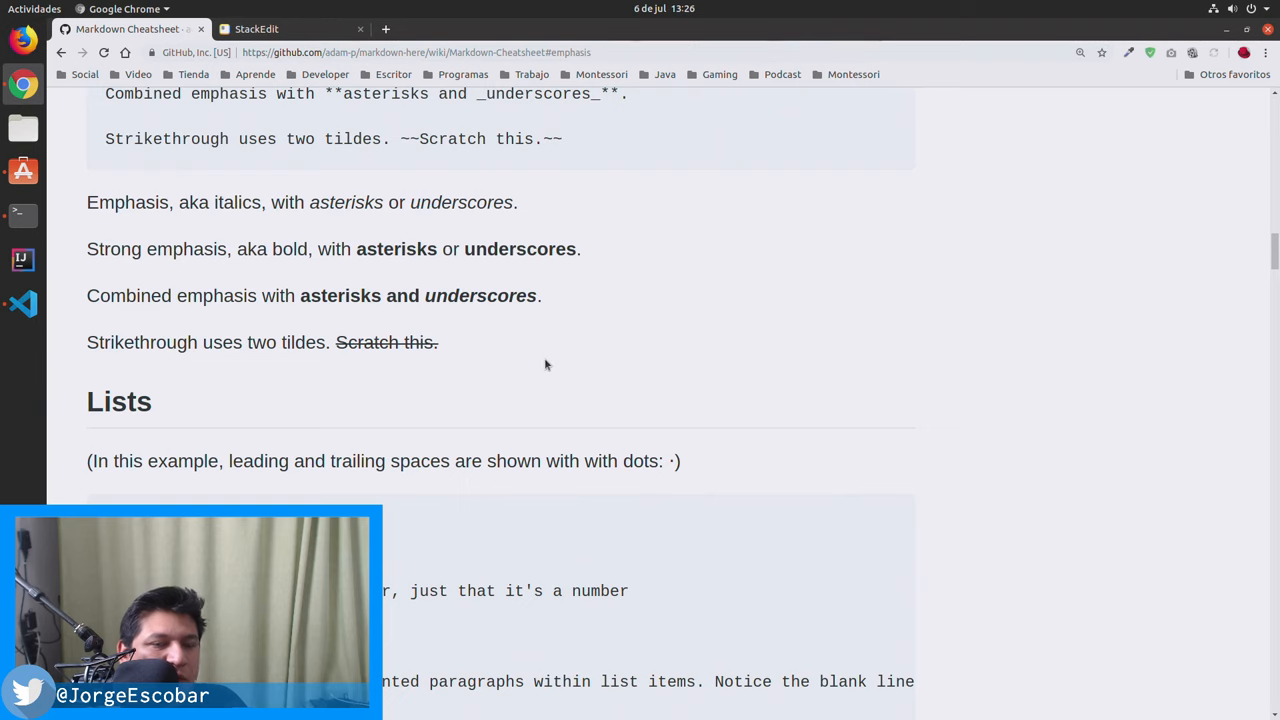
scroll("down", 3)
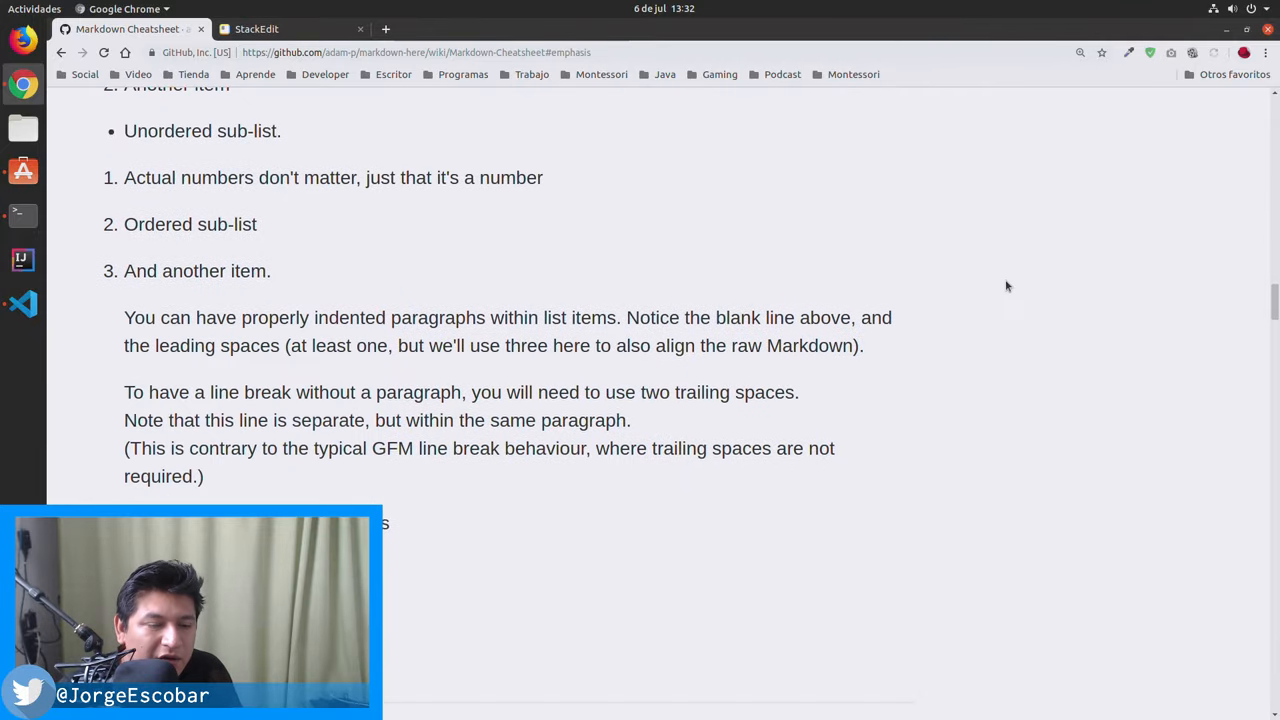
Scroll past Links to the Images section and select the inline and reference-style logo example
scroll("down", 3)
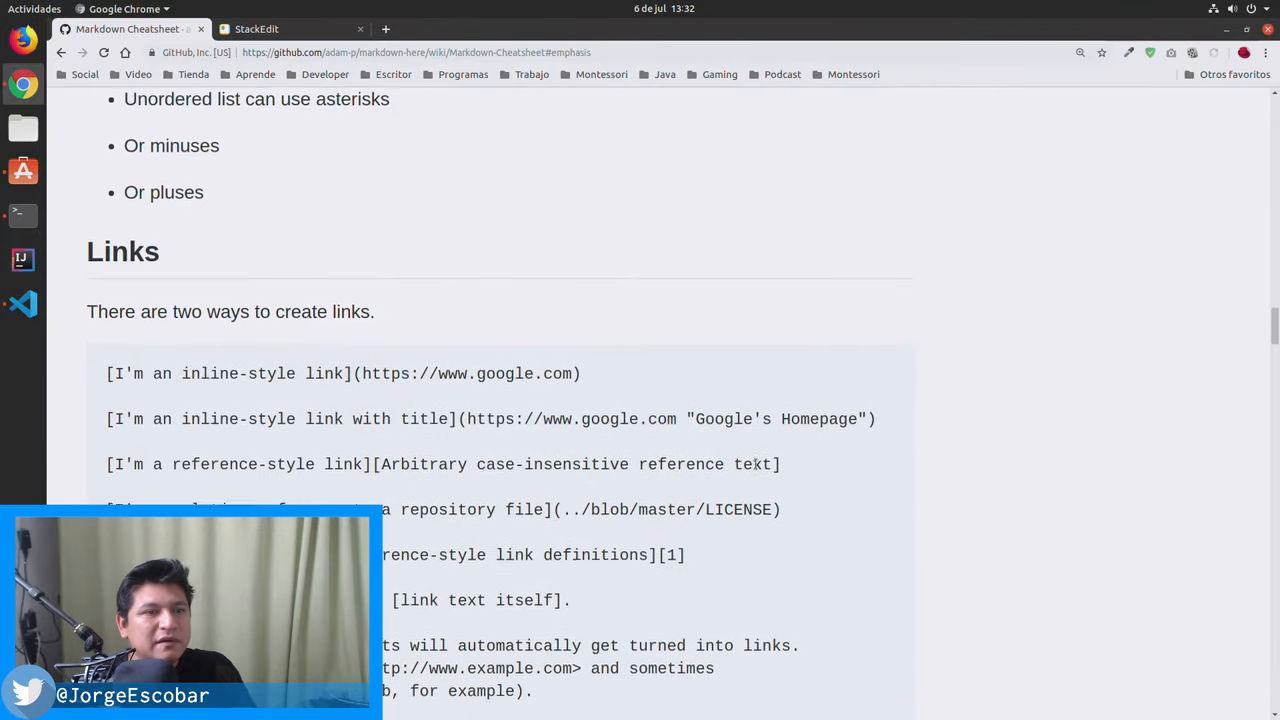
scroll("down", 3)
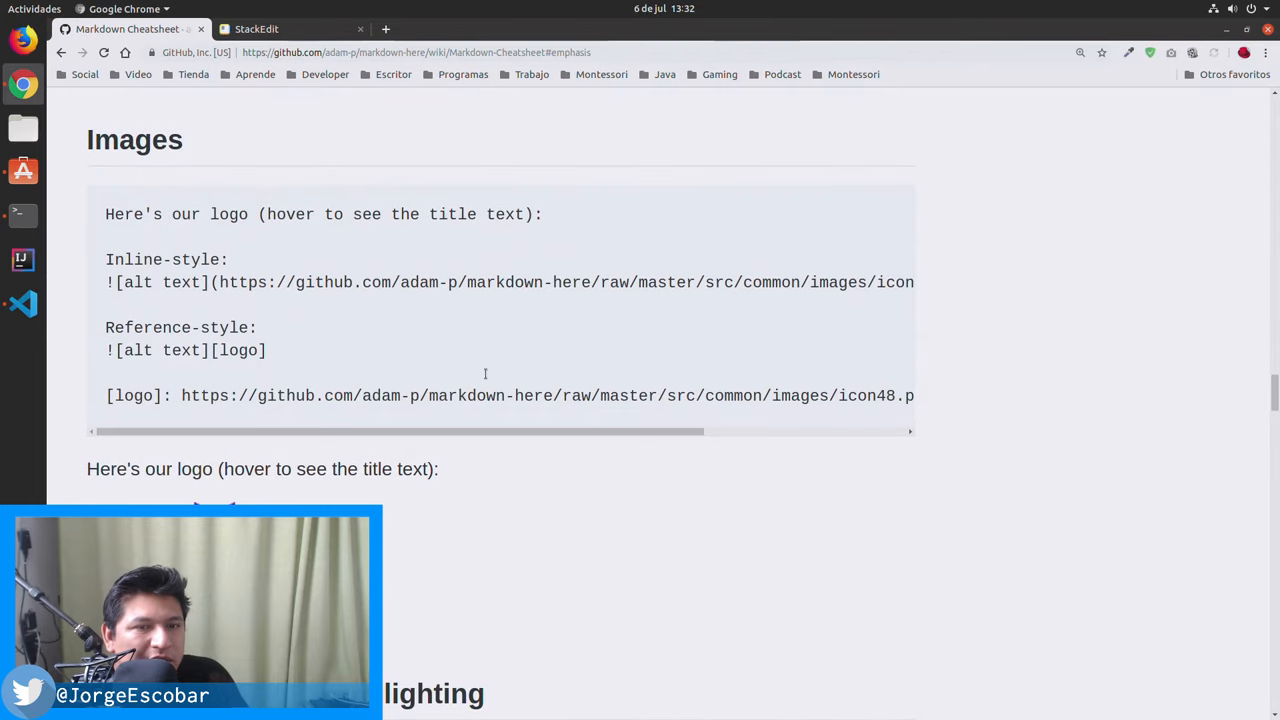
left_click_drag(106, 260, 156, 282)
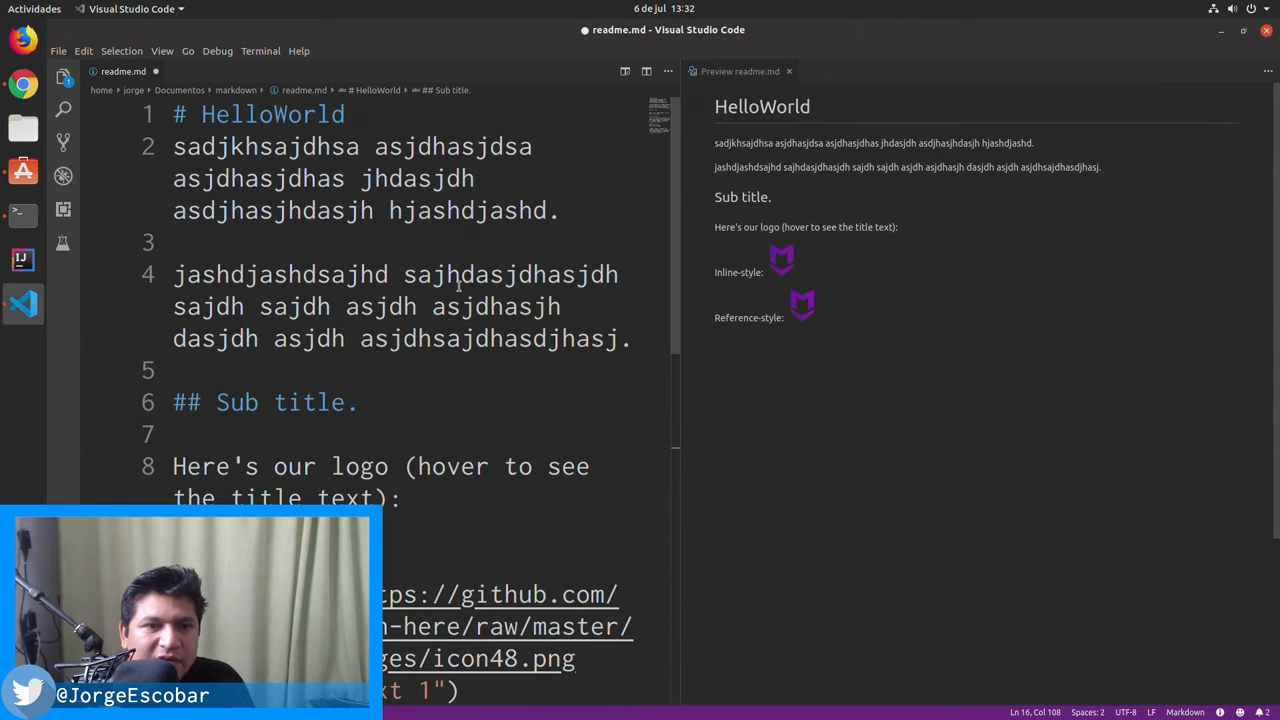
Scroll through readme.md in VS Code, checking the heading, subtitle and both logos in the preview
scroll("down", 3)
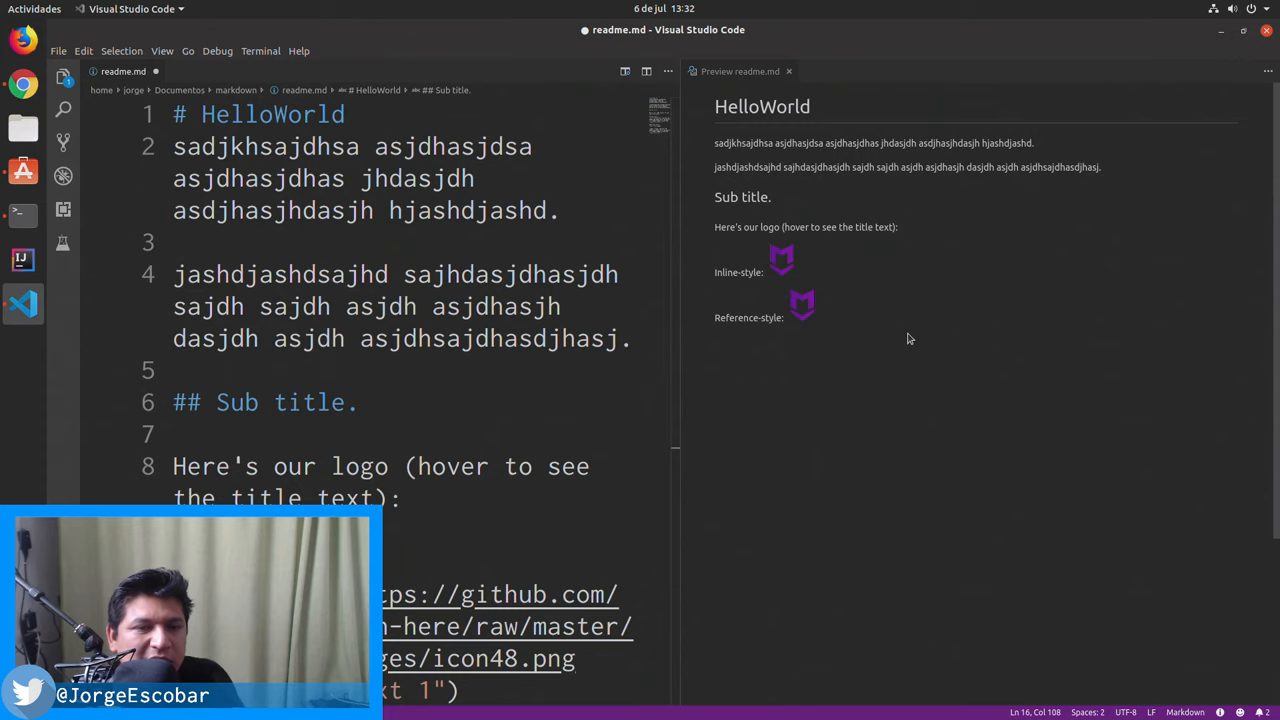
scroll("down", 3)
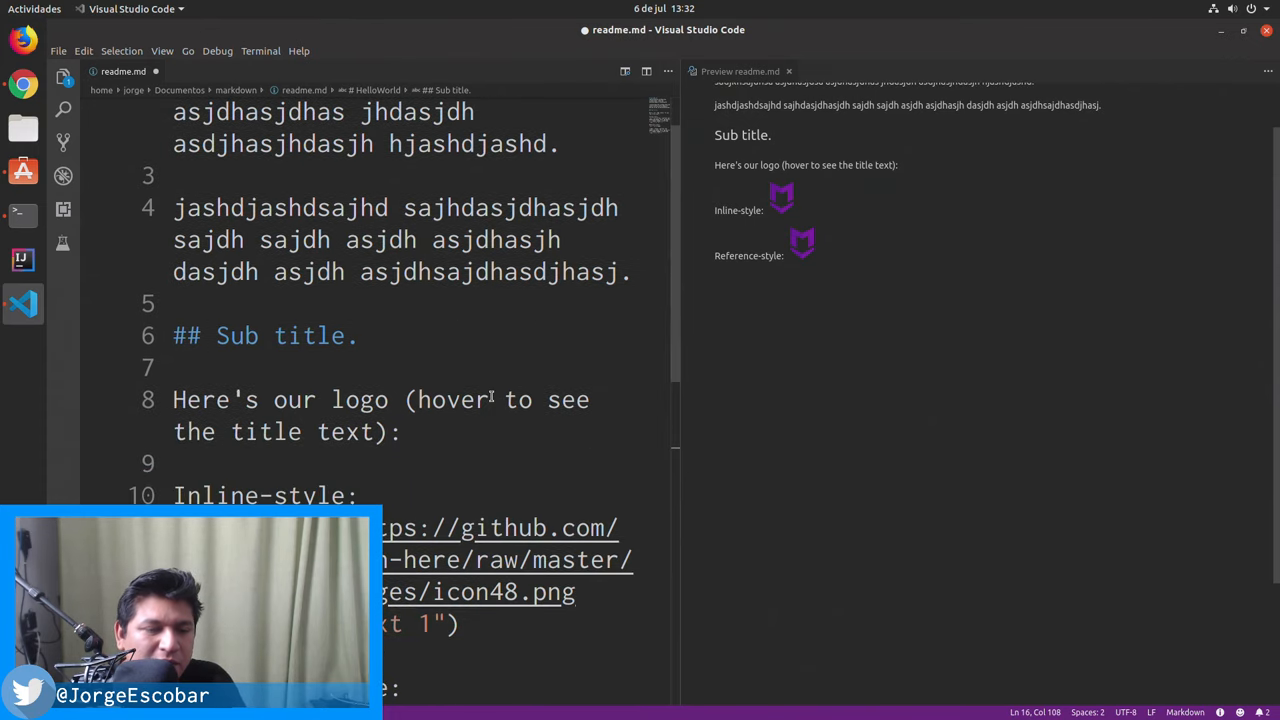
scroll("down", 3)
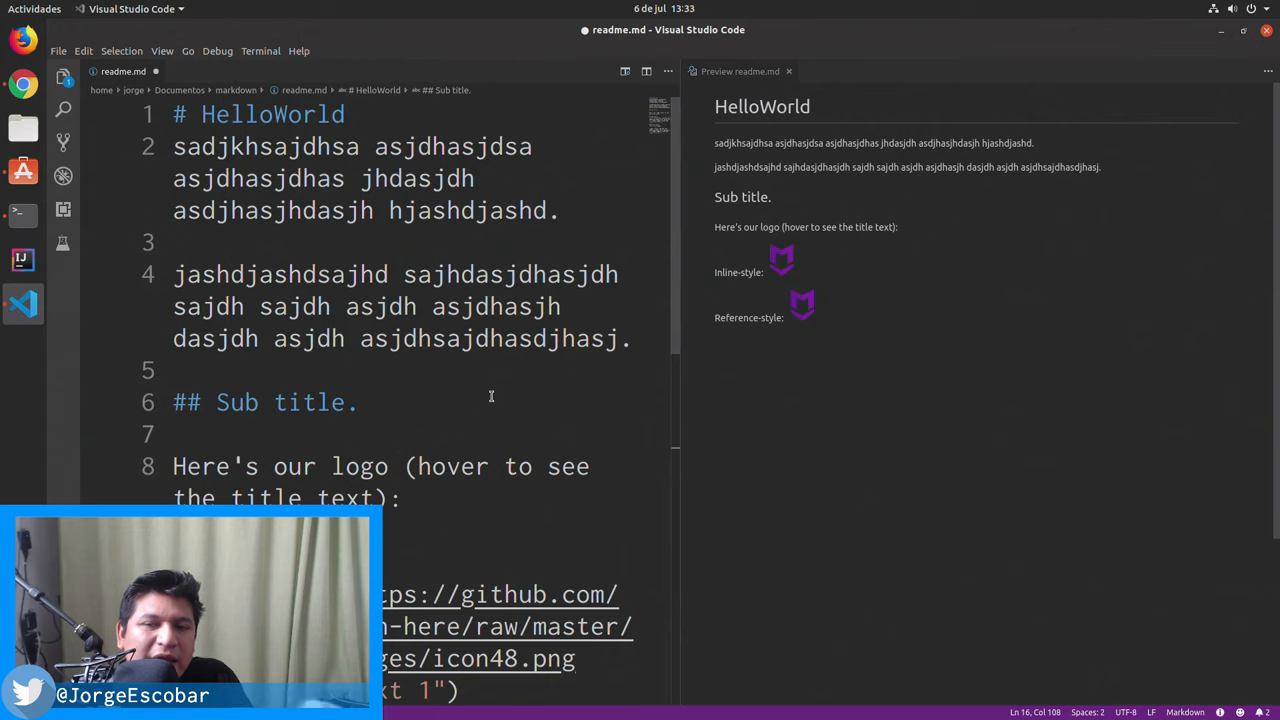
scroll("down", 3)
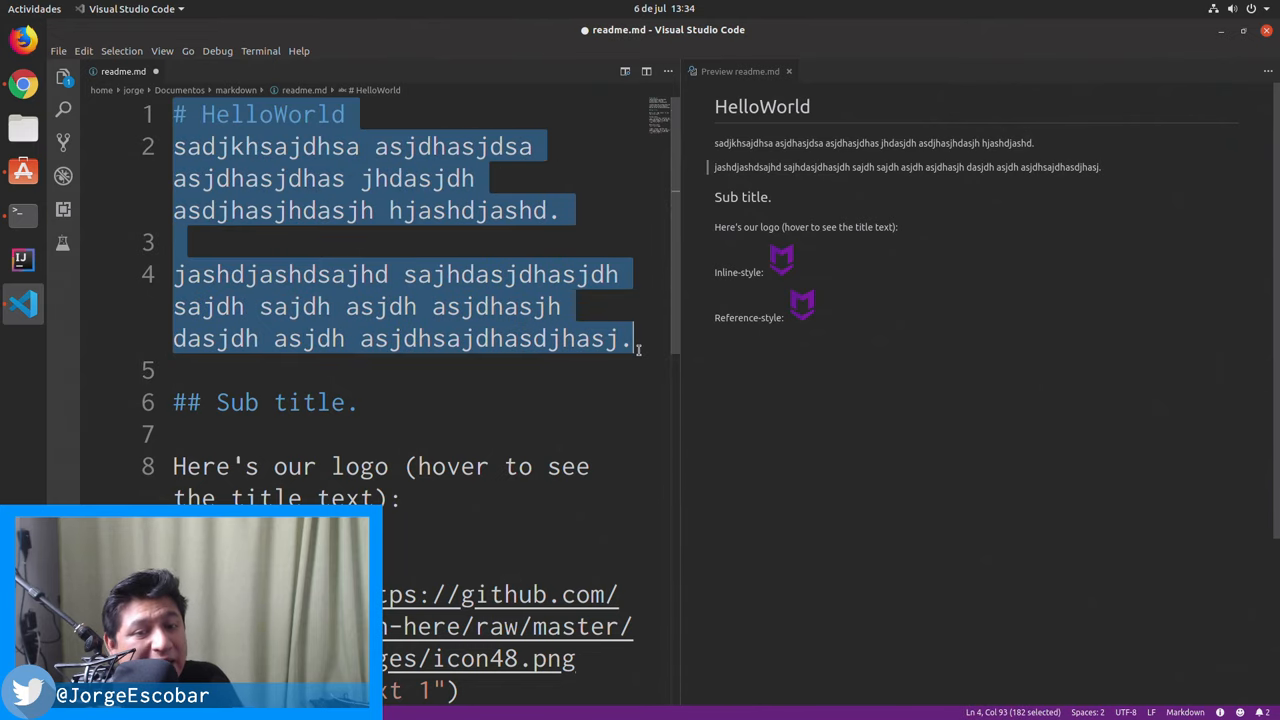
scroll("down", 3)
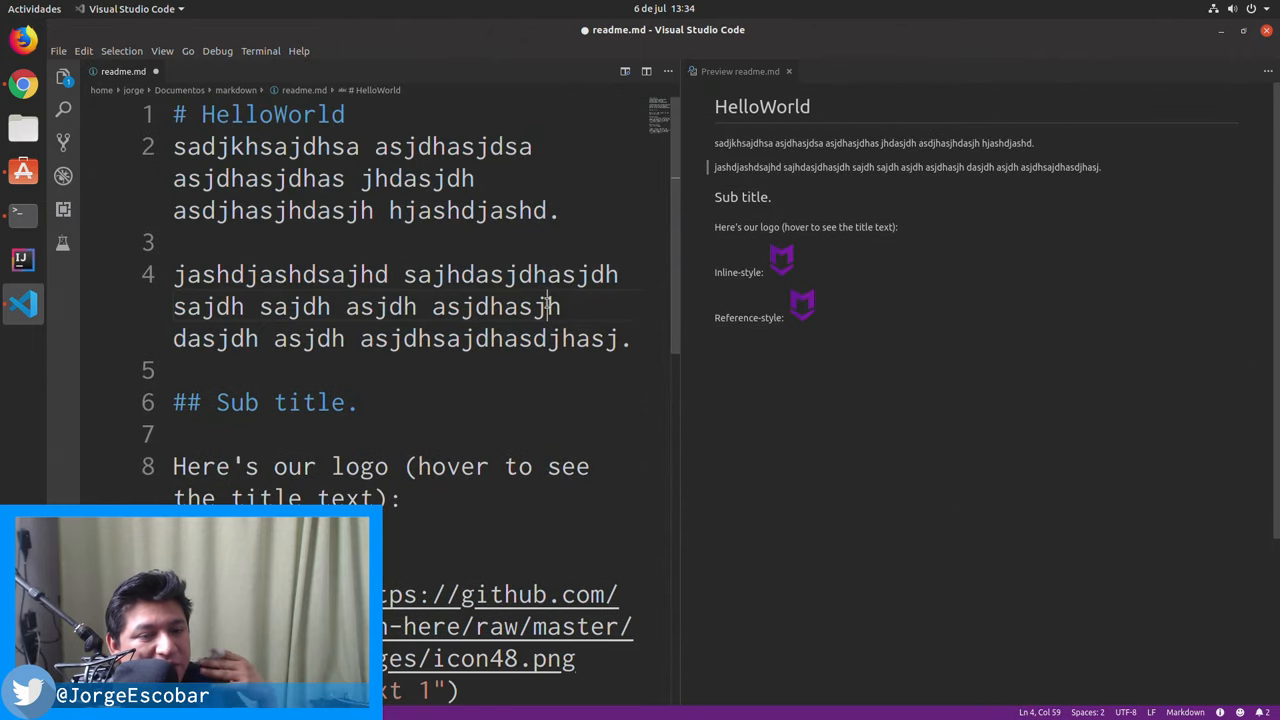
key("ctrl+a")
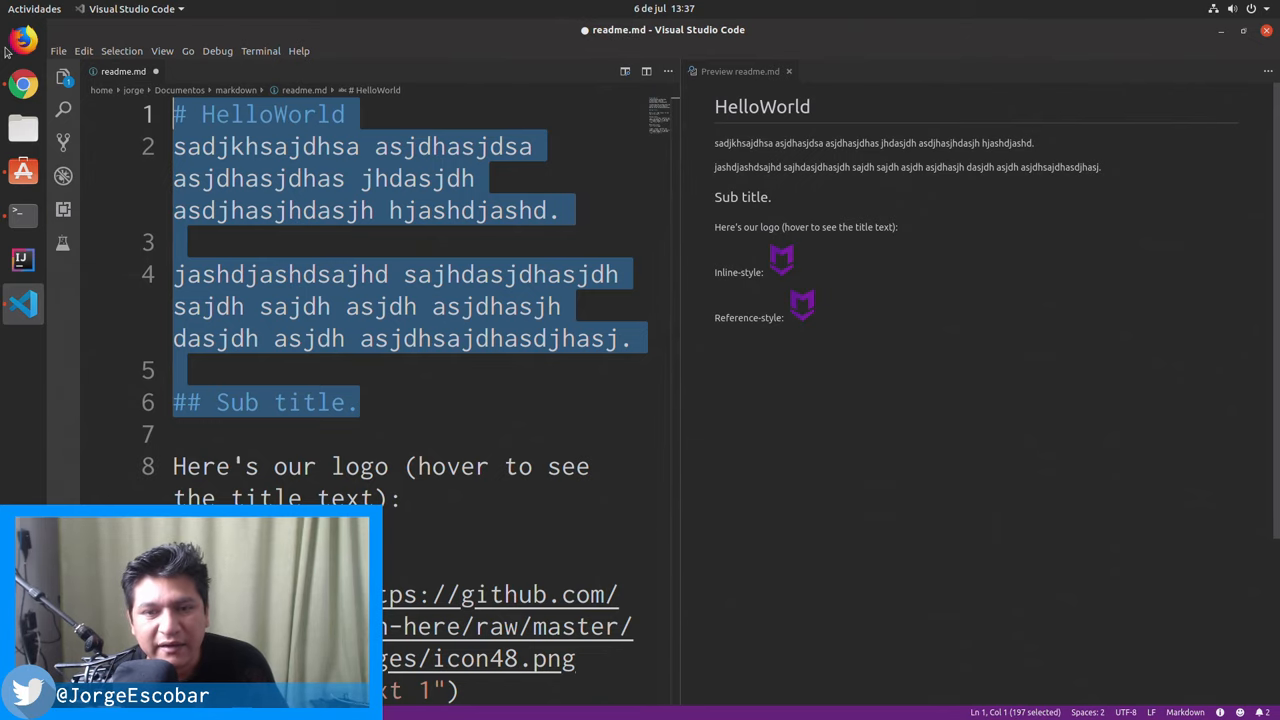
Review the cheatsheet's table of contents and Headers syntax examples in Chrome
left_click(360, 402)
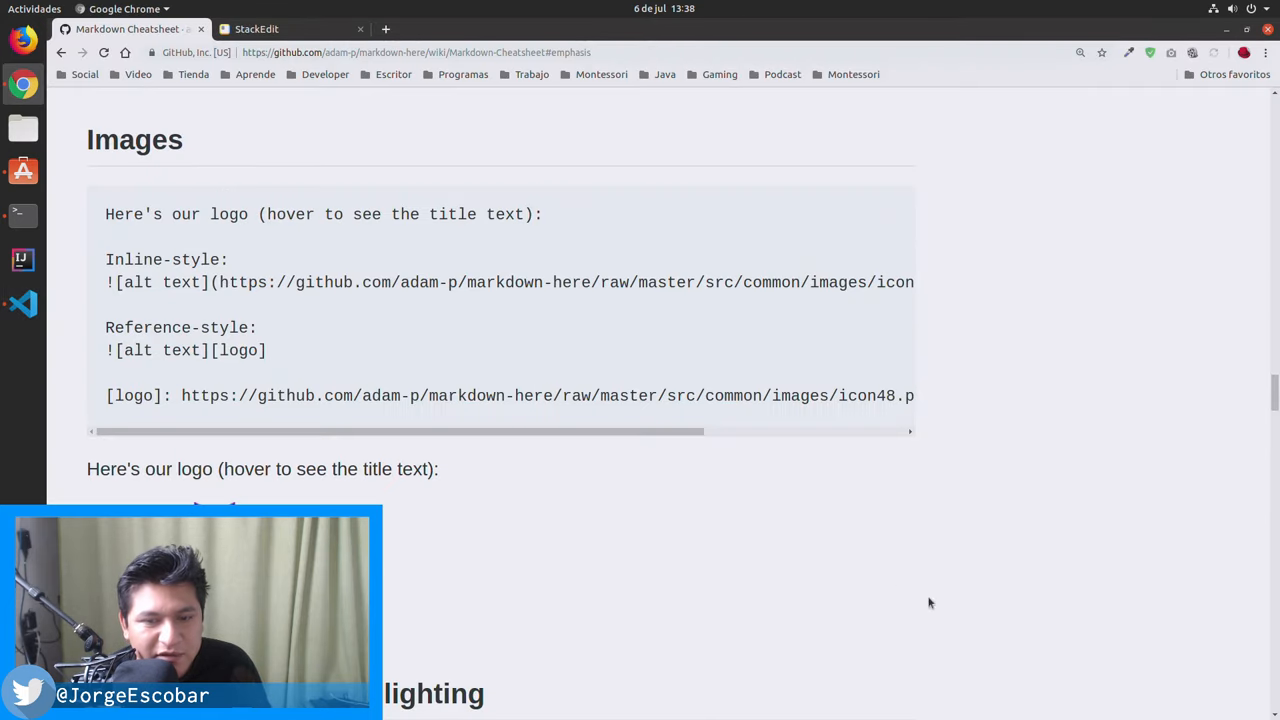
scroll("down", 3)
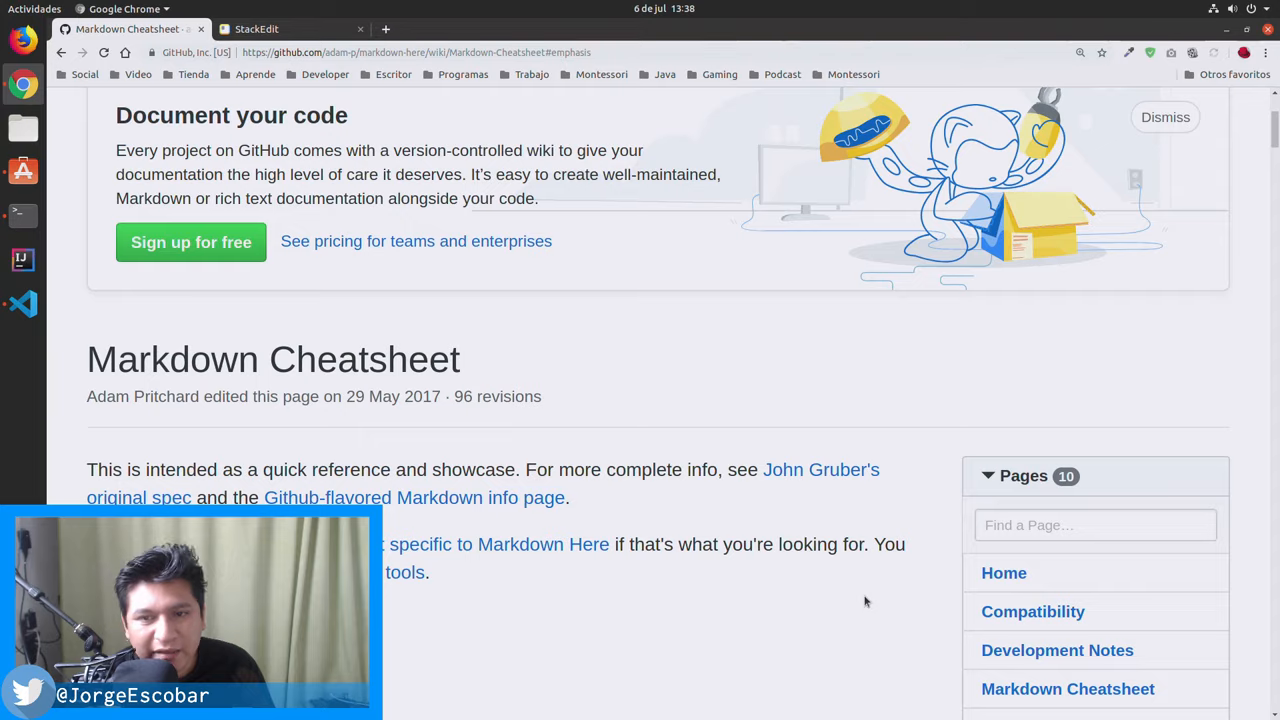
scroll("up", 3)
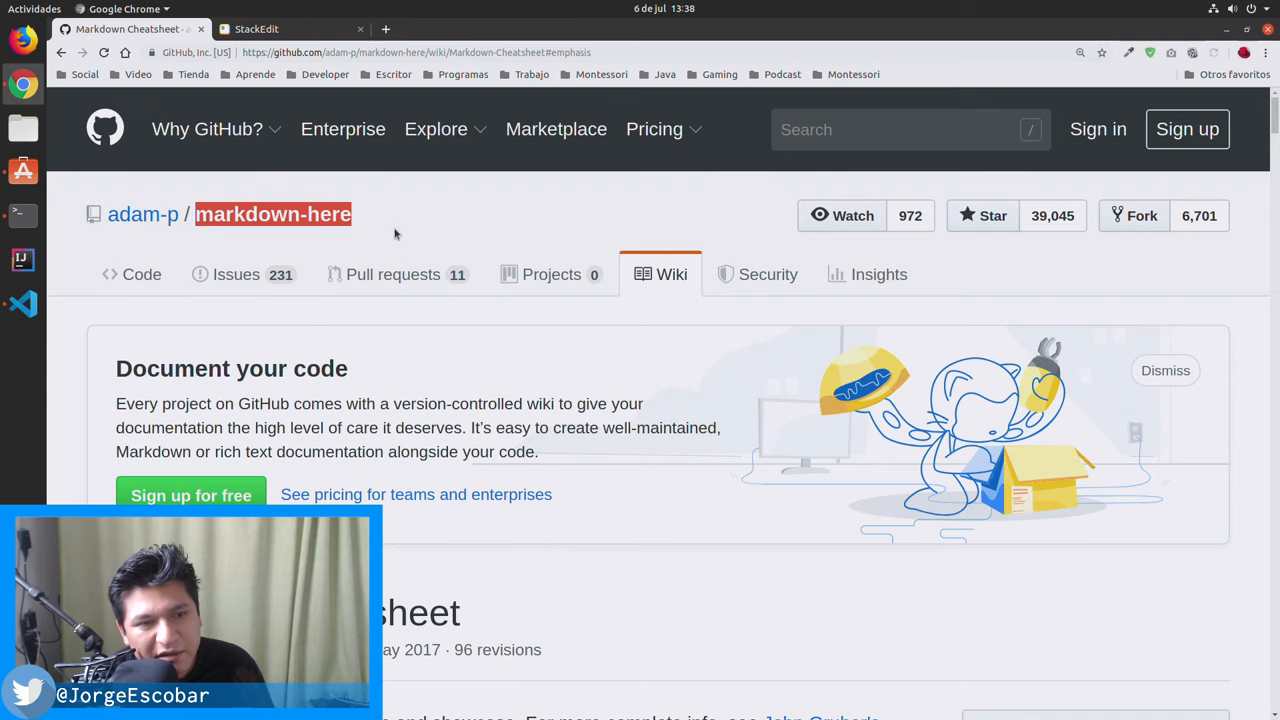
scroll("down", 3)
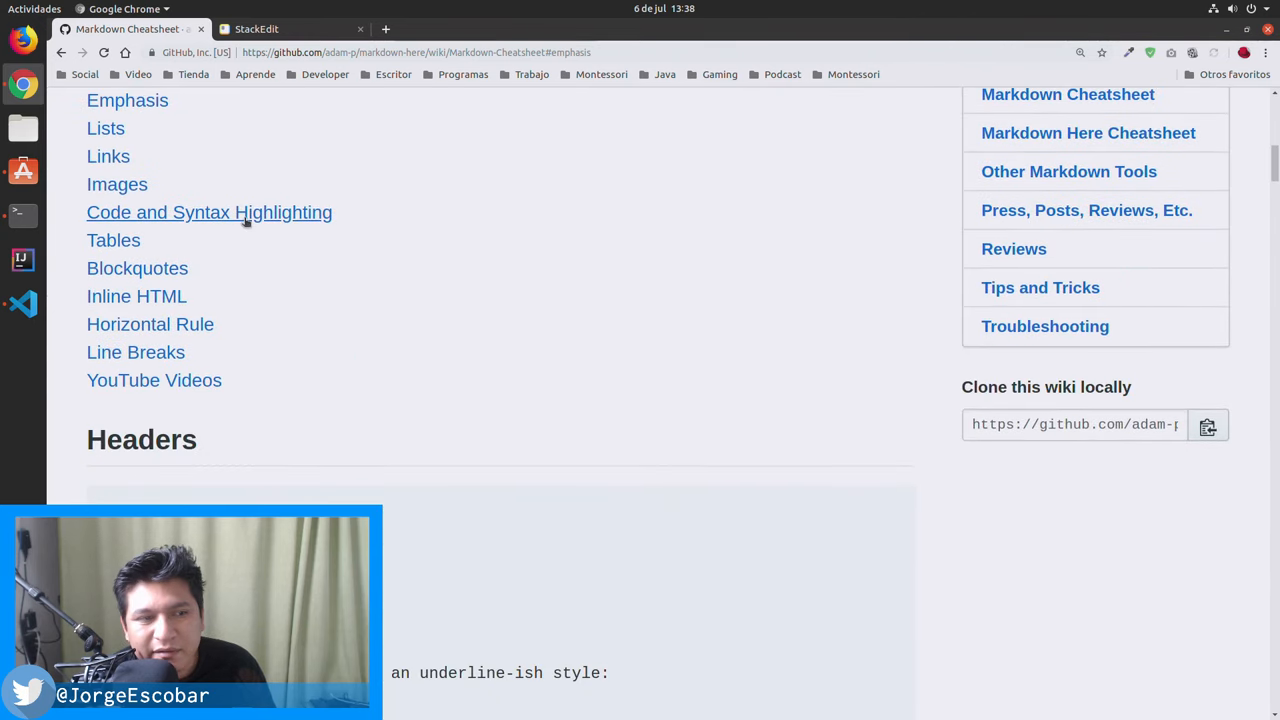
scroll("up", 3)
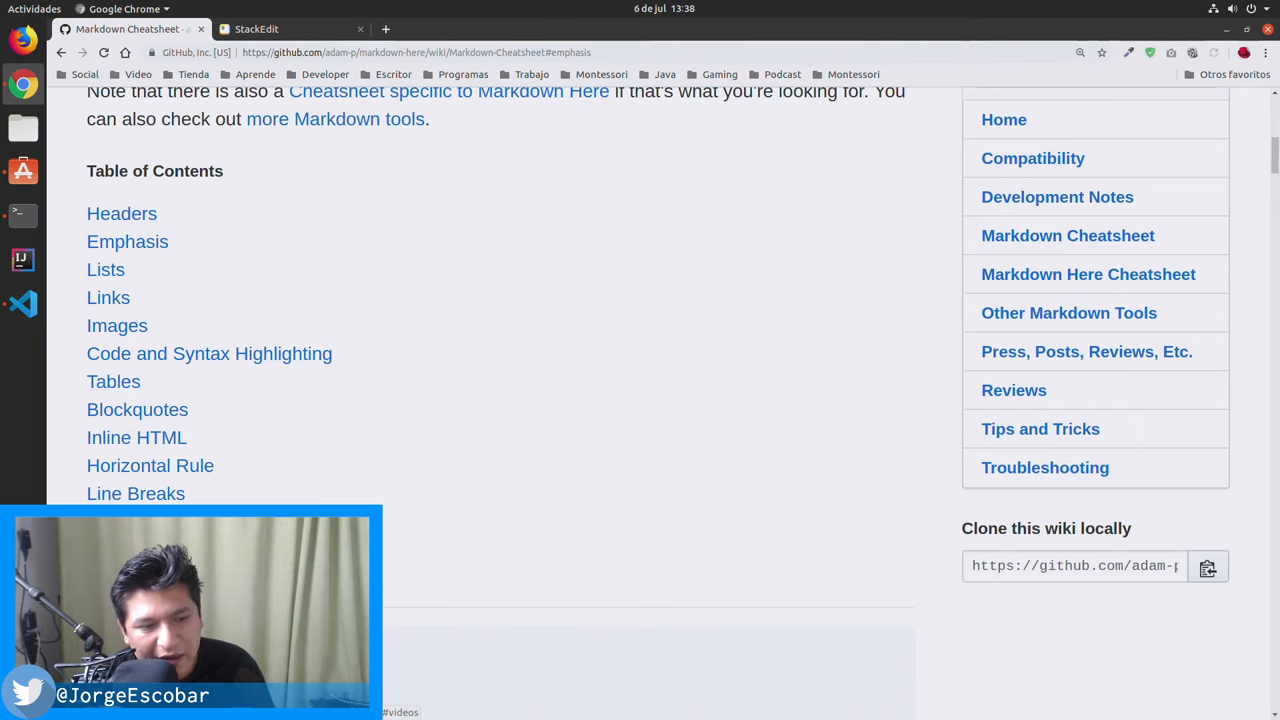
scroll("down", 3)
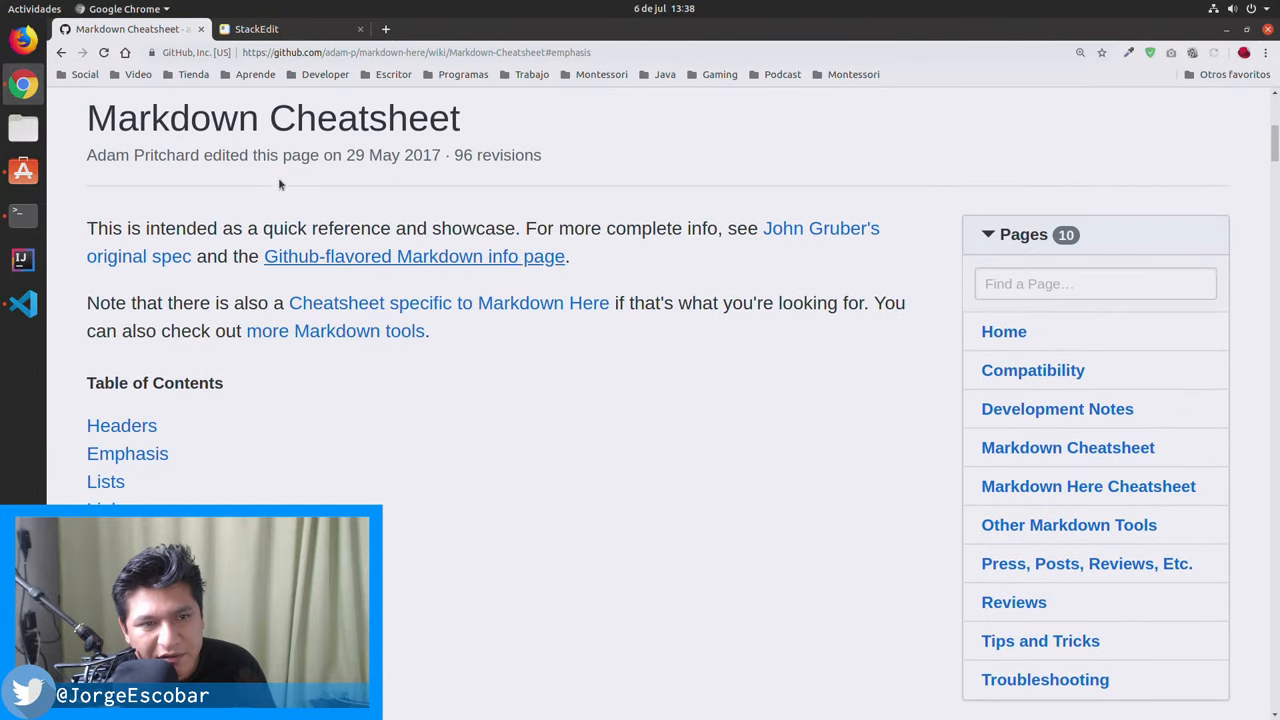
scroll("down", 3)
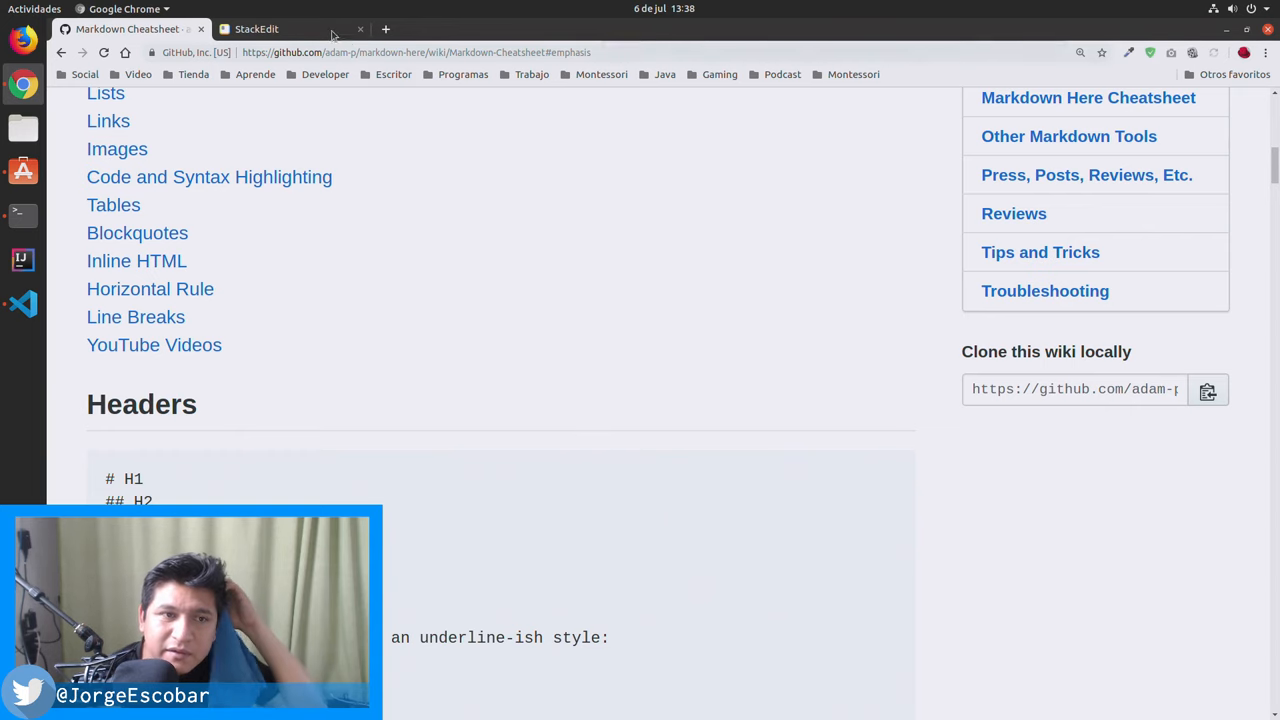
Return to the StackEdit welcome file in Chrome
left_click(256, 28)
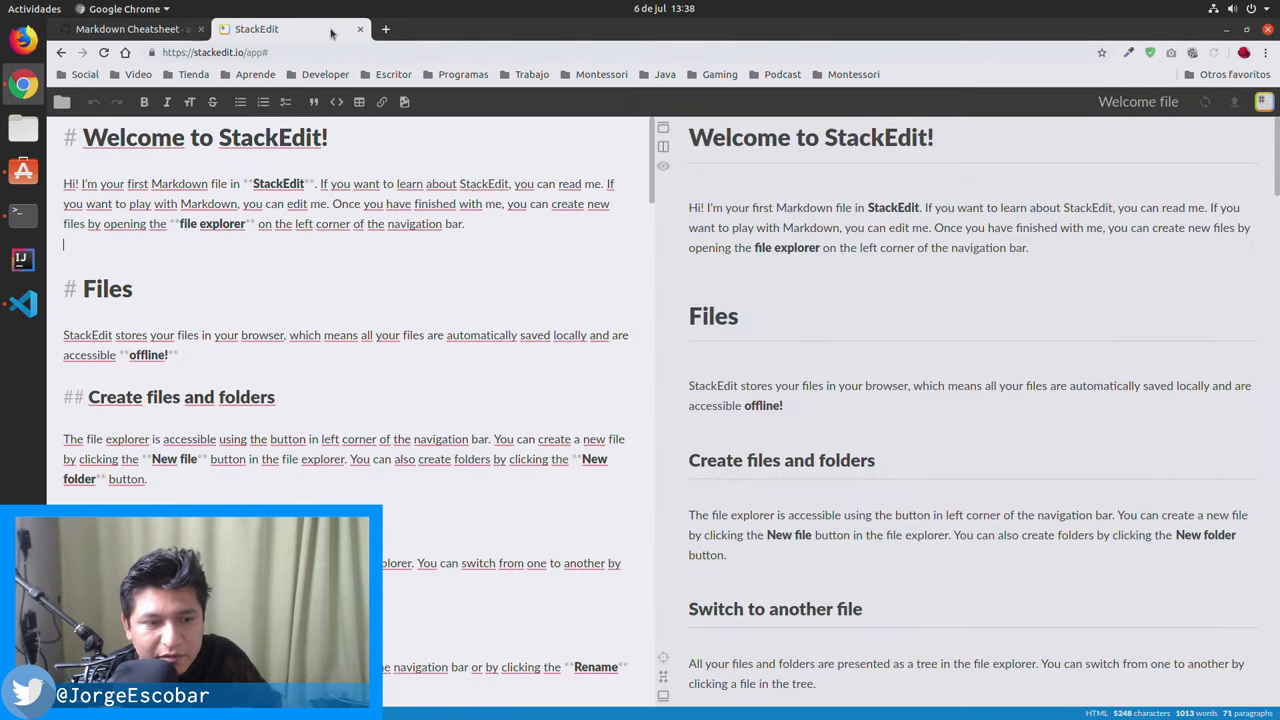